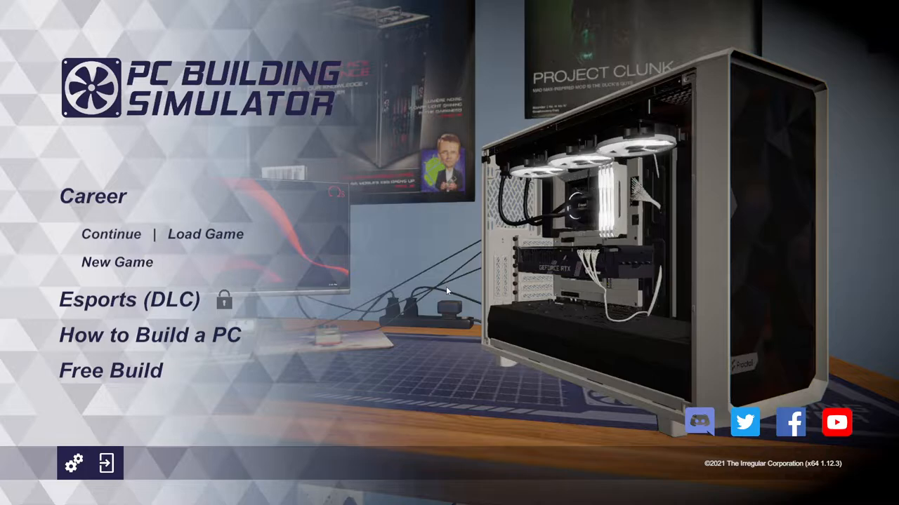
pyautogui.moveTo(344, 341)
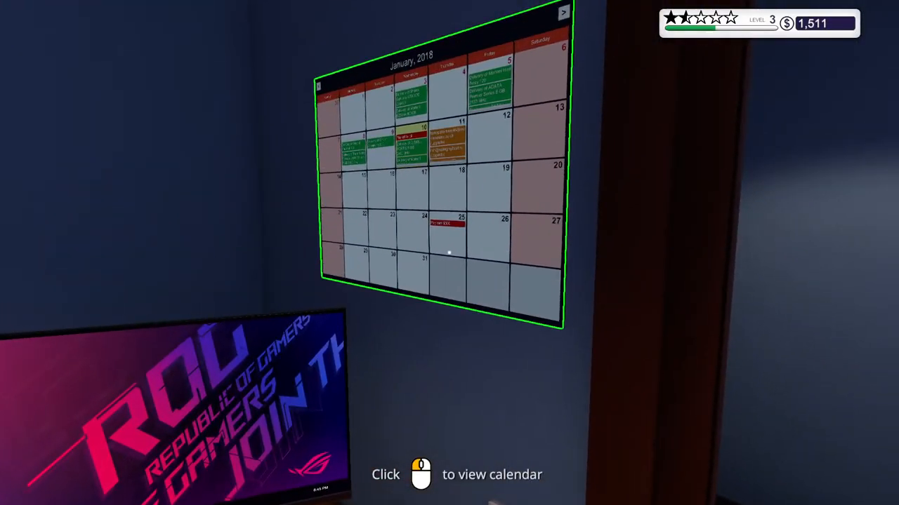
pyautogui.moveTo(449, 253)
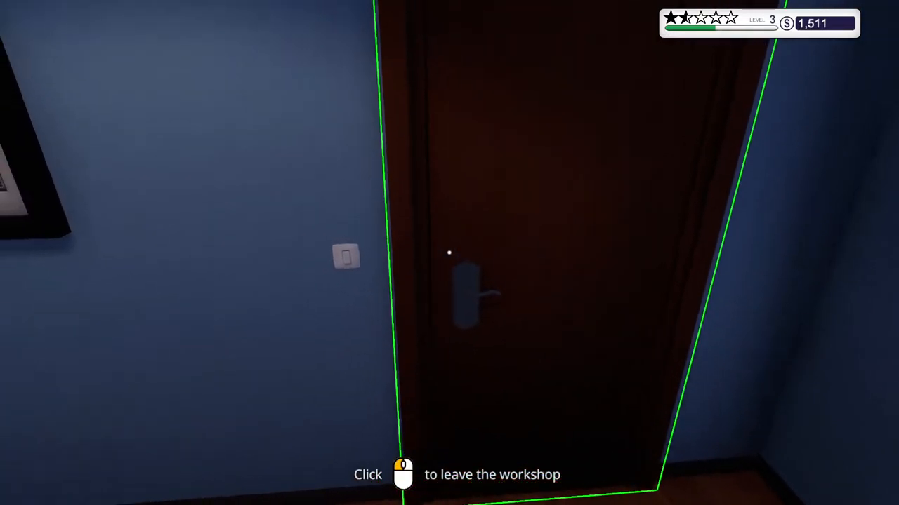
# Leave the workshop, end Wednesday January 10 on the calendar, and go to work on Thursday January 11.
pyautogui.click(449, 253)
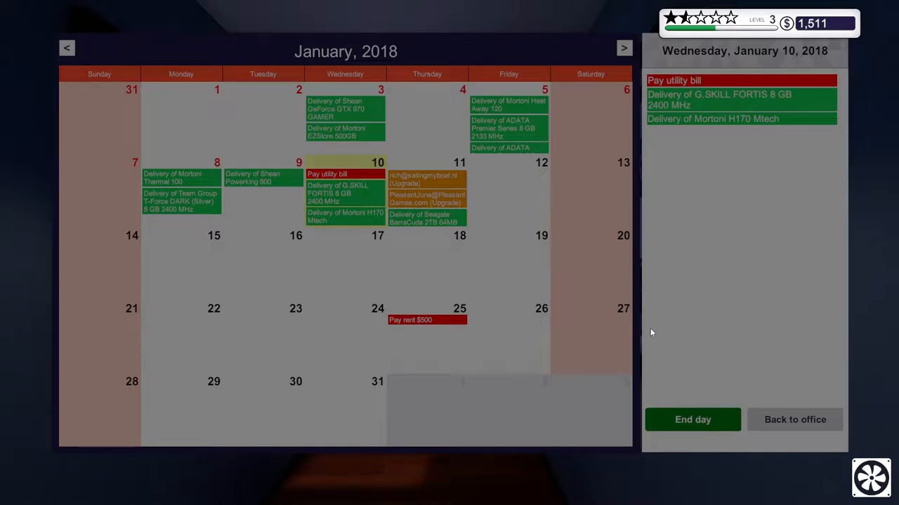
pyautogui.click(691, 419)
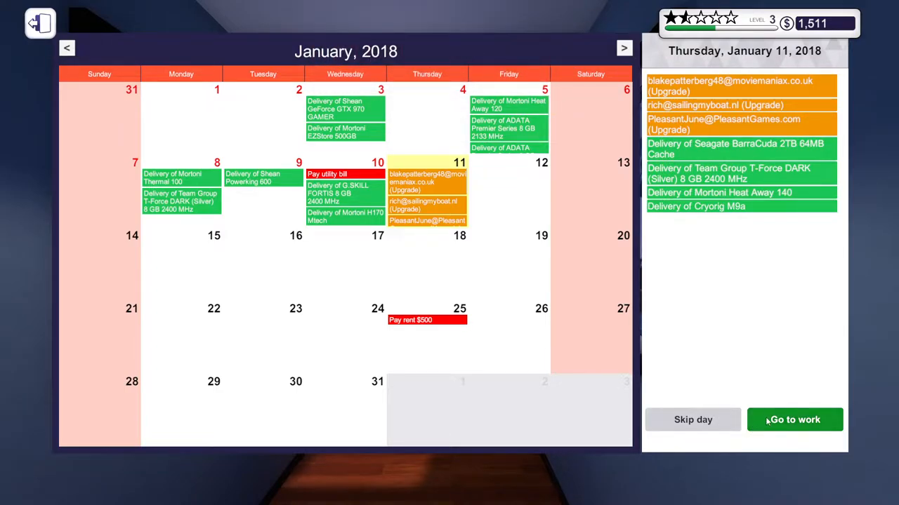
pyautogui.click(795, 418)
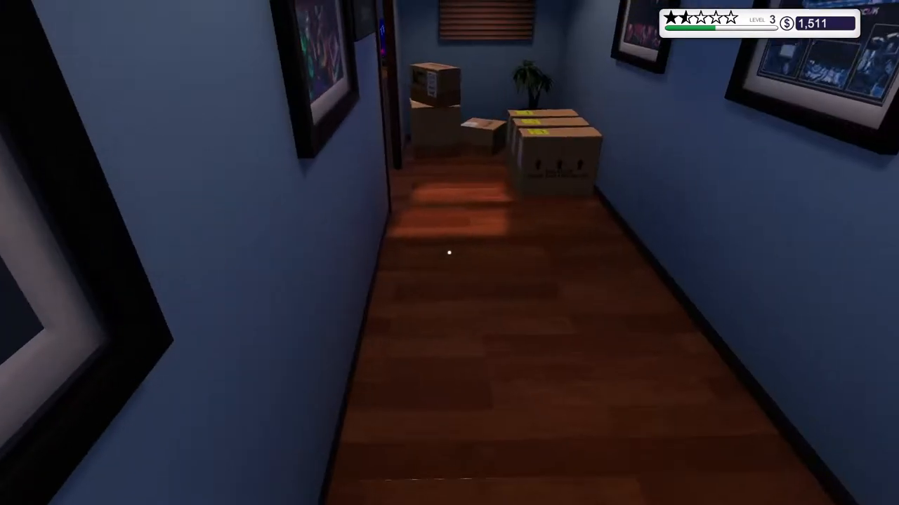
pyautogui.moveTo(449, 253)
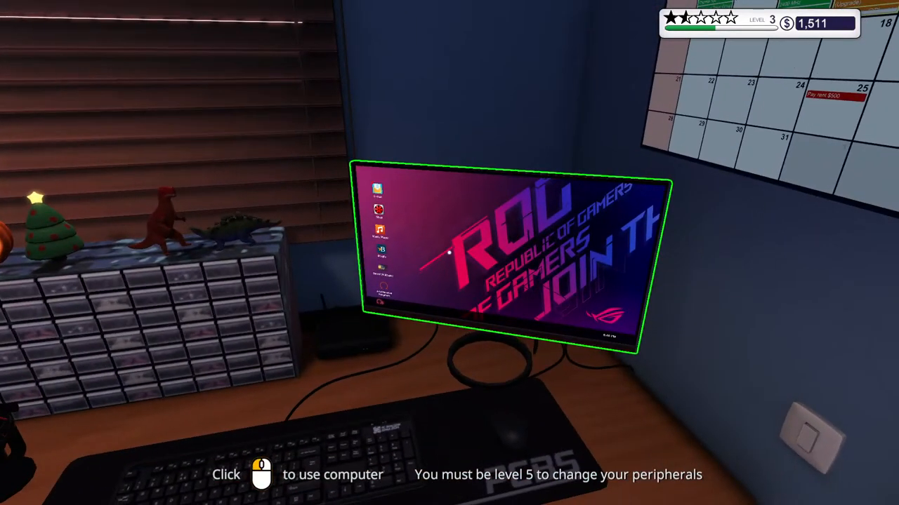
# Sit at the office computer and read Nicholas Sykes's e-mail requesting a 16 GB RAM upgrade.
pyautogui.click(498, 260)
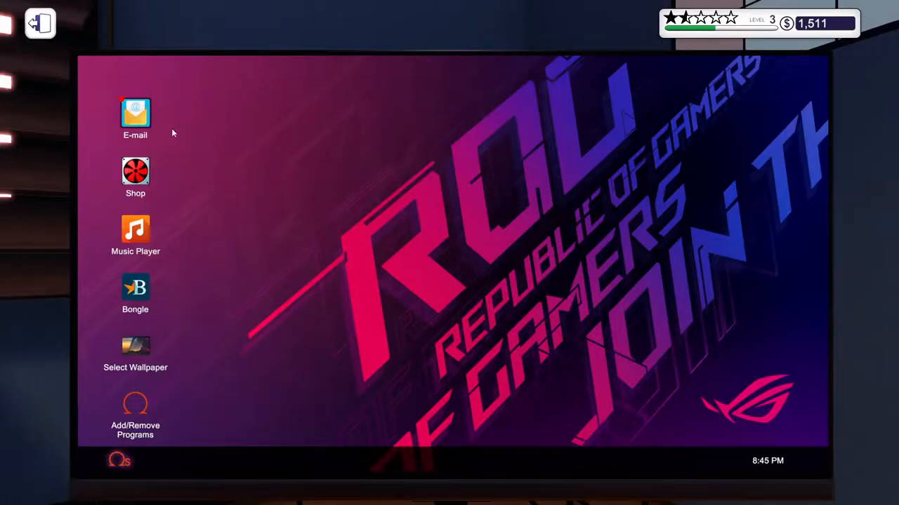
pyautogui.doubleClick(135, 115)
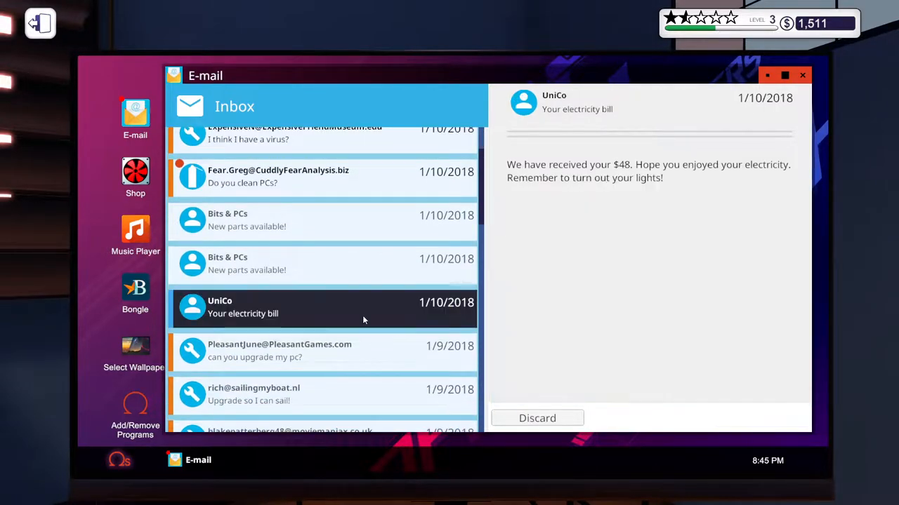
pyautogui.scroll(3)
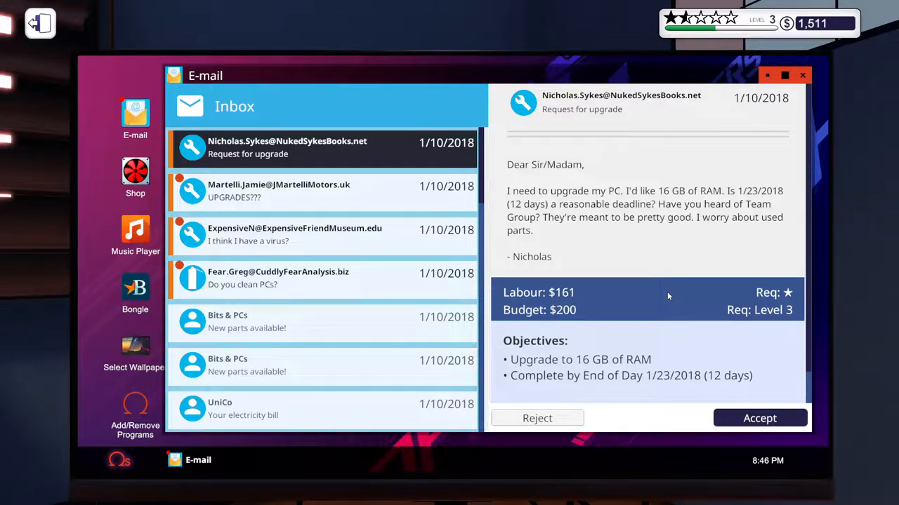
pyautogui.moveTo(758, 194)
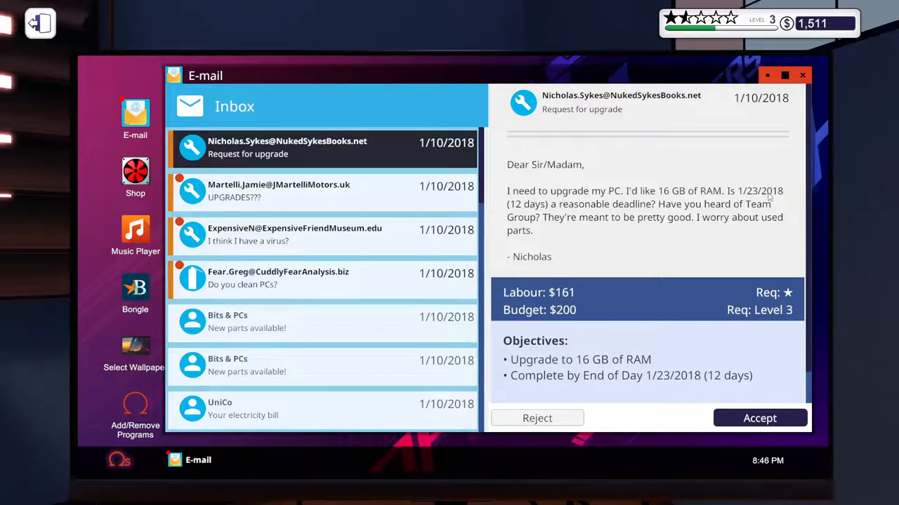
pyautogui.moveTo(646, 221)
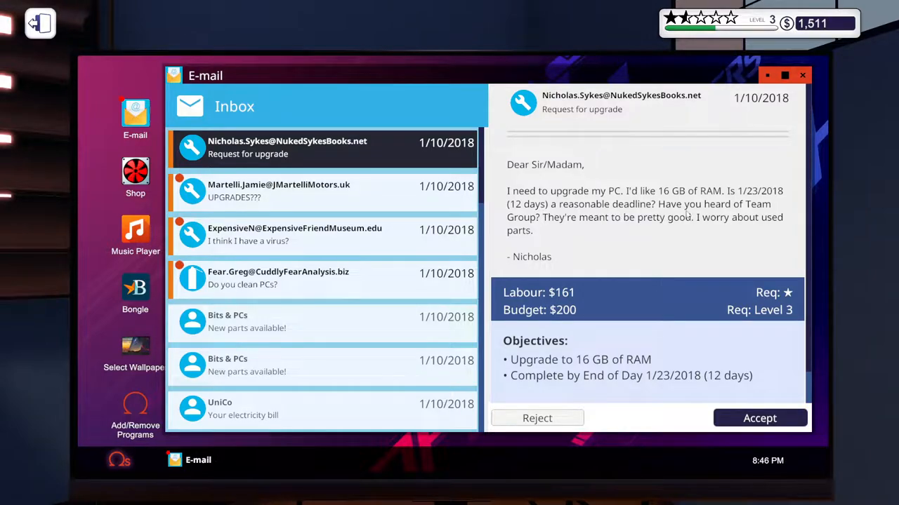
pyautogui.moveTo(615, 233)
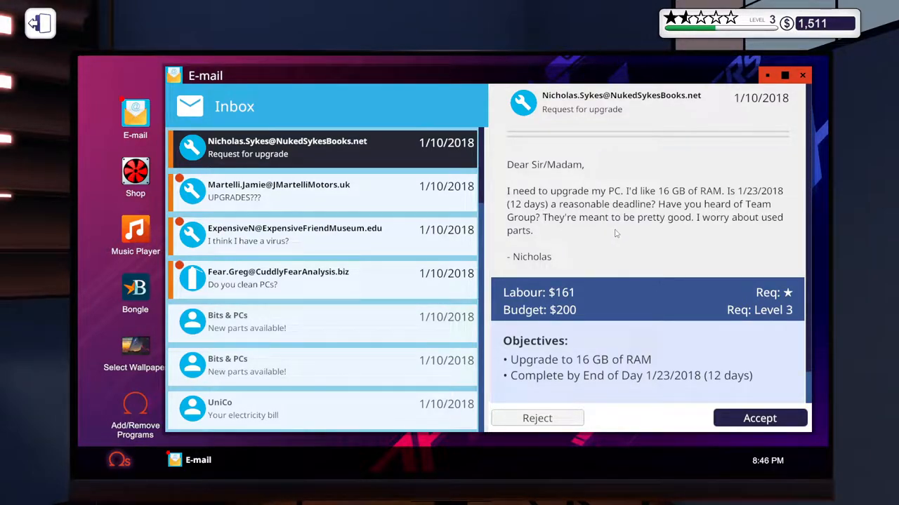
pyautogui.moveTo(543, 236)
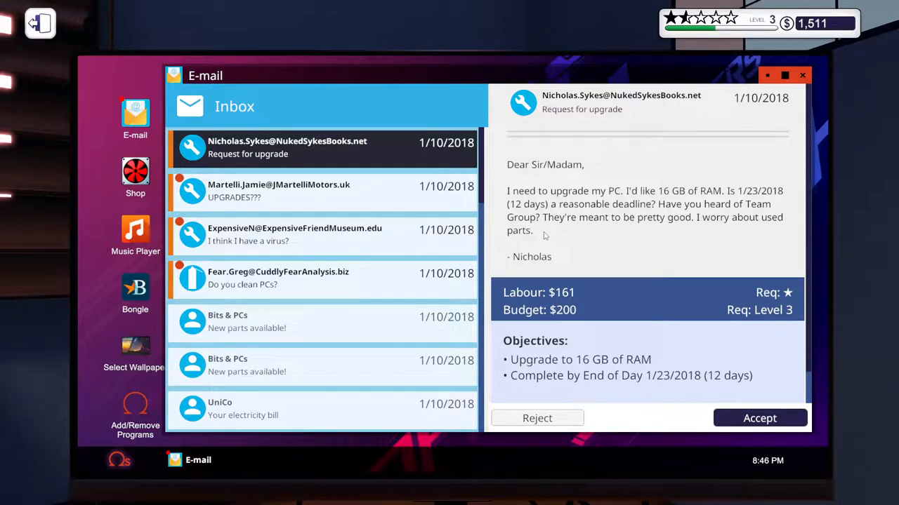
pyautogui.moveTo(654, 382)
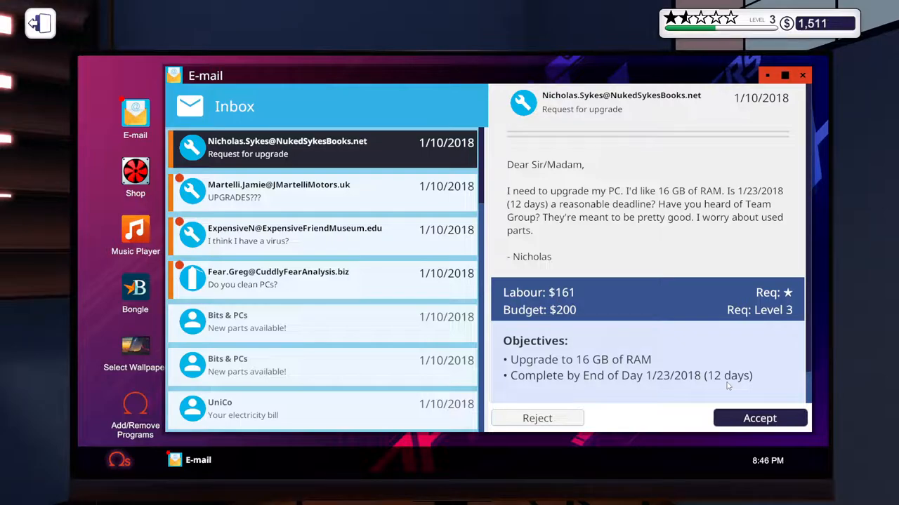
pyautogui.moveTo(777, 301)
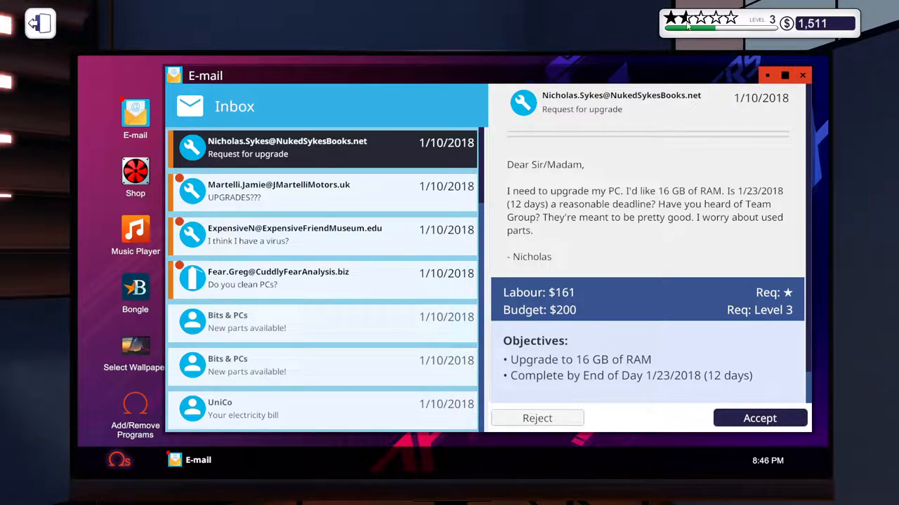
pyautogui.moveTo(608, 252)
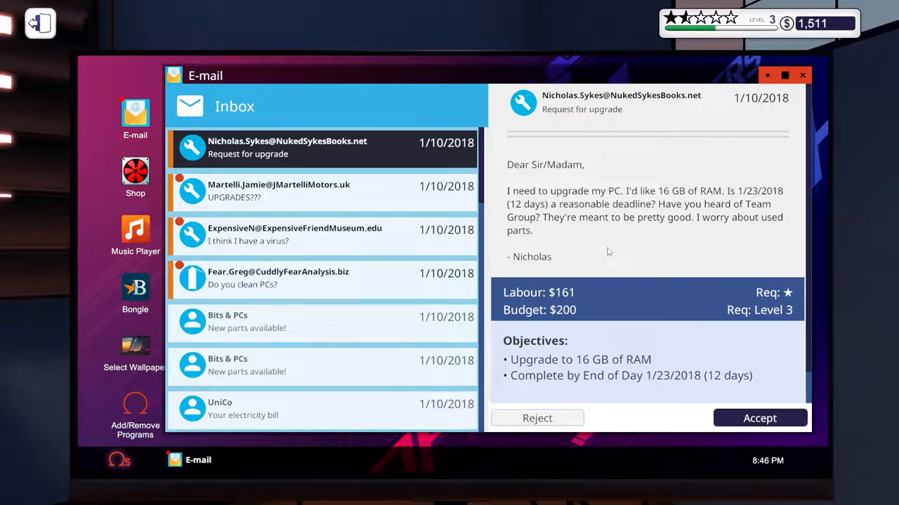
pyautogui.moveTo(562, 216)
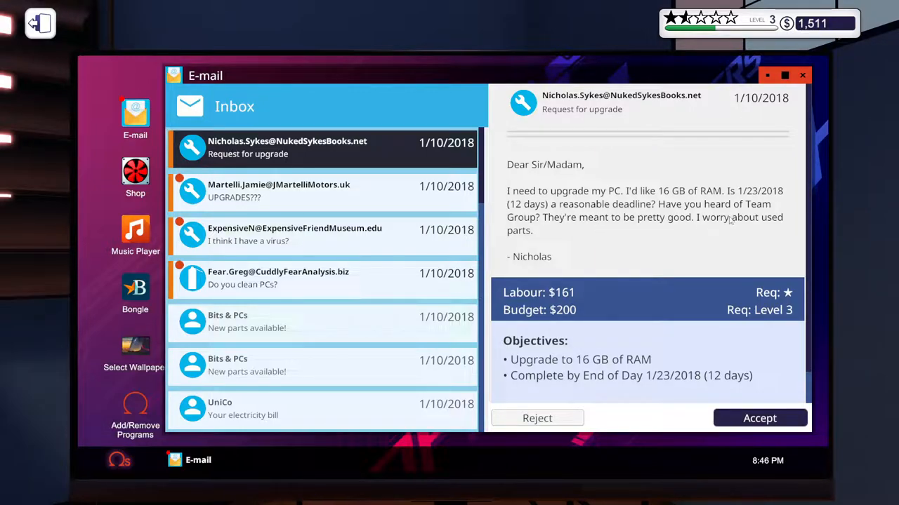
pyautogui.moveTo(512, 80)
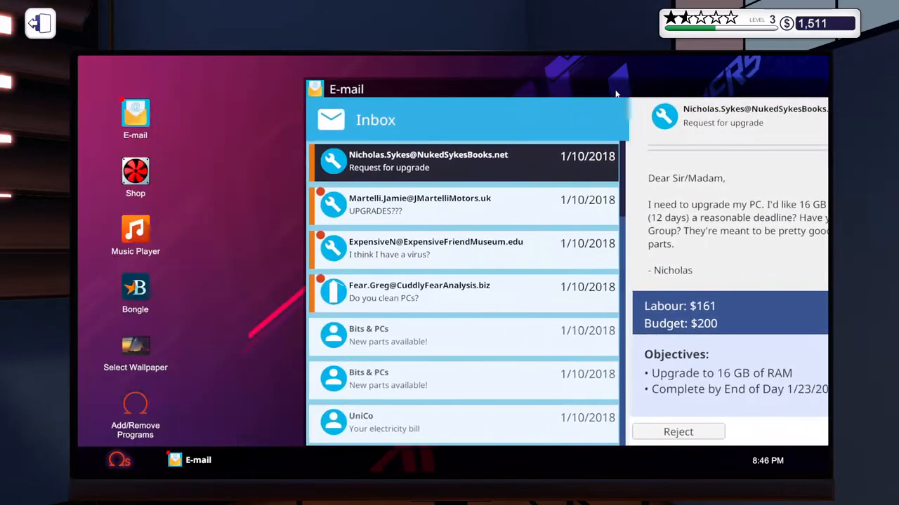
# Browse the Bits & PCs shop's Memory category behind the RAM request e-mail.
pyautogui.click(134, 172)
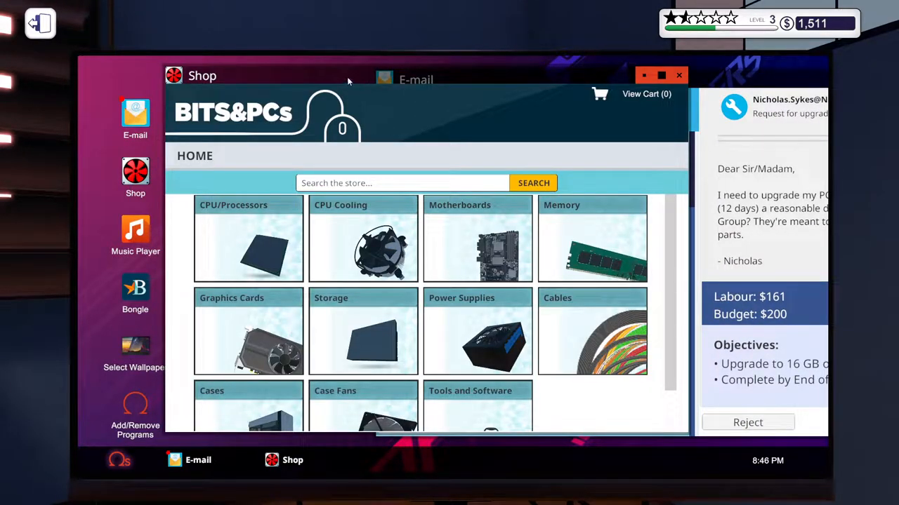
pyautogui.click(592, 239)
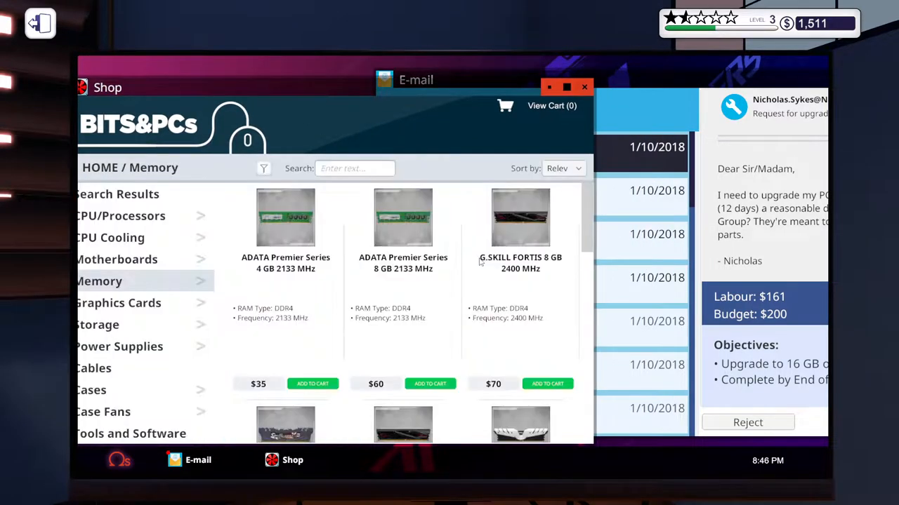
pyautogui.scroll(-3)
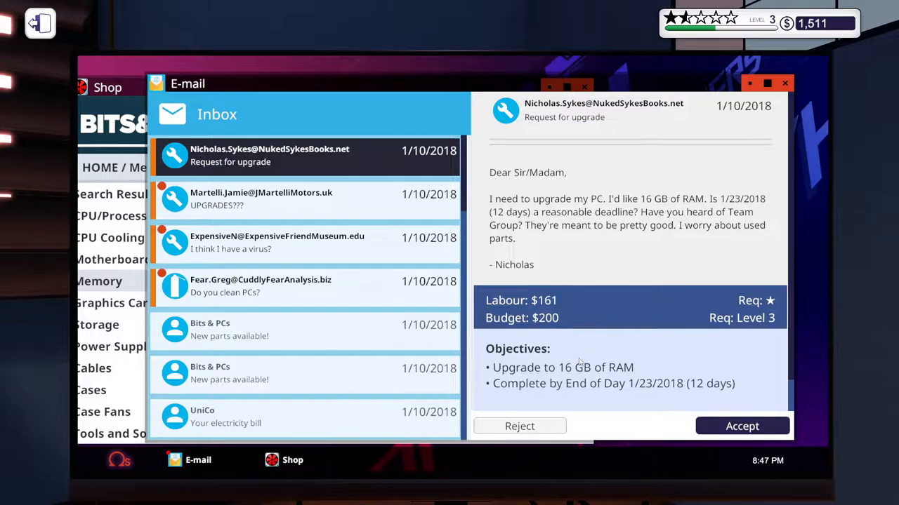
# Review the customer PC's stats showing a single 8 GB DFL stick, then return to the memory listings.
pyautogui.scroll(-3)
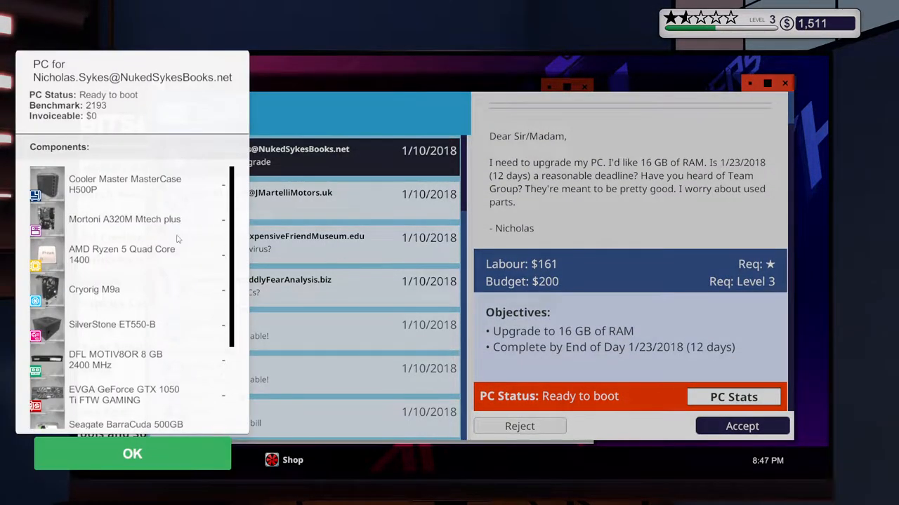
pyautogui.moveTo(167, 315)
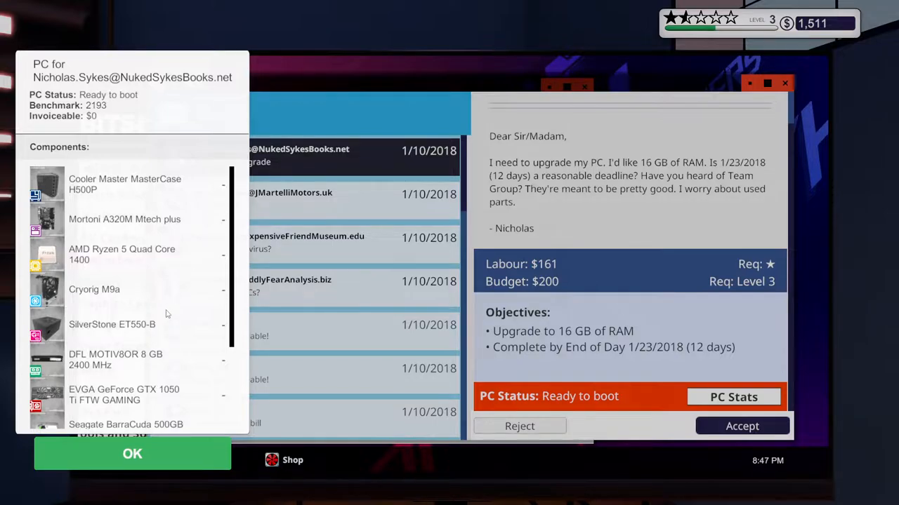
pyautogui.scroll(-3)
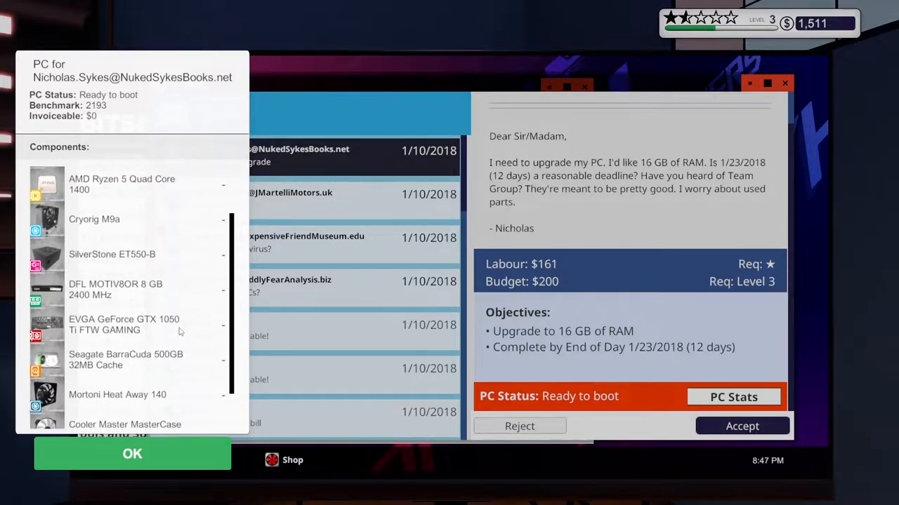
pyautogui.moveTo(188, 341)
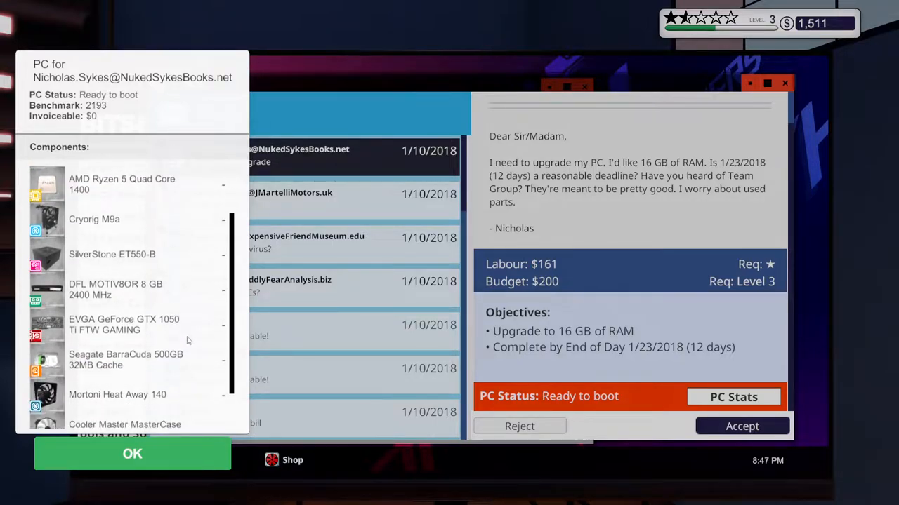
pyautogui.scroll(-3)
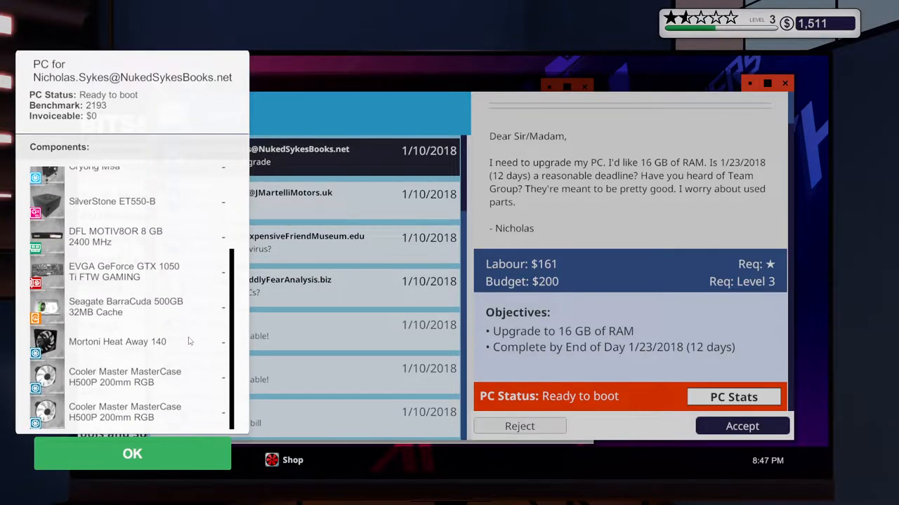
pyautogui.click(283, 461)
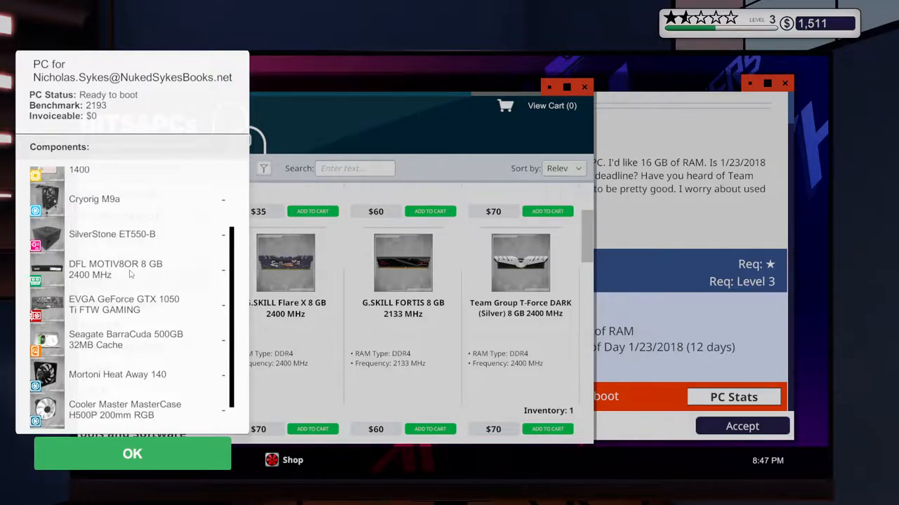
pyautogui.moveTo(157, 285)
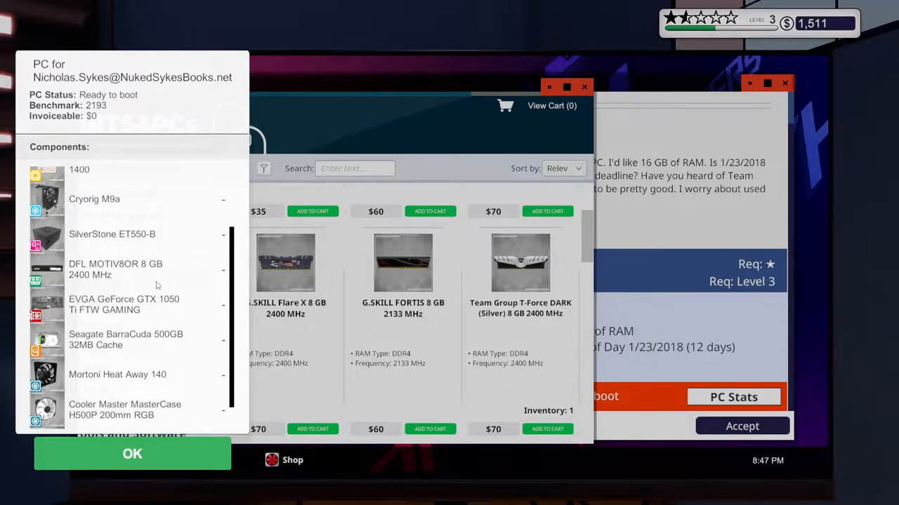
pyautogui.moveTo(716, 207)
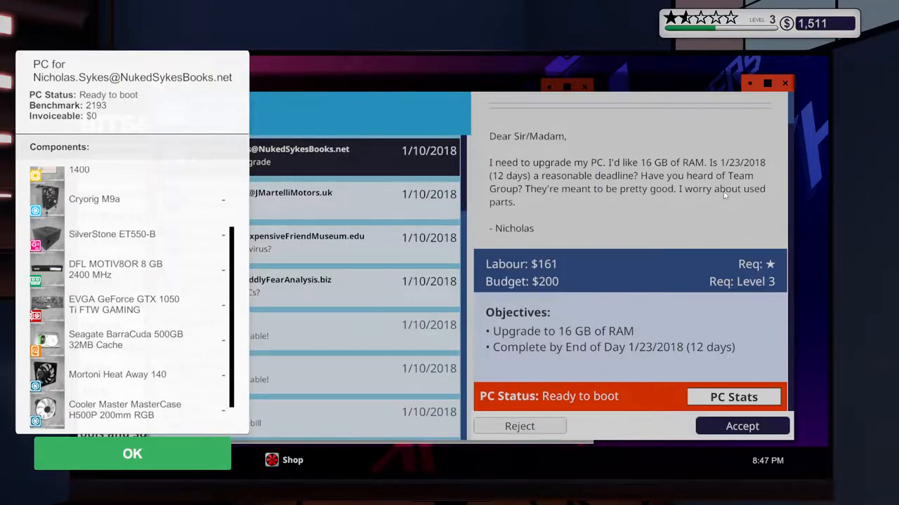
pyautogui.moveTo(188, 371)
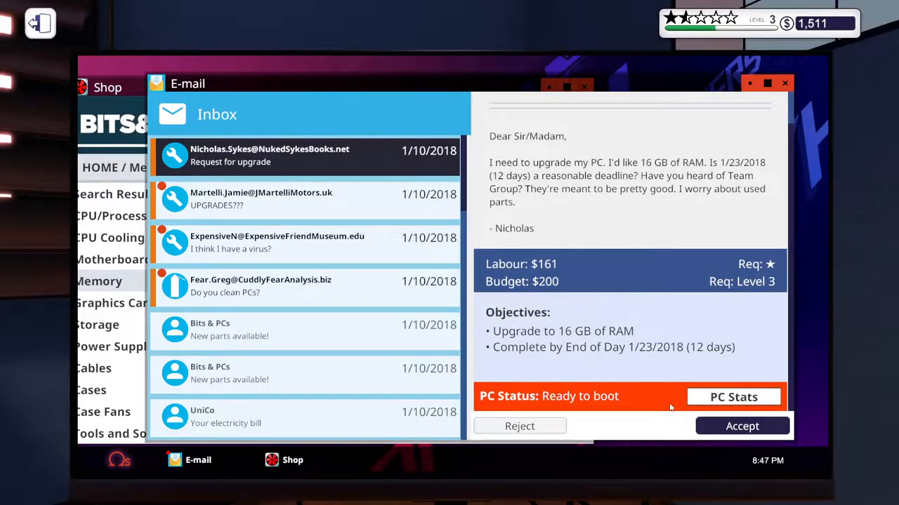
pyautogui.moveTo(179, 228)
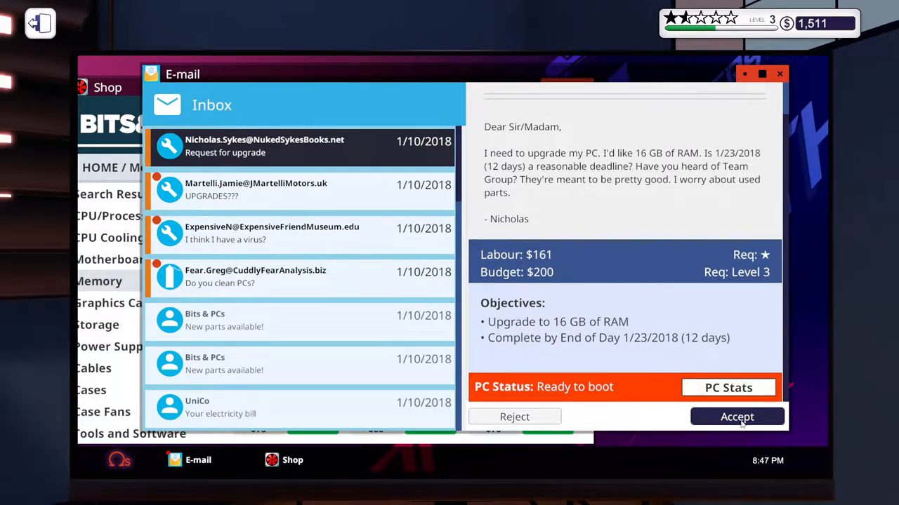
pyautogui.click(727, 388)
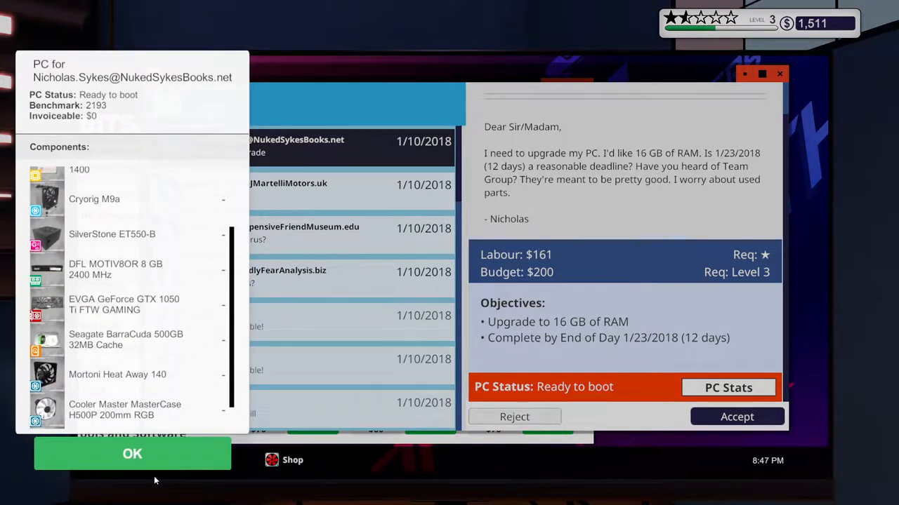
pyautogui.click(132, 454)
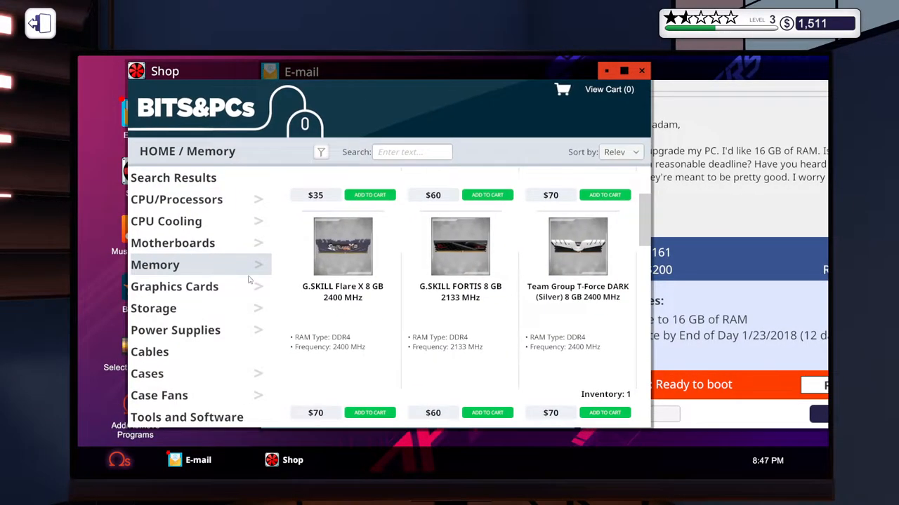
# Scroll the memory listings to a Team Group T-Force DARK 8 GB stick and add it to the cart.
pyautogui.scroll(-3)
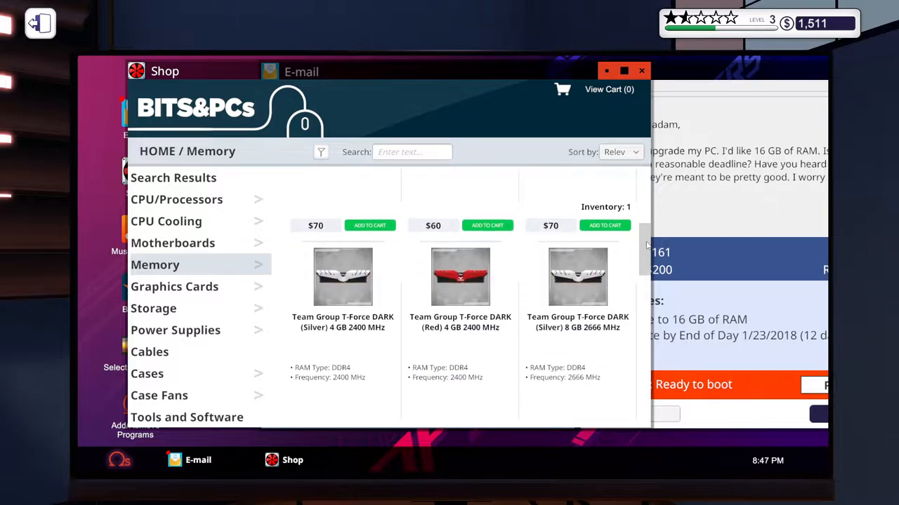
pyautogui.scroll(3)
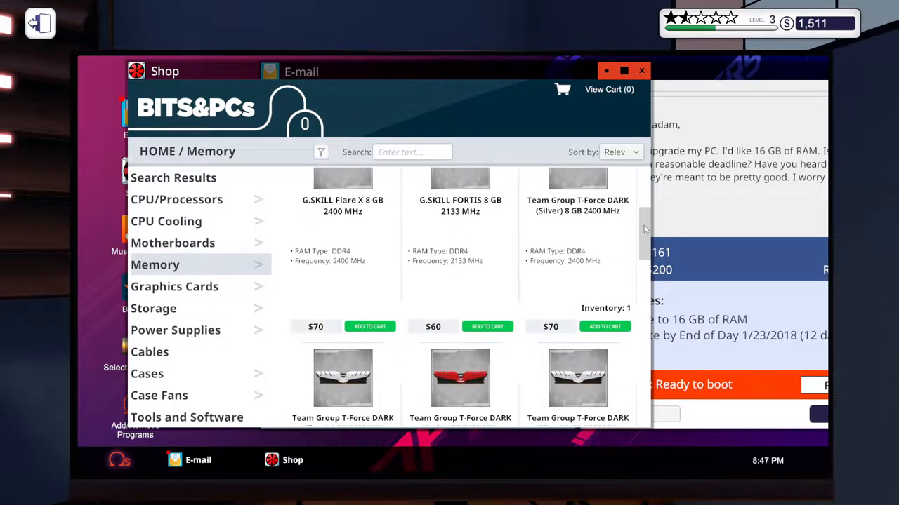
pyautogui.scroll(-3)
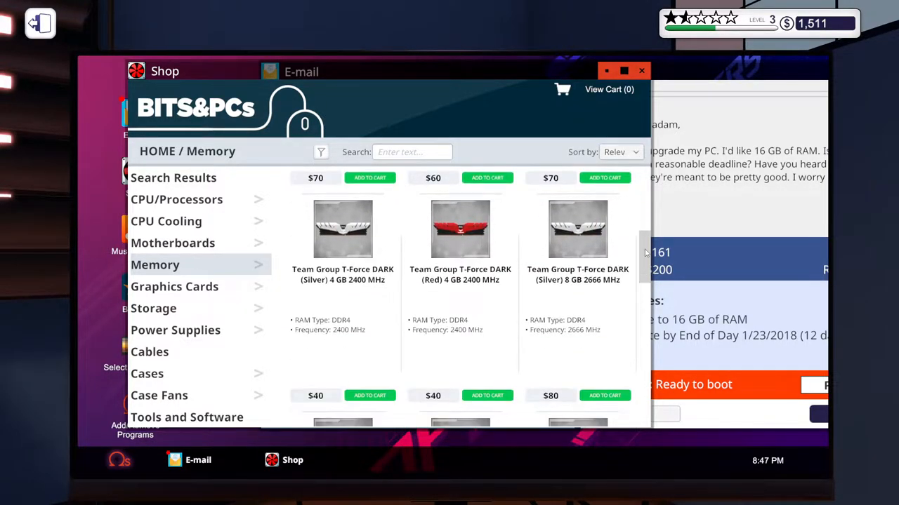
pyautogui.scroll(-3)
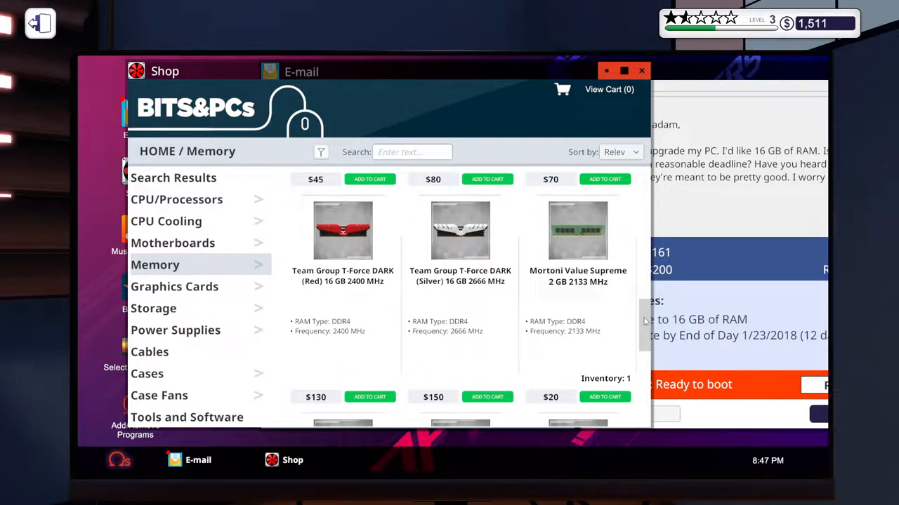
pyautogui.scroll(-3)
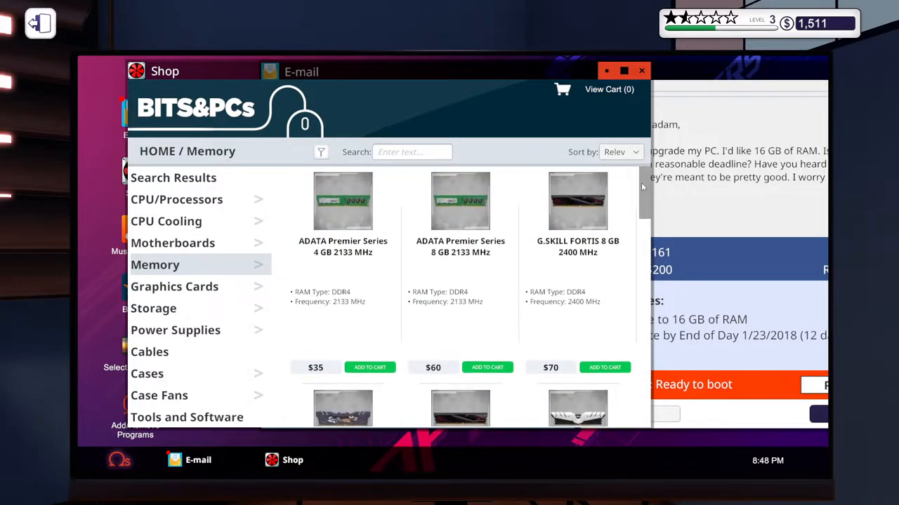
pyautogui.scroll(-3)
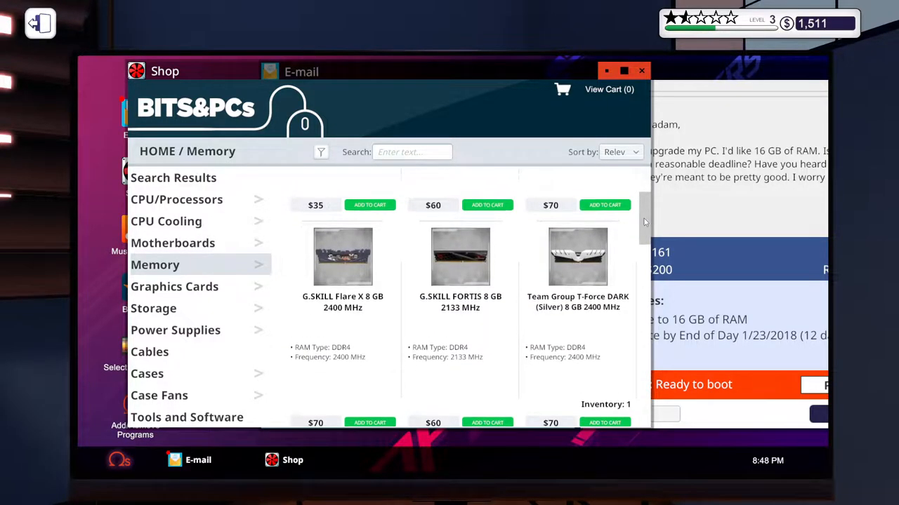
pyautogui.scroll(-3)
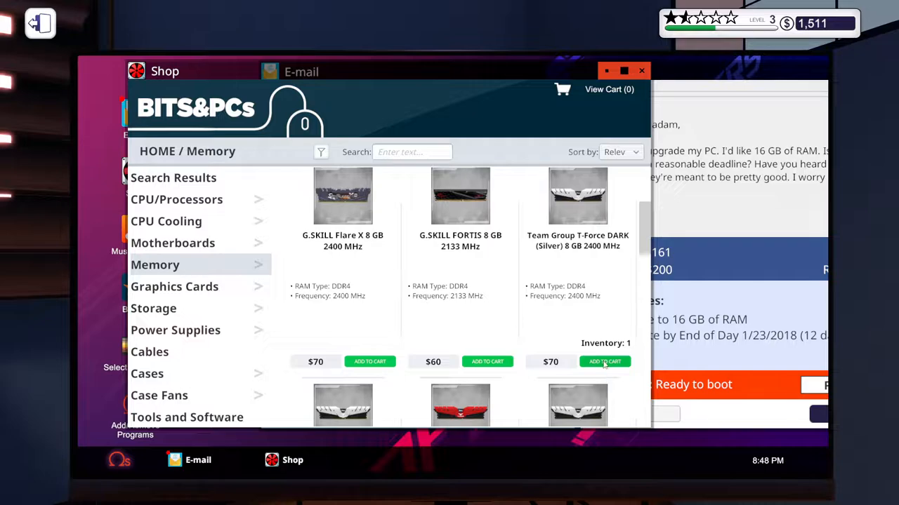
pyautogui.click(300, 71)
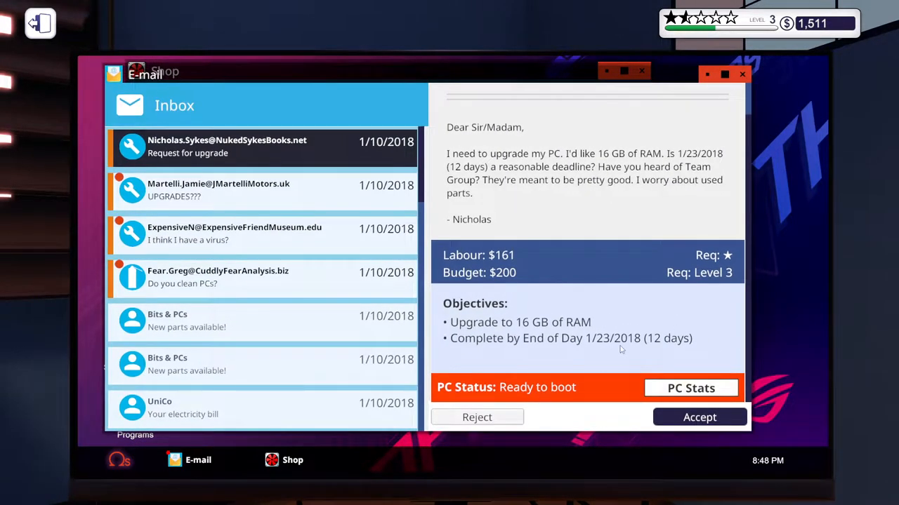
pyautogui.moveTo(688, 408)
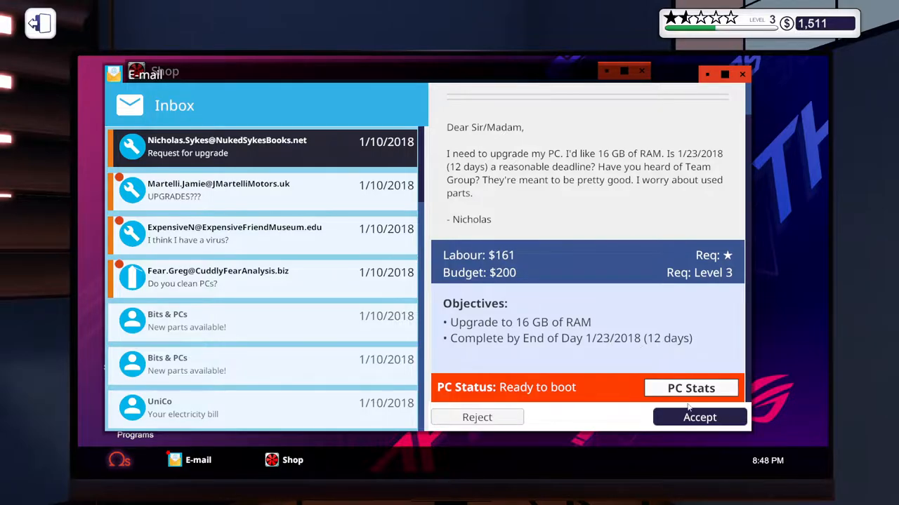
# Accept Nicholas's 16 GB RAM job, then view the PC stats for Jamie Martelli's 8 GB memory request.
pyautogui.click(699, 417)
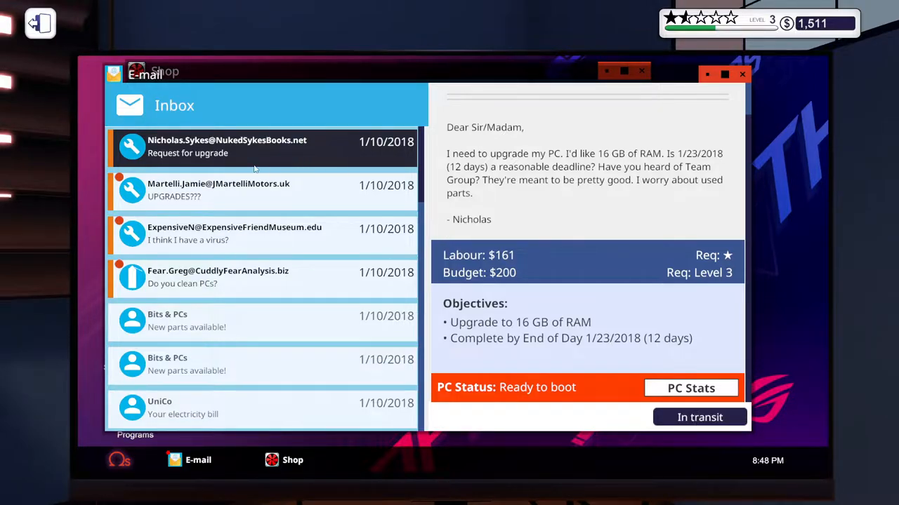
pyautogui.click(246, 190)
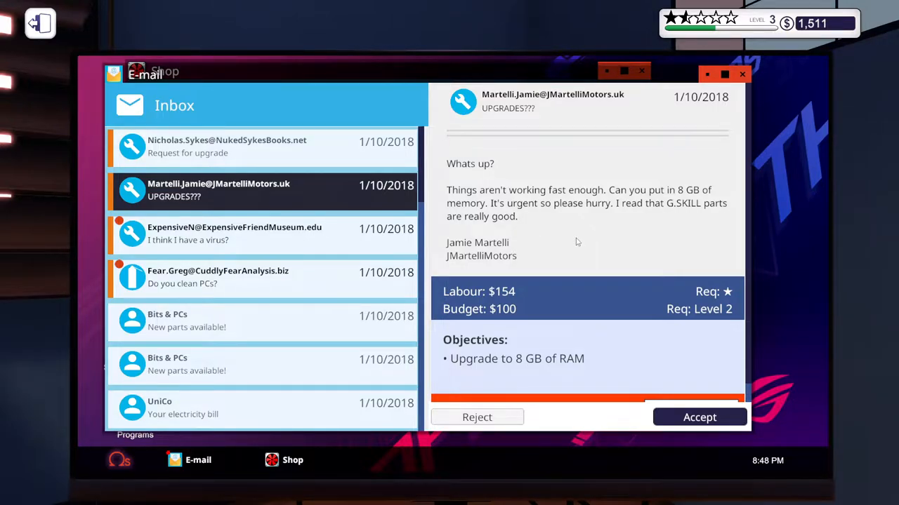
pyautogui.moveTo(574, 245)
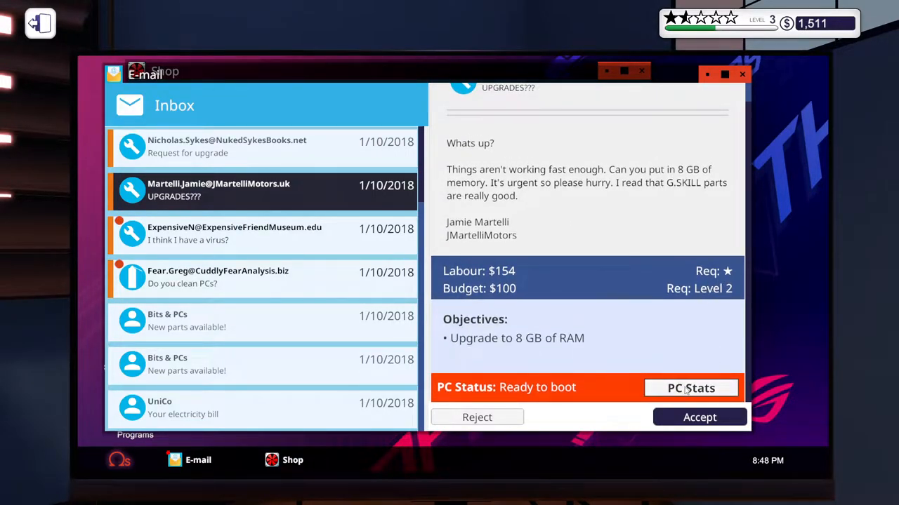
pyautogui.click(691, 387)
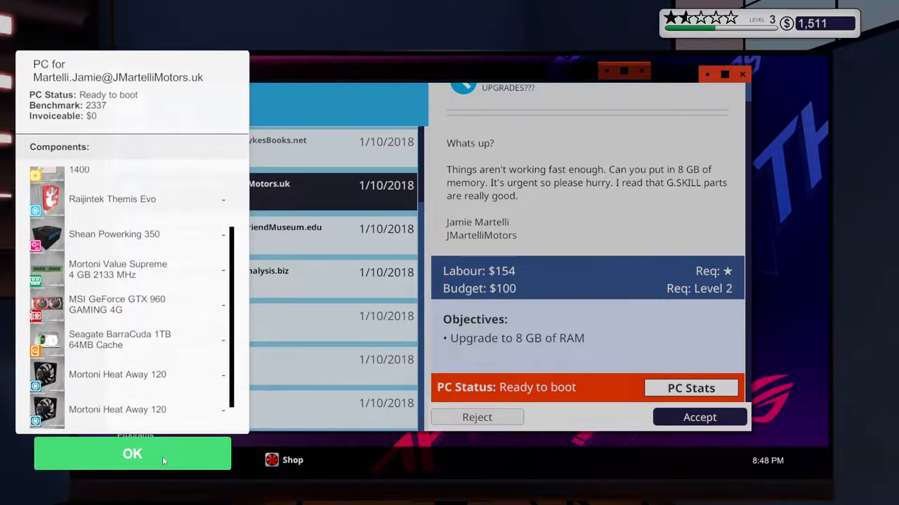
# Close the stats panel and add a G.SKILL stick, bringing the cart to two items totalling $170.
pyautogui.click(132, 453)
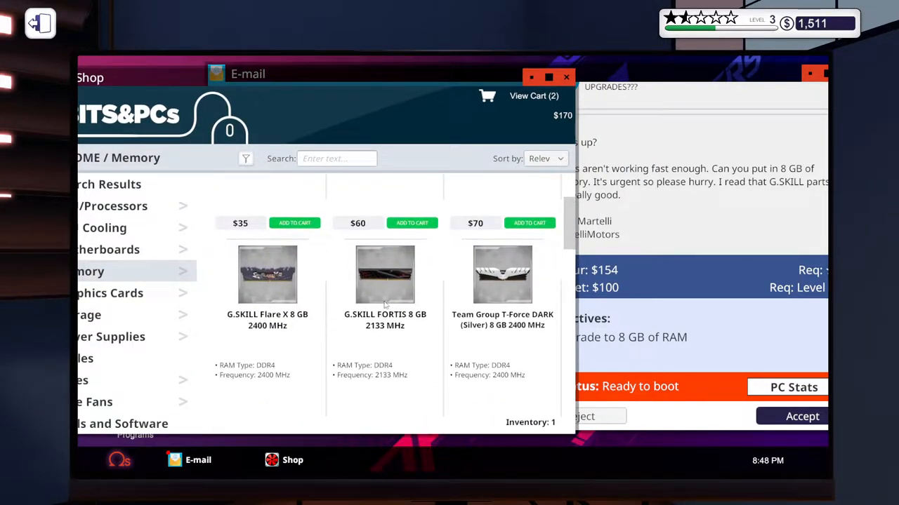
pyautogui.scroll(-3)
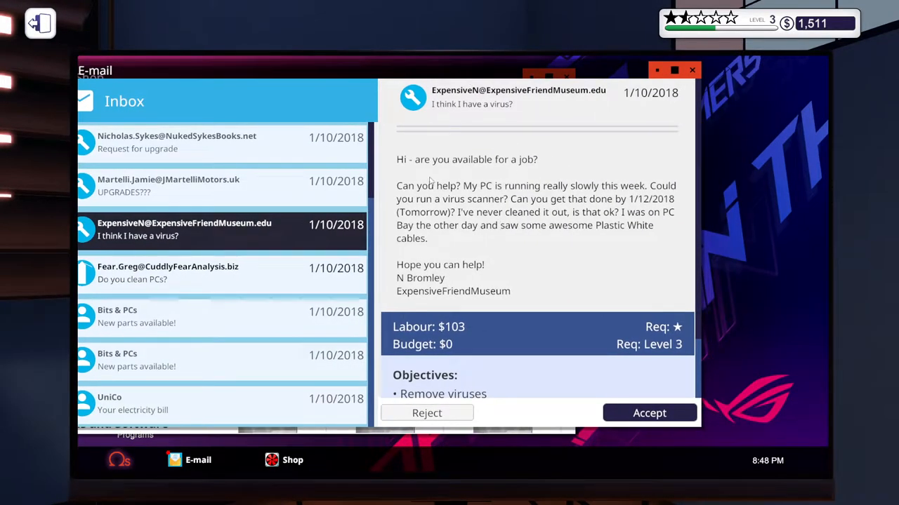
pyautogui.moveTo(574, 272)
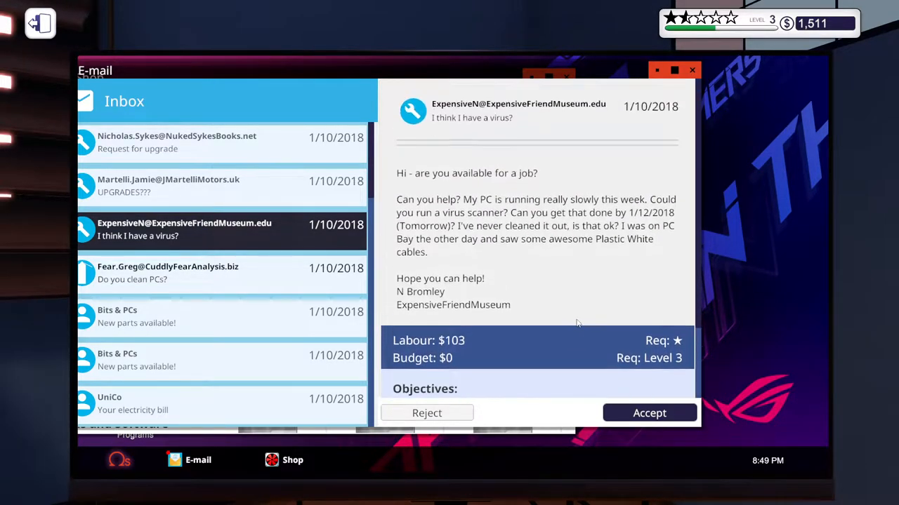
# Read ExpensiveFriendMuseum's virus-scan request showing $103 labour and a Level 3 requirement.
pyautogui.scroll(-3)
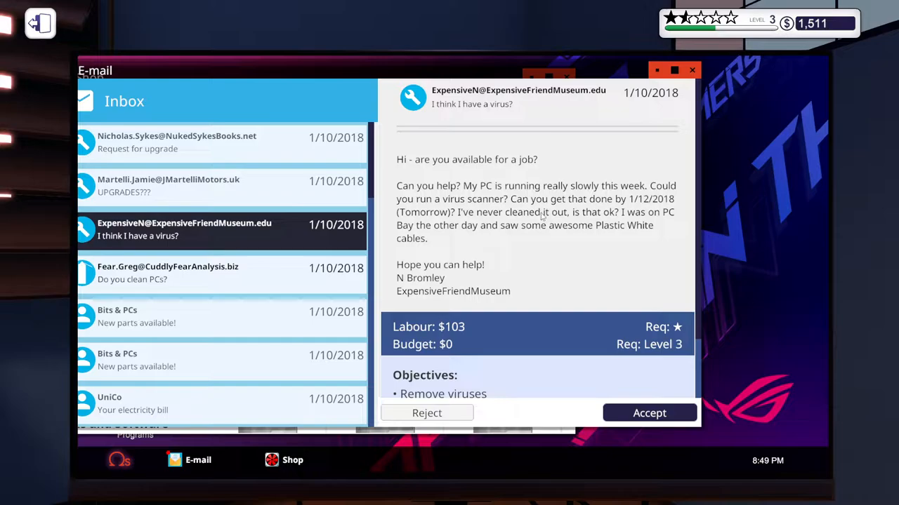
pyautogui.moveTo(452, 199)
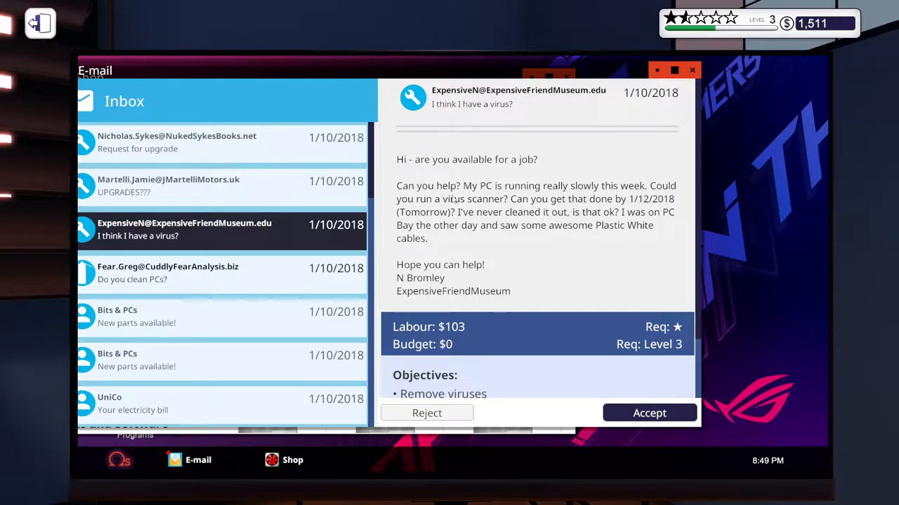
pyautogui.moveTo(553, 225)
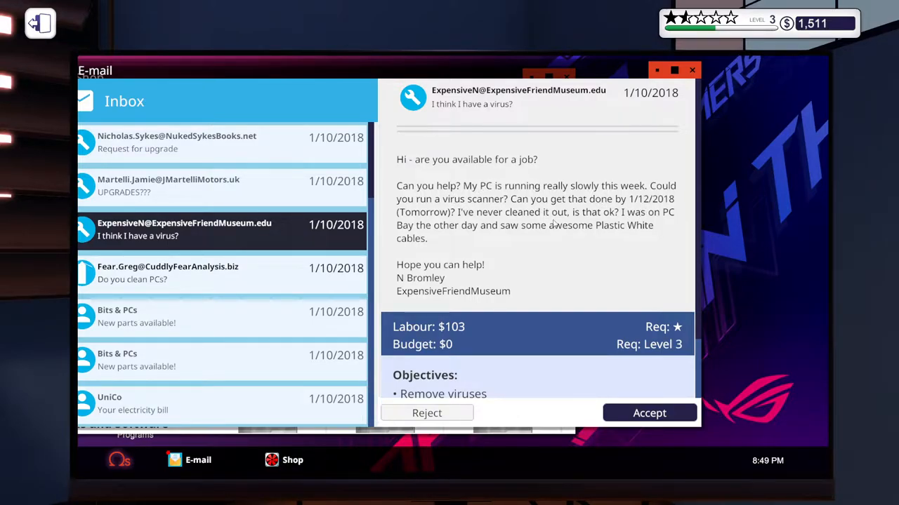
pyautogui.moveTo(592, 233)
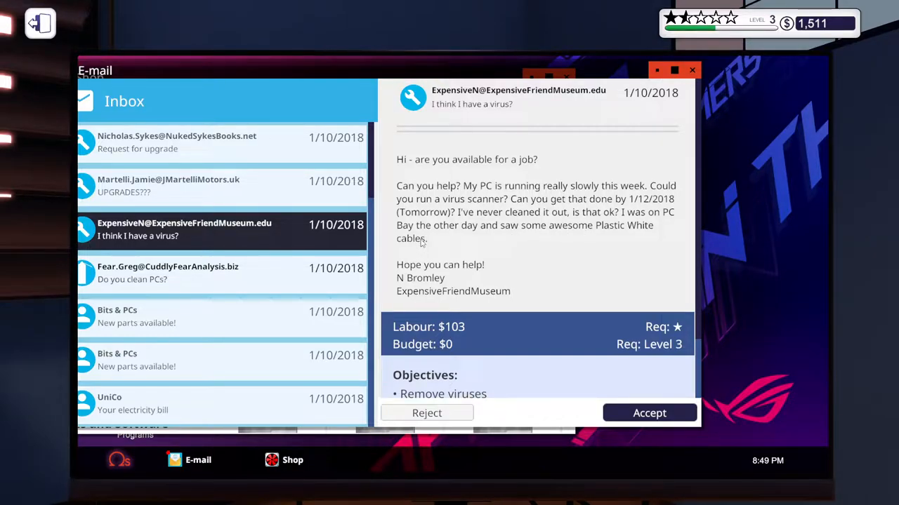
pyautogui.moveTo(450, 354)
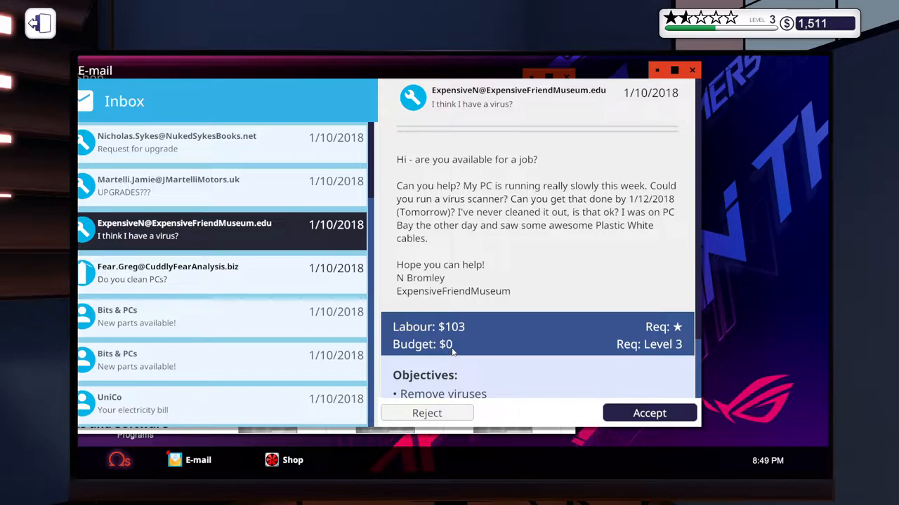
pyautogui.scroll(-3)
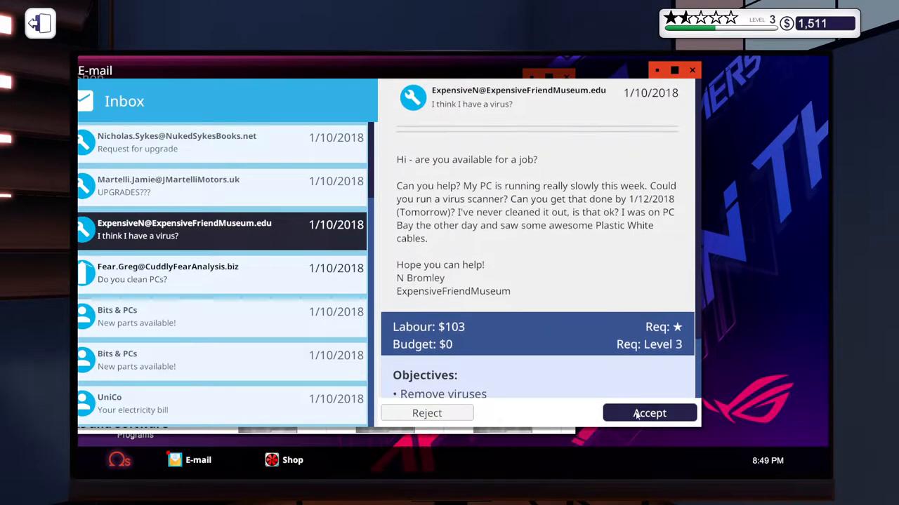
# Read Fear.Greg's dust-cleaning request offering $103 labour at Level 2.
pyautogui.click(211, 274)
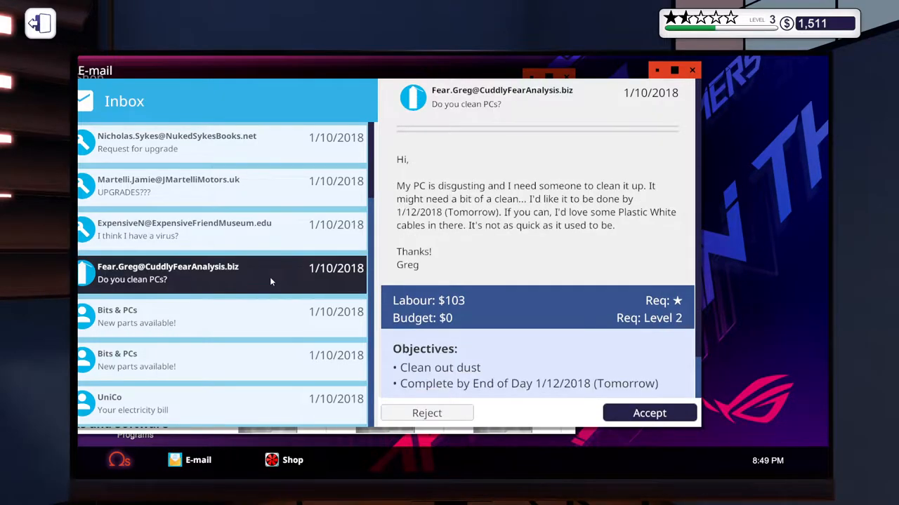
pyautogui.moveTo(565, 247)
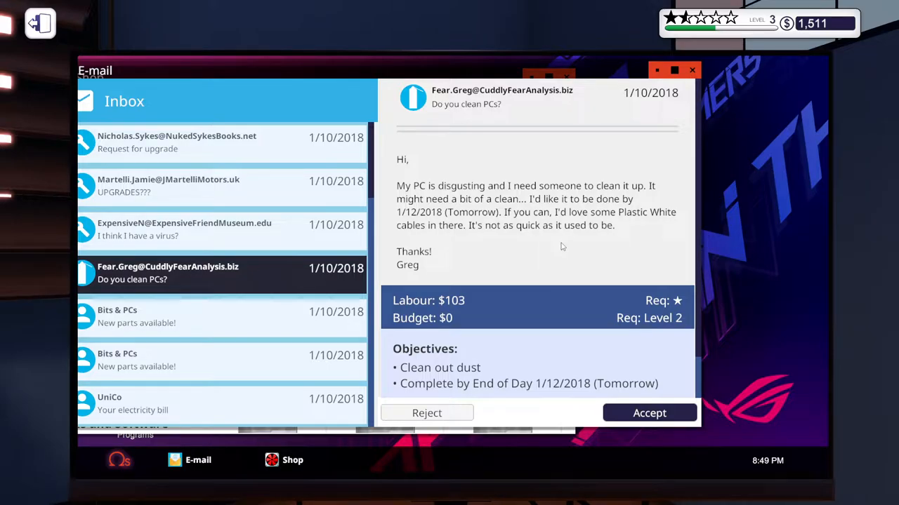
pyautogui.moveTo(663, 219)
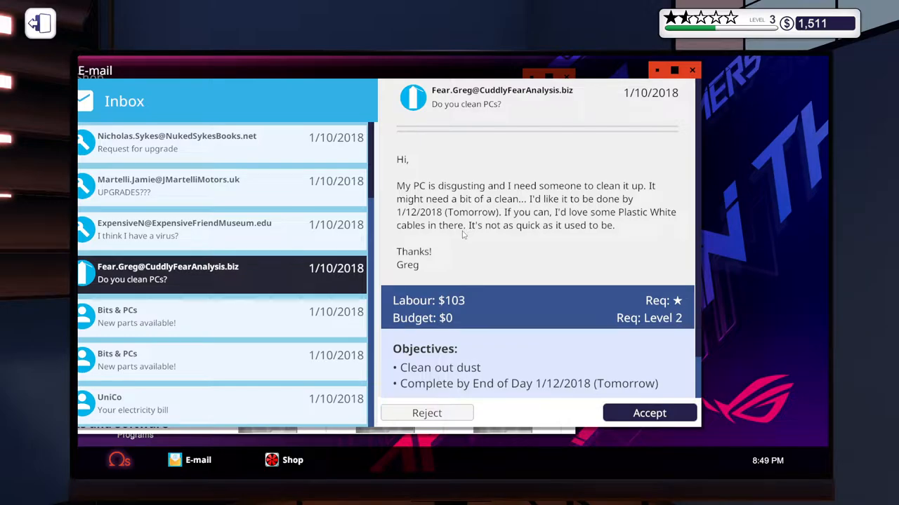
pyautogui.moveTo(401, 97)
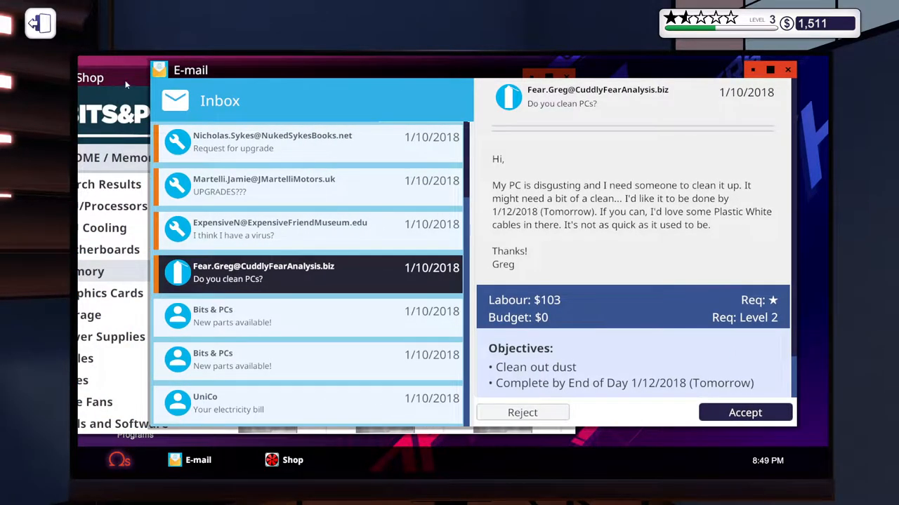
pyautogui.click(292, 461)
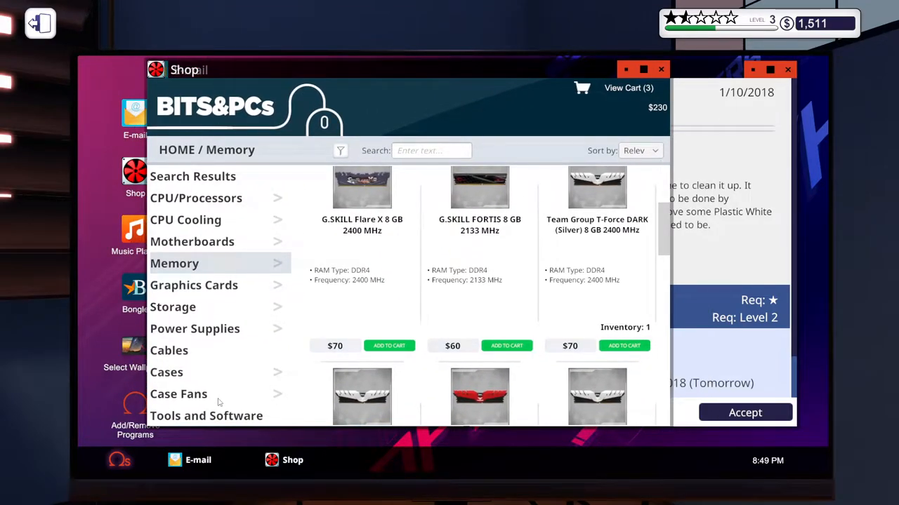
pyautogui.click(169, 351)
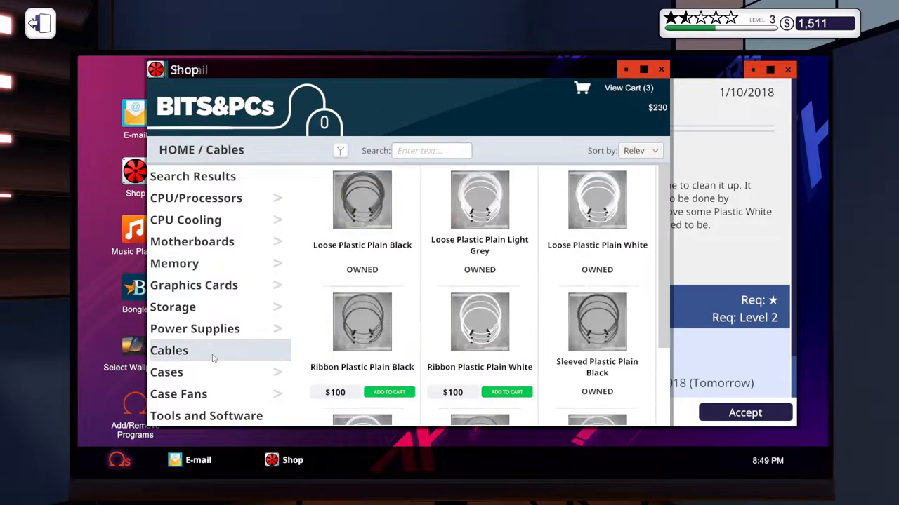
pyautogui.moveTo(494, 282)
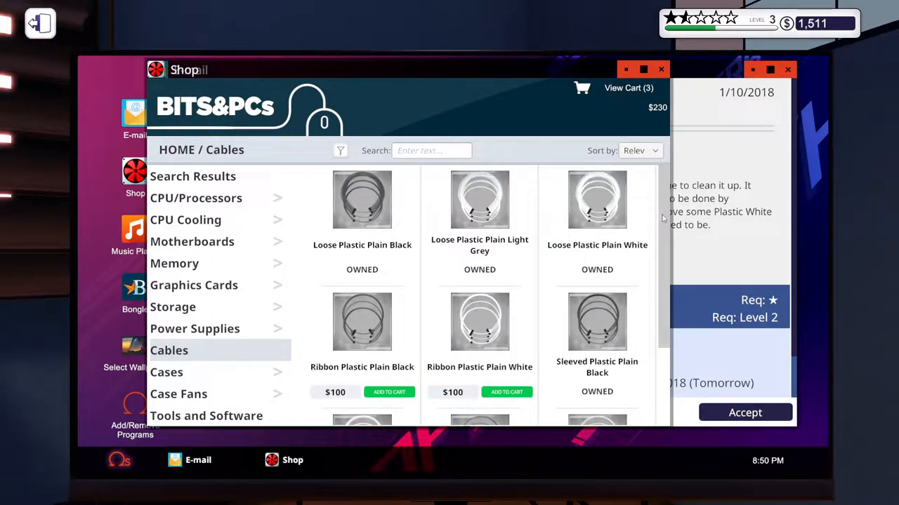
pyautogui.scroll(-3)
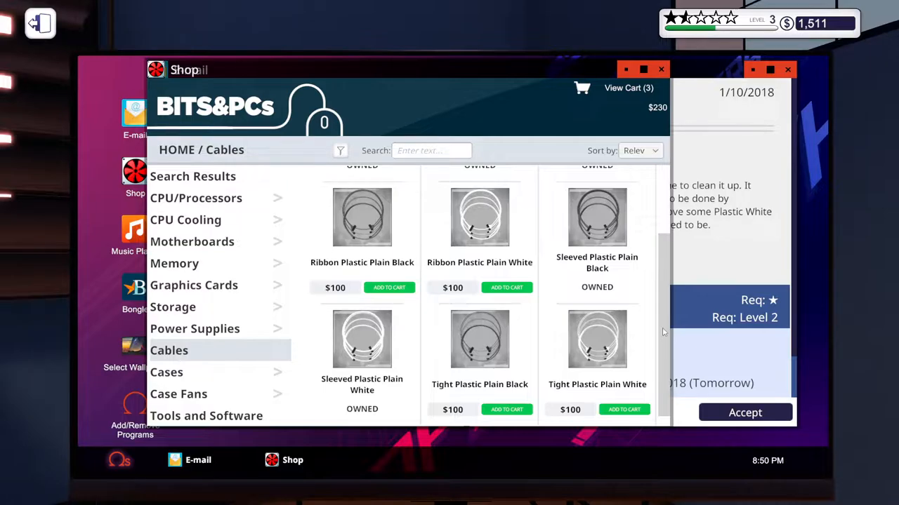
pyautogui.click(198, 461)
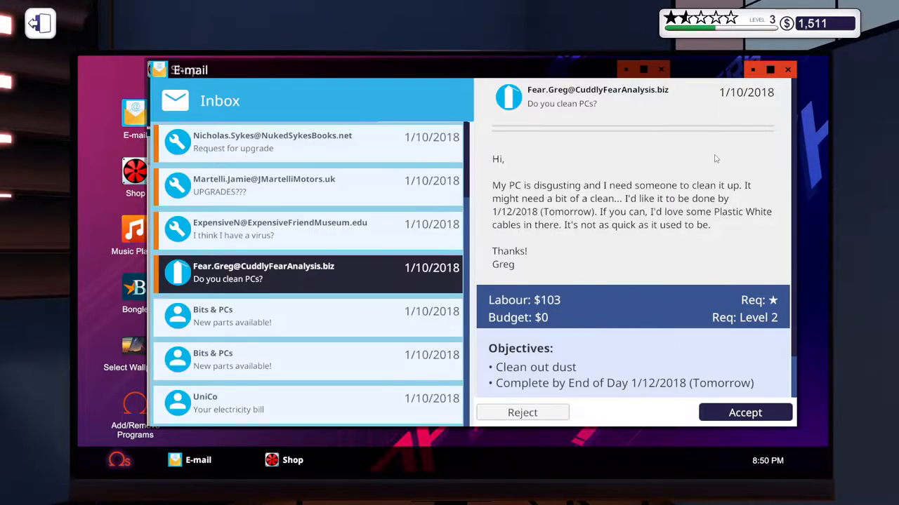
pyautogui.click(744, 413)
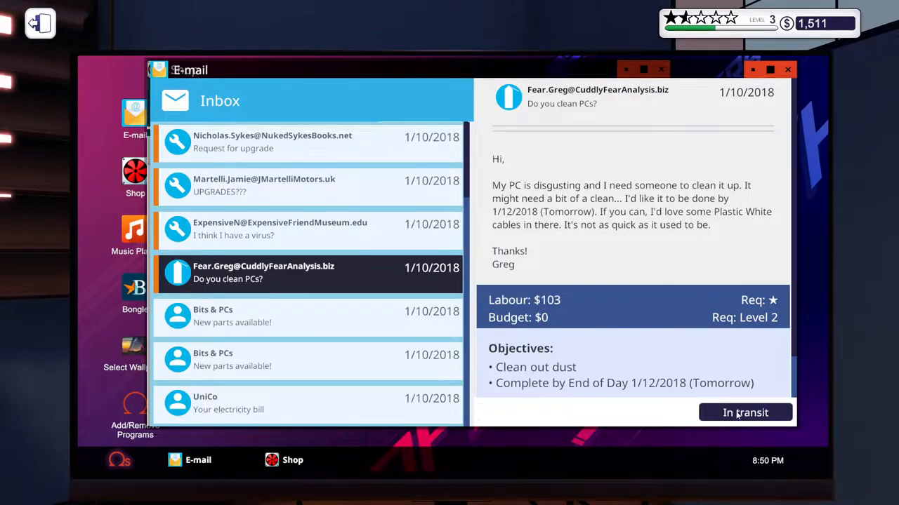
pyautogui.click(292, 461)
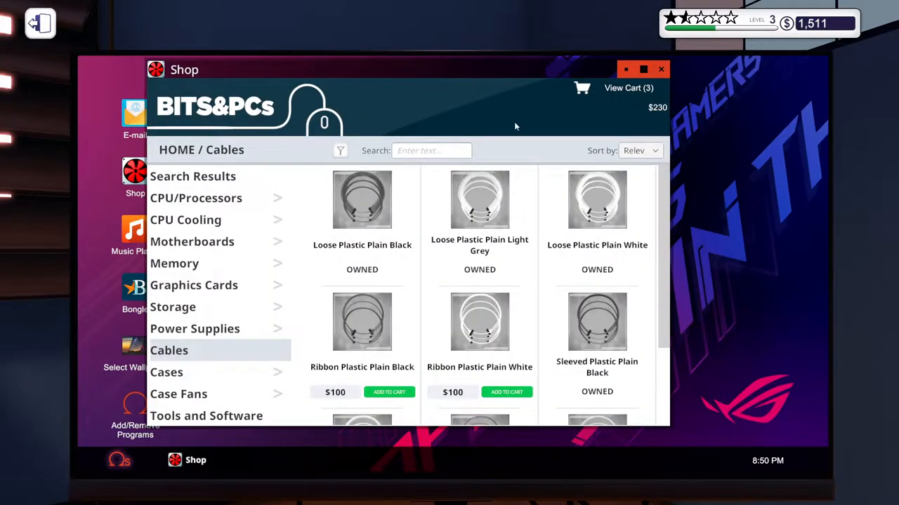
# Check out the cart's two memory kits for $230, leaving $1,281, arriving tomorrow.
pyautogui.click(629, 87)
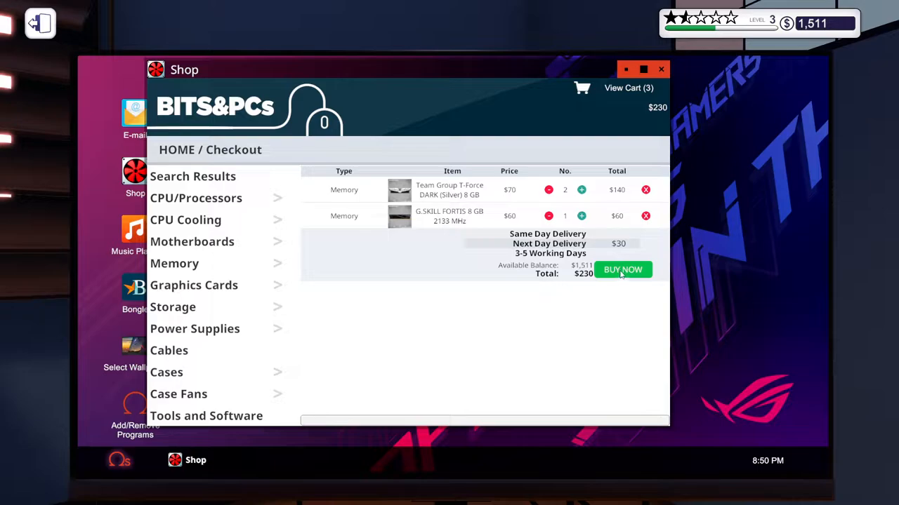
pyautogui.click(622, 269)
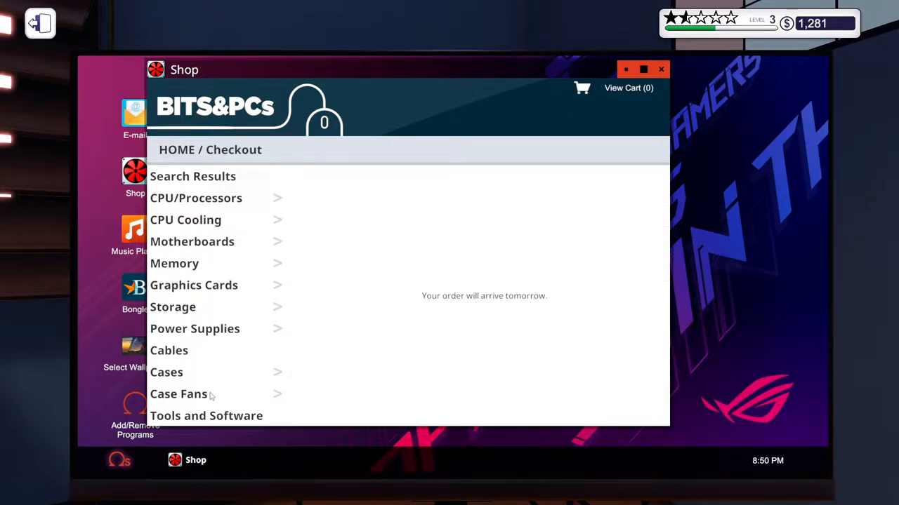
pyautogui.moveTo(214, 329)
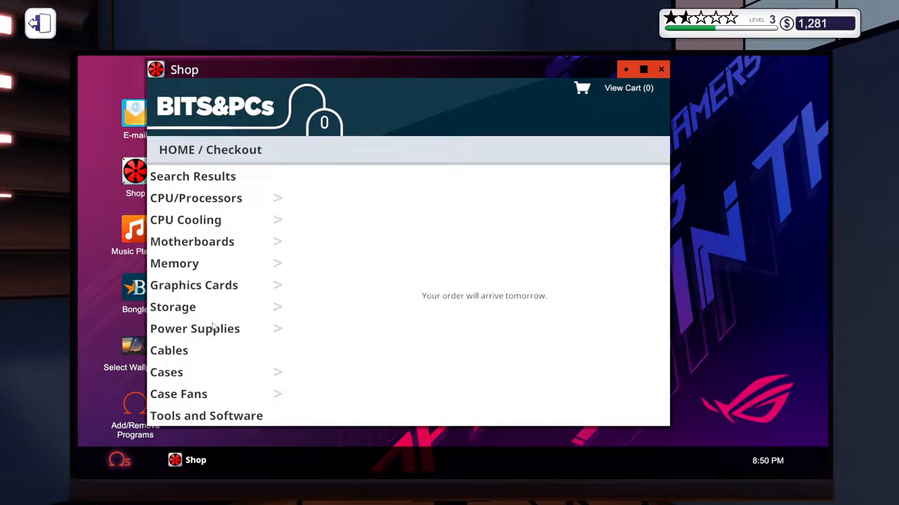
# Browse the Tools and Software items in the shop, then close the parts shop.
pyautogui.click(207, 416)
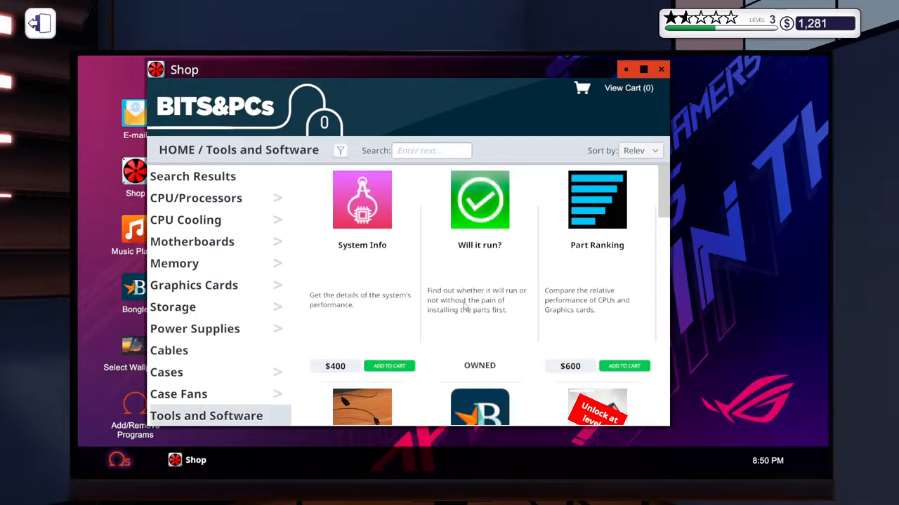
pyautogui.scroll(-3)
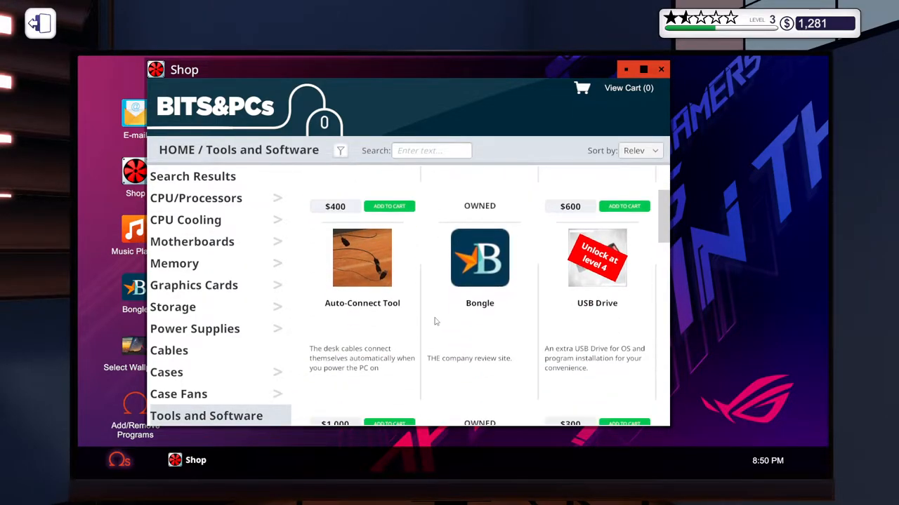
pyautogui.scroll(3)
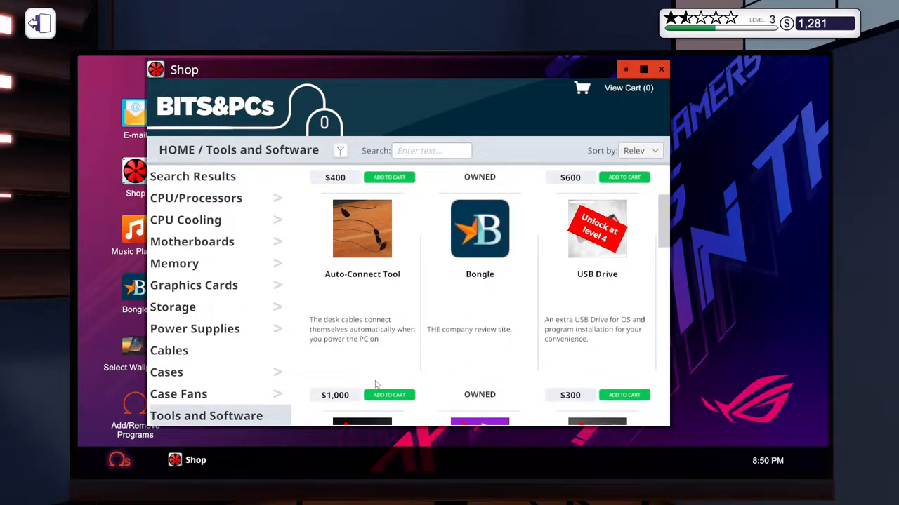
pyautogui.moveTo(376, 382)
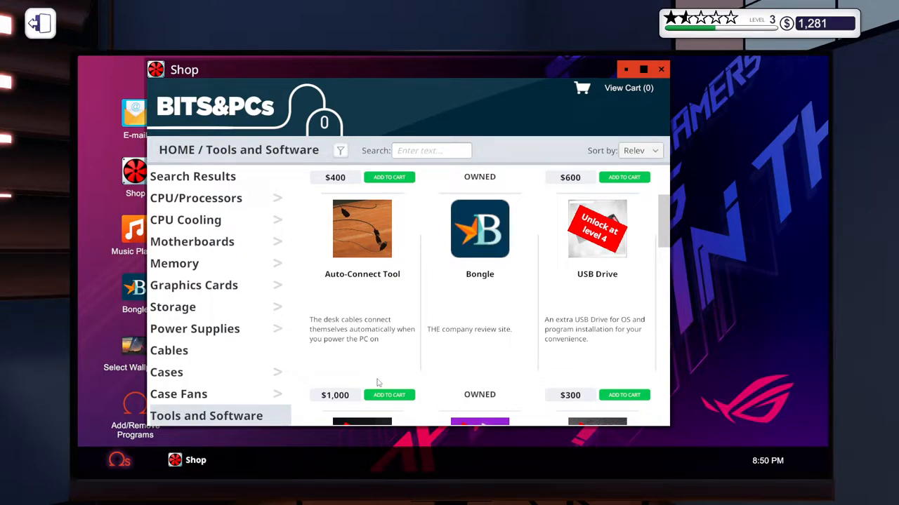
pyautogui.moveTo(357, 375)
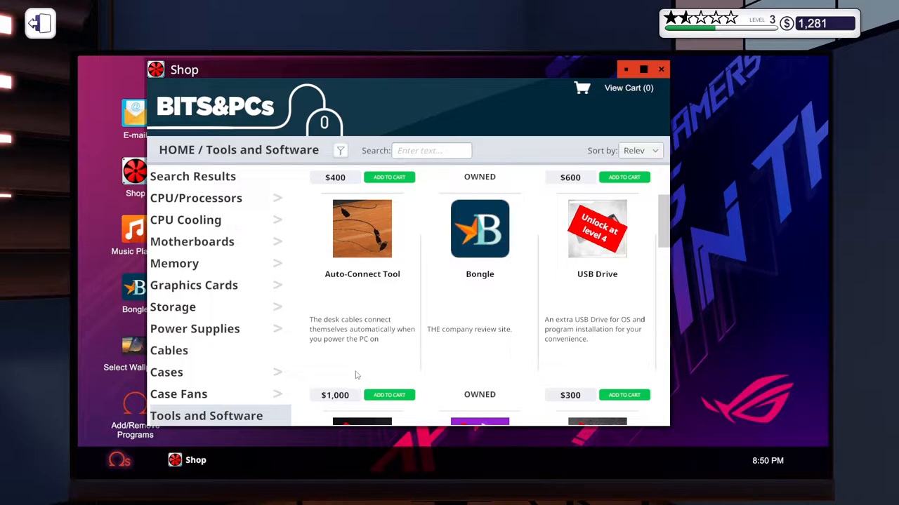
pyautogui.scroll(-3)
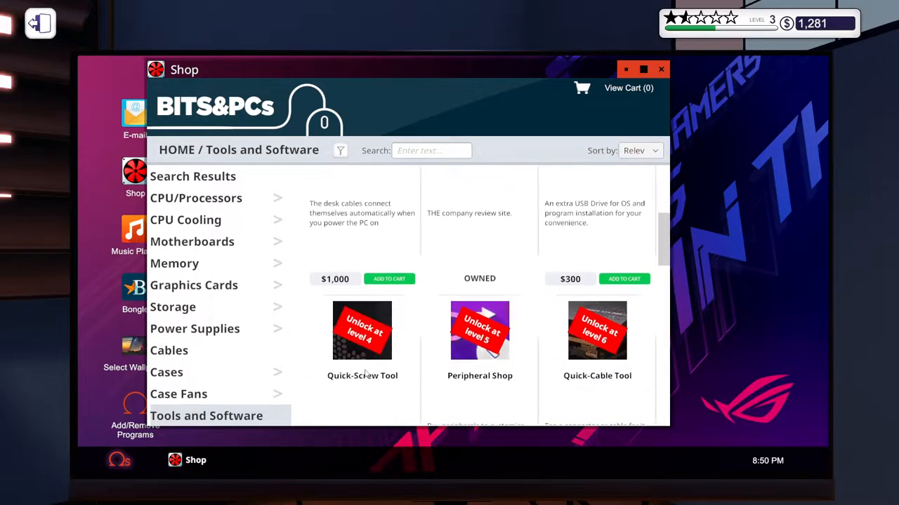
pyautogui.scroll(3)
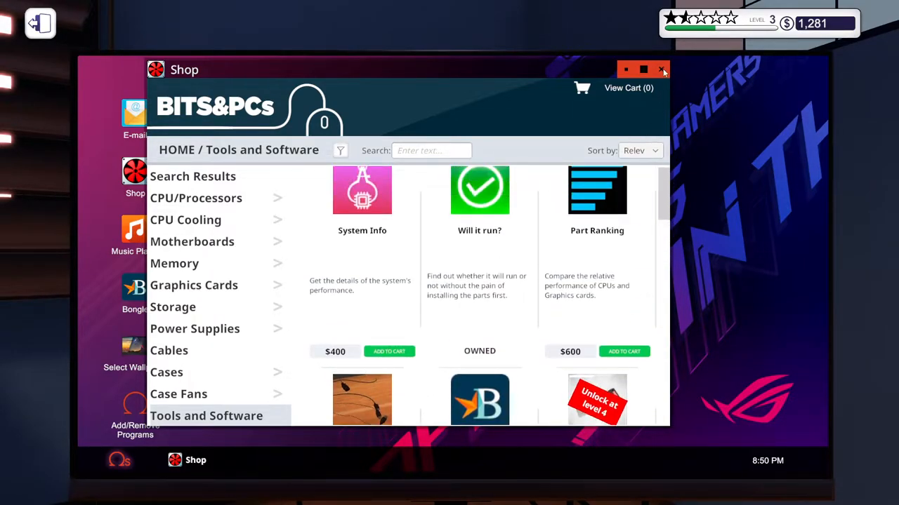
pyautogui.click(660, 69)
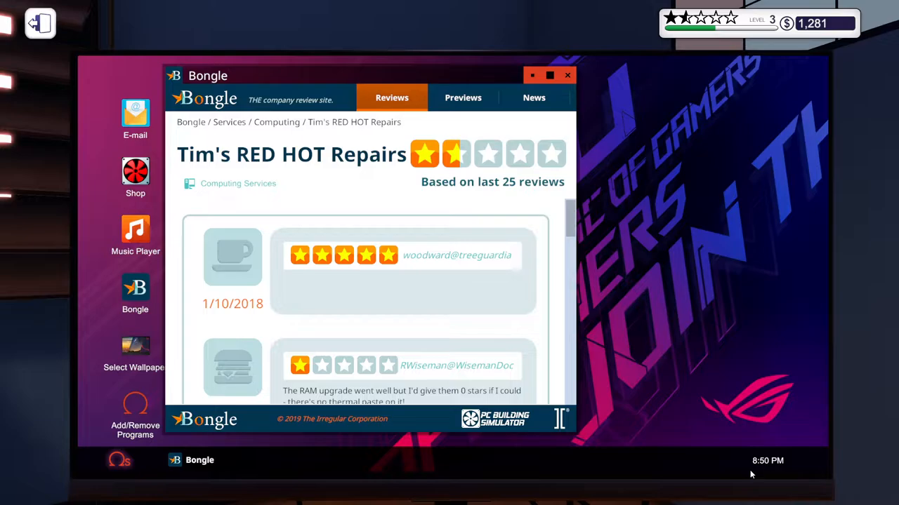
pyautogui.moveTo(39, 22)
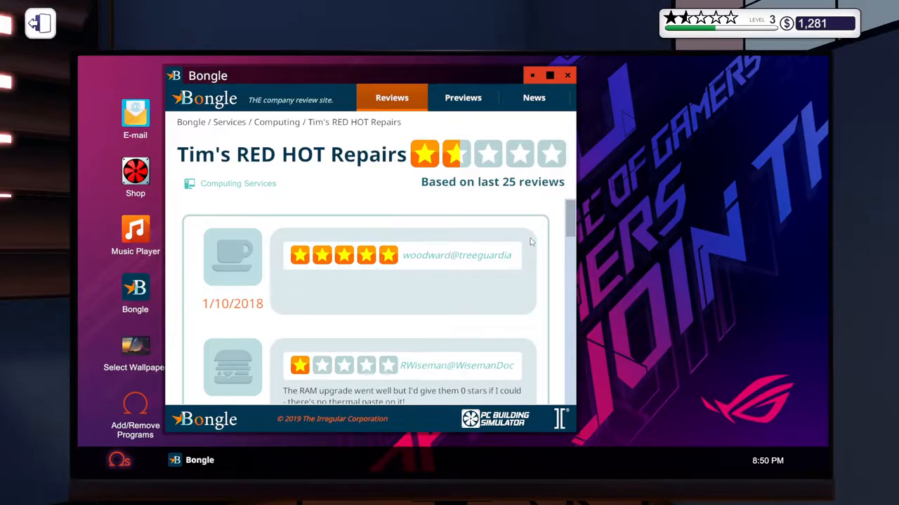
pyautogui.moveTo(573, 222)
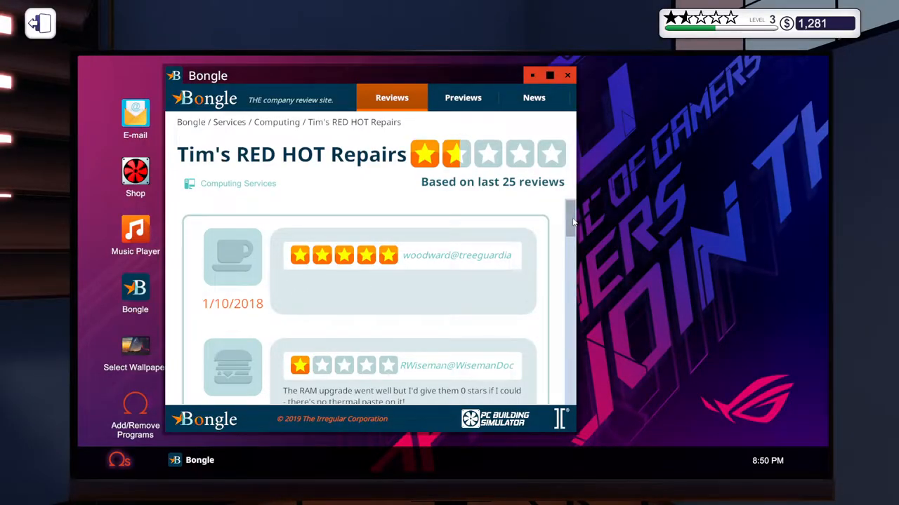
# Read through Tim's RED HOT Repairs reviews on Bongle, about 1.5 stars from 25 reviews, then close the site.
pyautogui.scroll(-3)
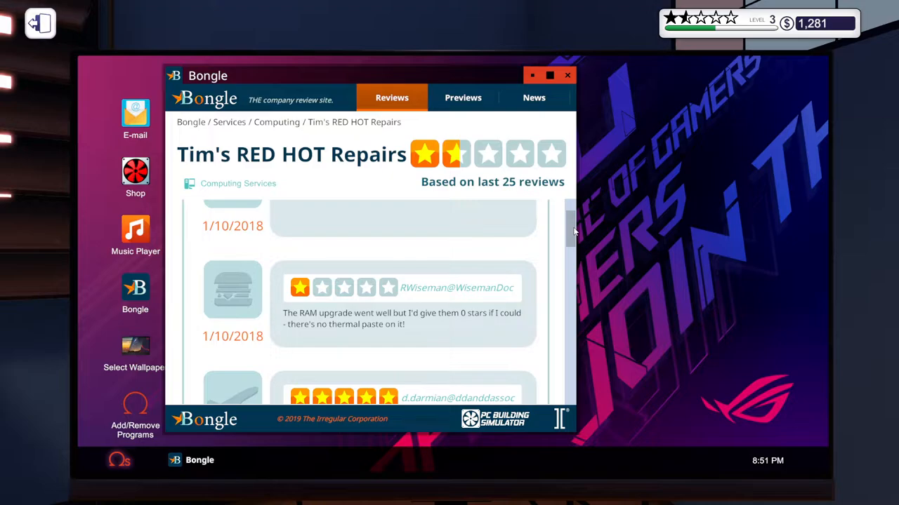
pyautogui.moveTo(567, 236)
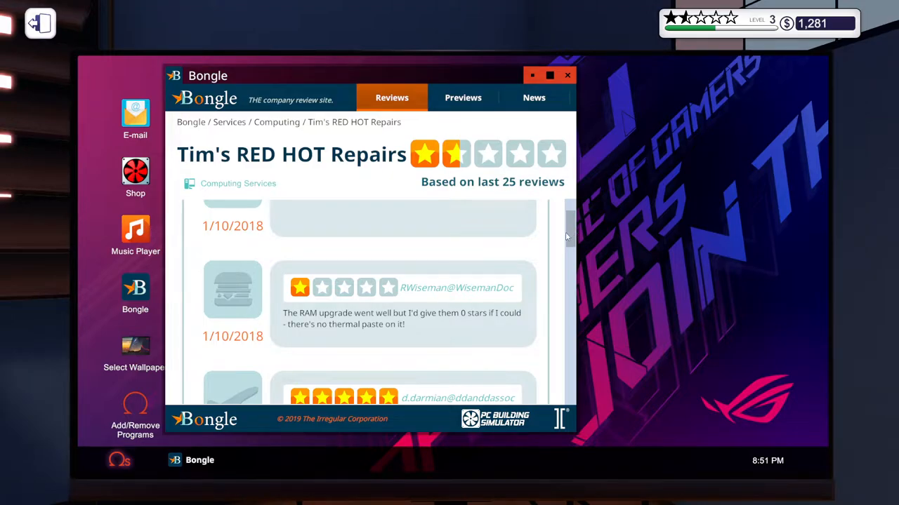
pyautogui.moveTo(344, 320)
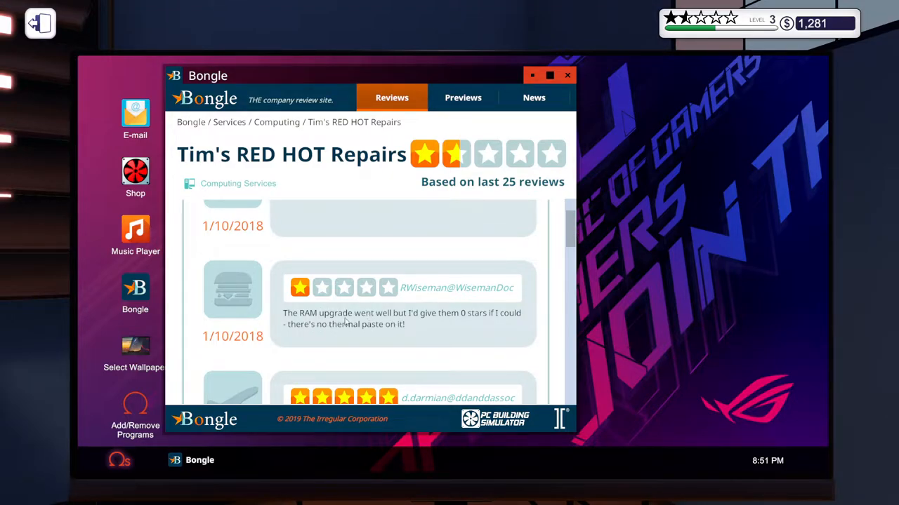
pyautogui.scroll(-3)
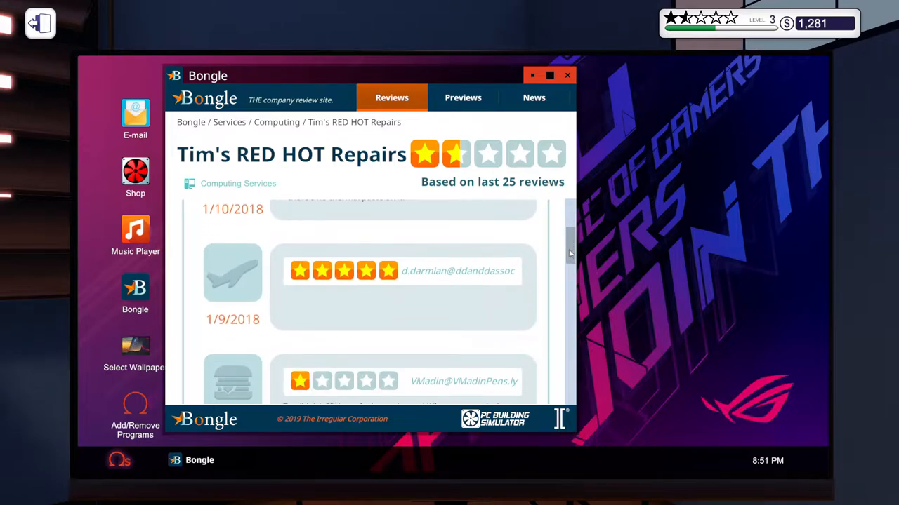
pyautogui.scroll(-3)
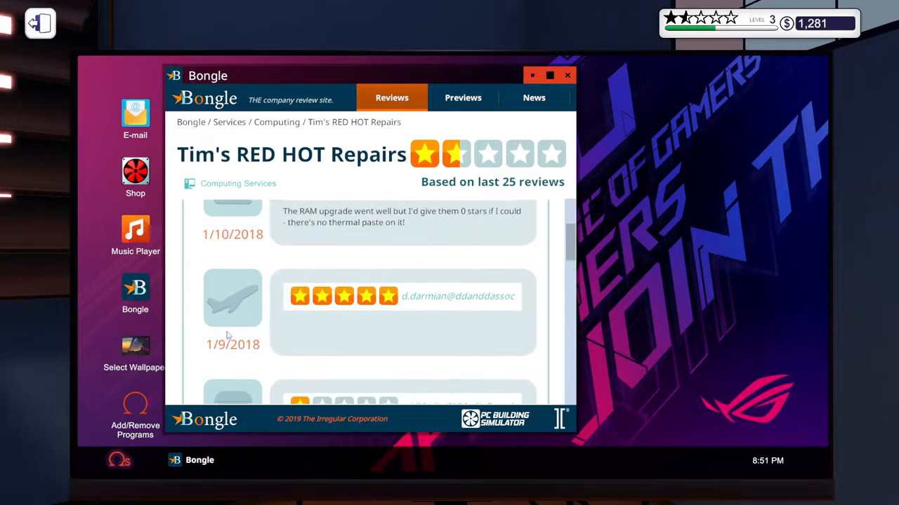
pyautogui.scroll(3)
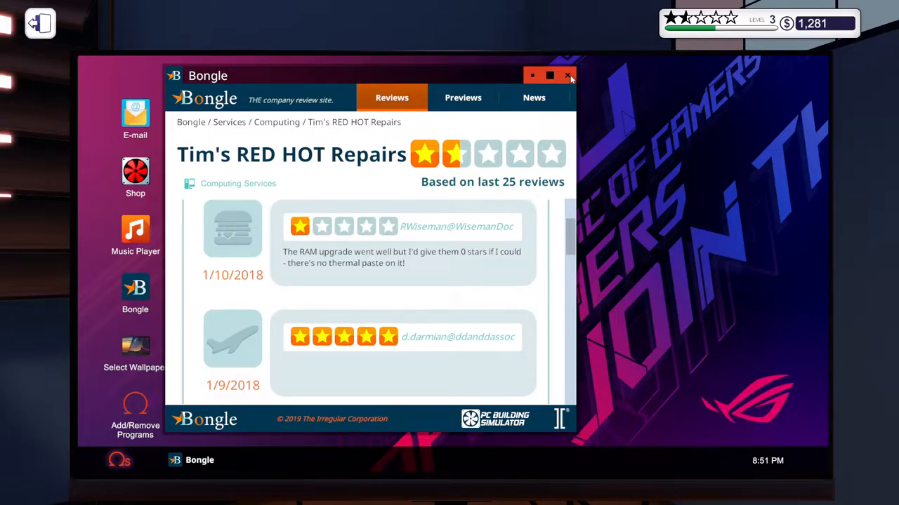
pyautogui.click(567, 76)
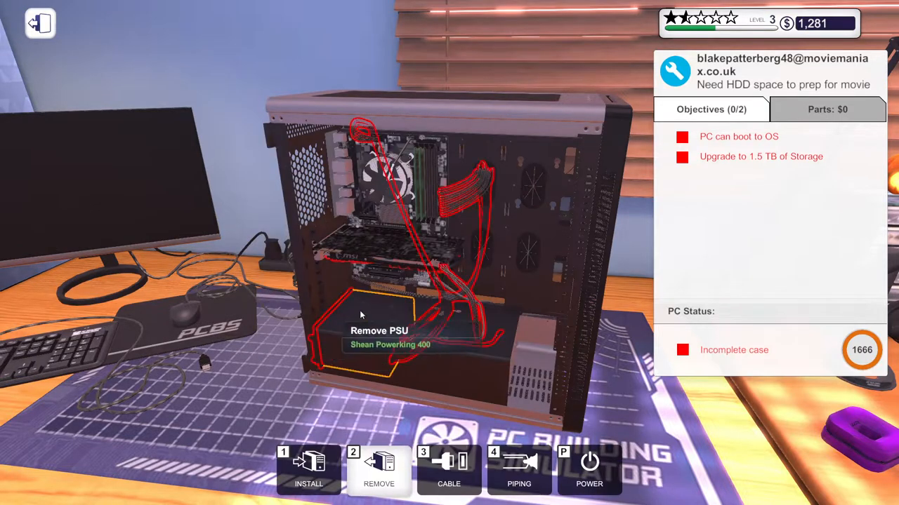
pyautogui.click(379, 331)
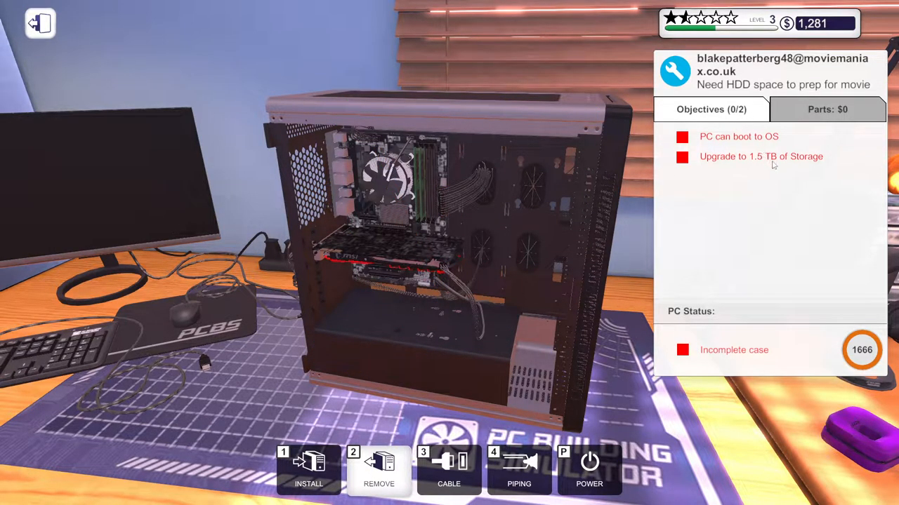
pyautogui.moveTo(401, 362)
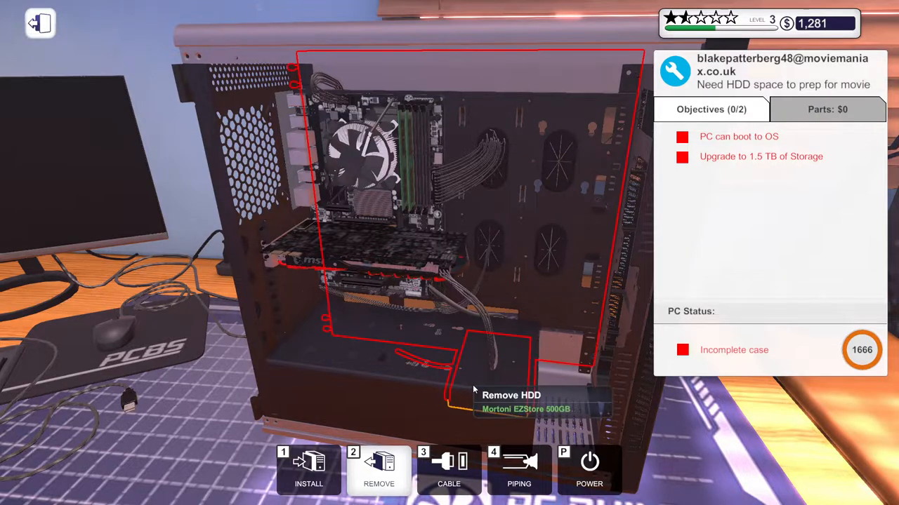
pyautogui.moveTo(474, 391)
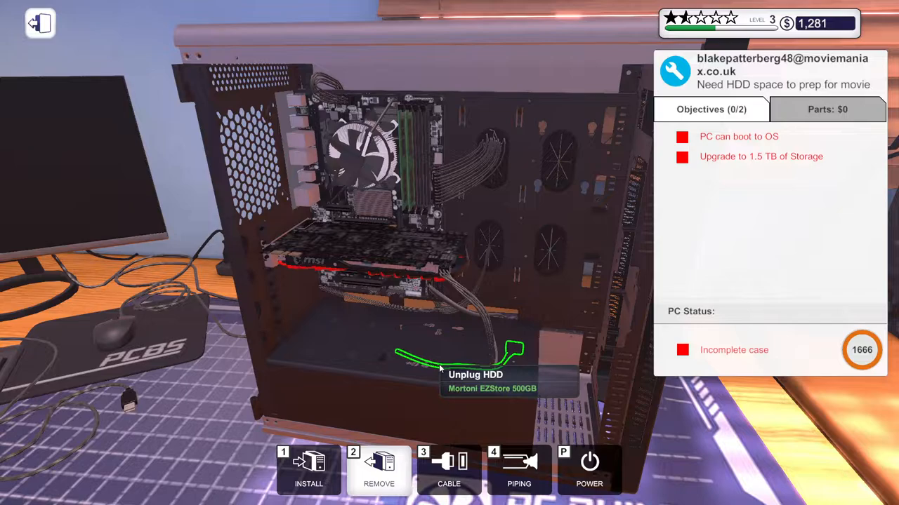
# Unplug the Mortoni EZStore 500GB HDD's cables with the Remove tool.
pyautogui.click(450, 358)
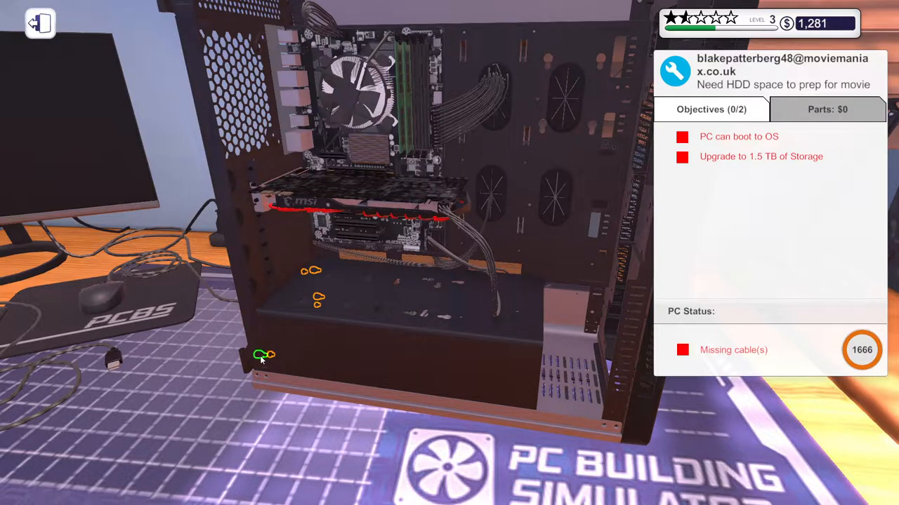
pyautogui.moveTo(313, 318)
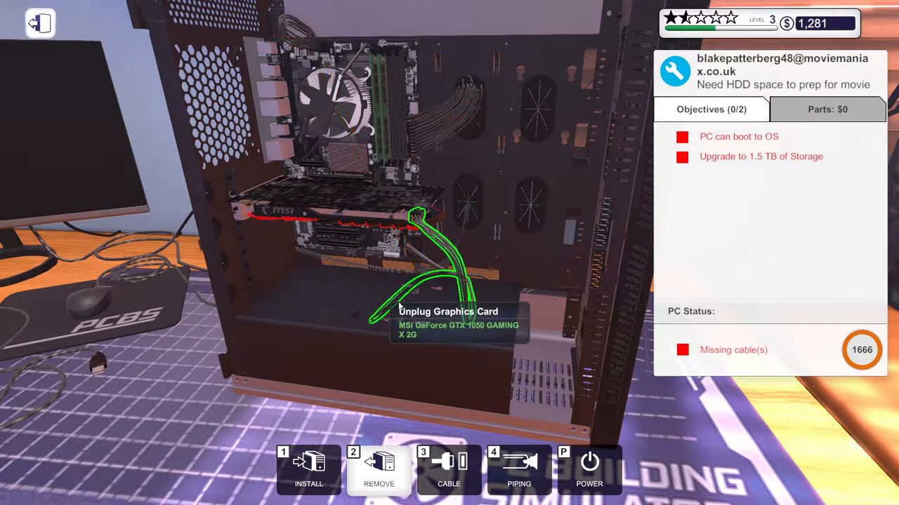
pyautogui.moveTo(377, 344)
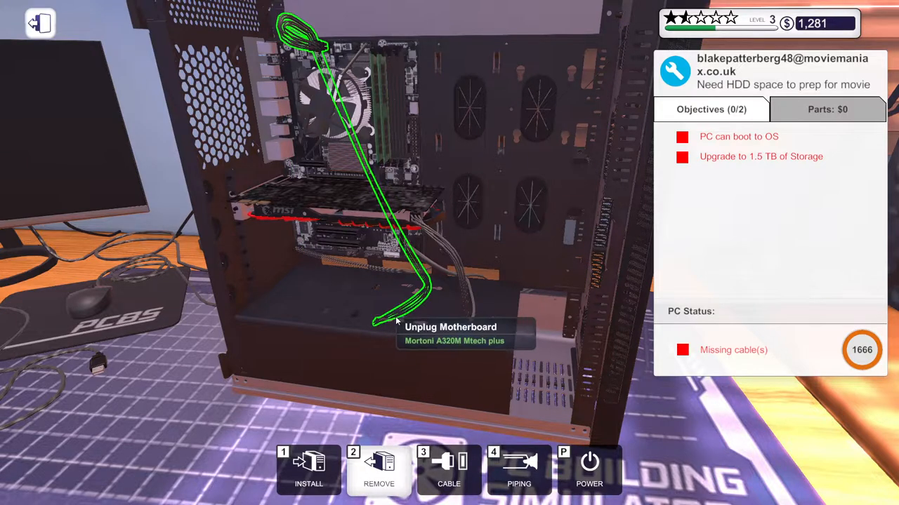
pyautogui.moveTo(466, 316)
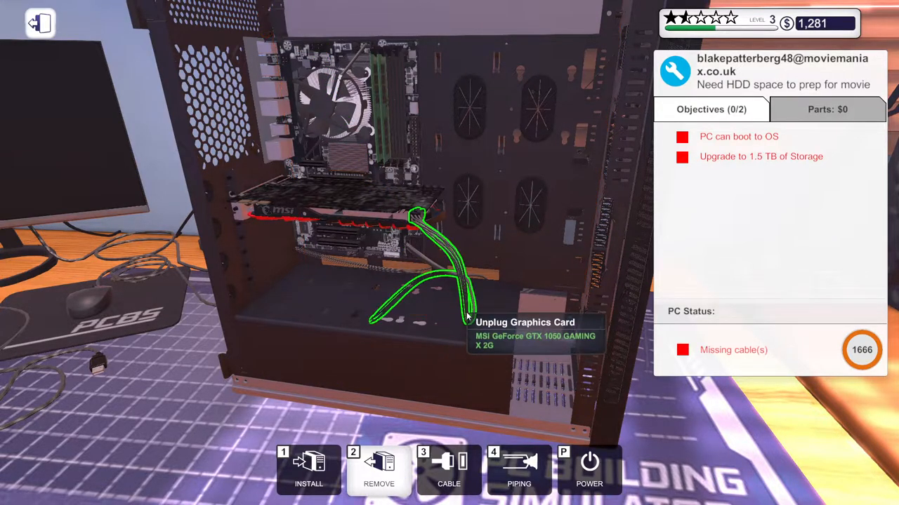
pyautogui.moveTo(435, 382)
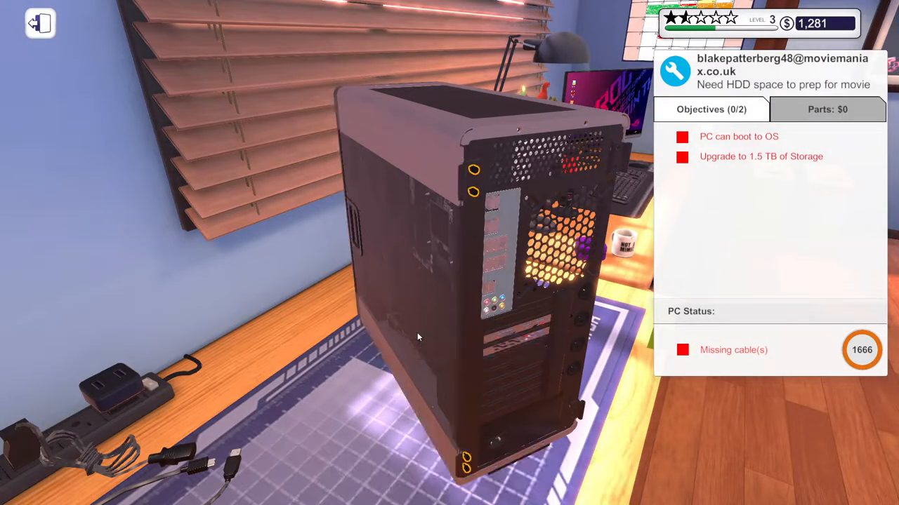
pyautogui.moveTo(474, 170)
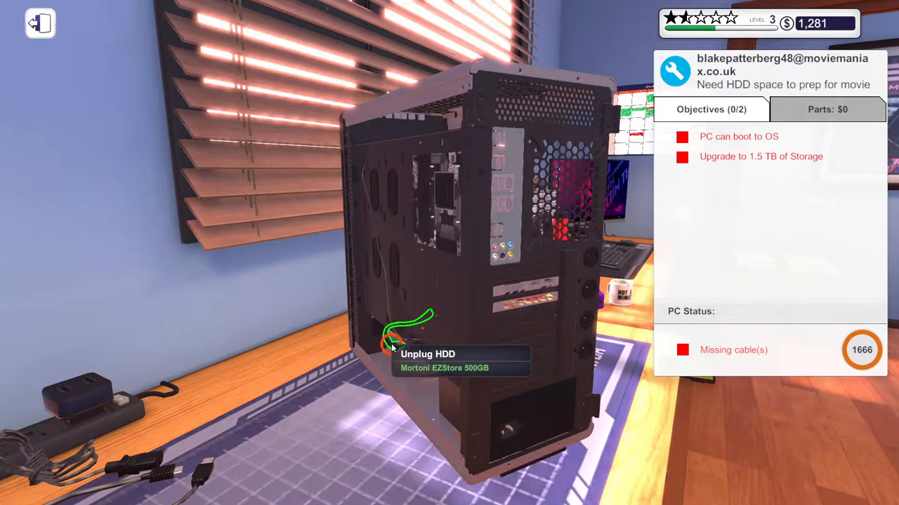
# Unplug the rear drive cable and pull the old 500GB drive out of the opened drive bay.
pyautogui.click(396, 344)
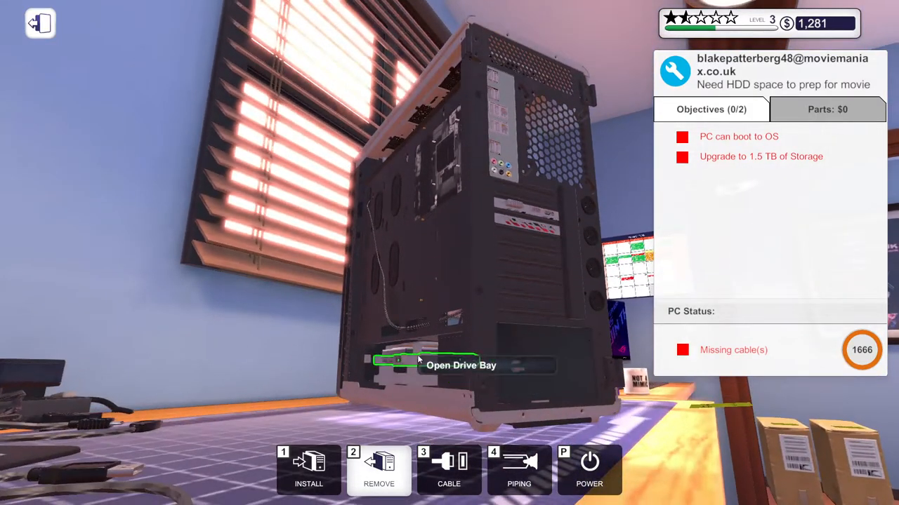
pyautogui.moveTo(410, 362)
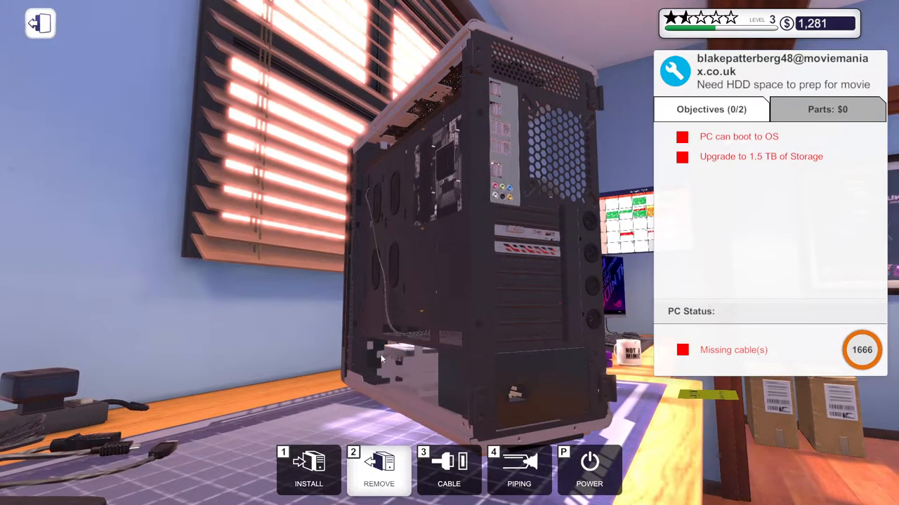
pyautogui.moveTo(414, 351)
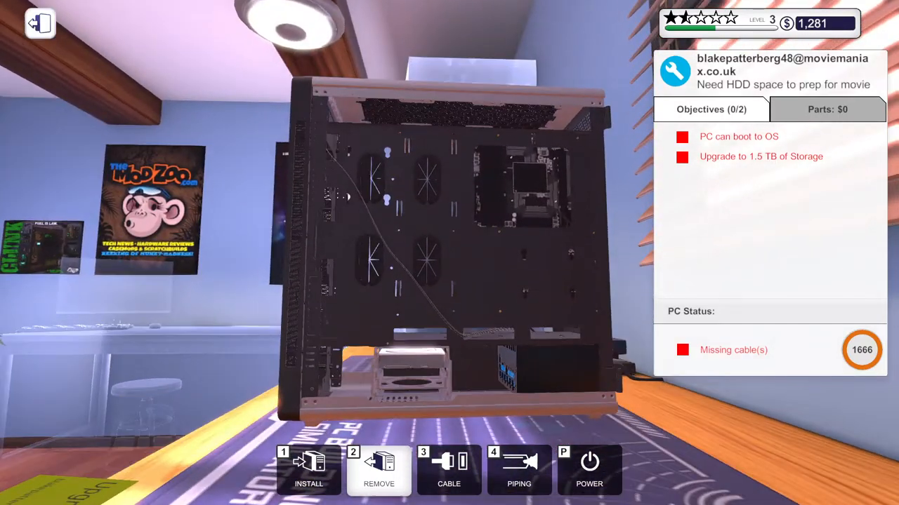
pyautogui.moveTo(410, 363)
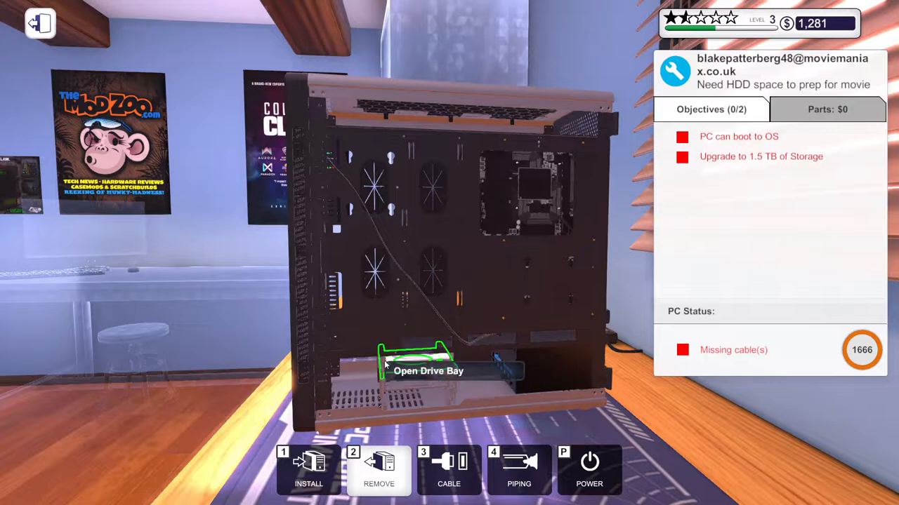
pyautogui.click(414, 358)
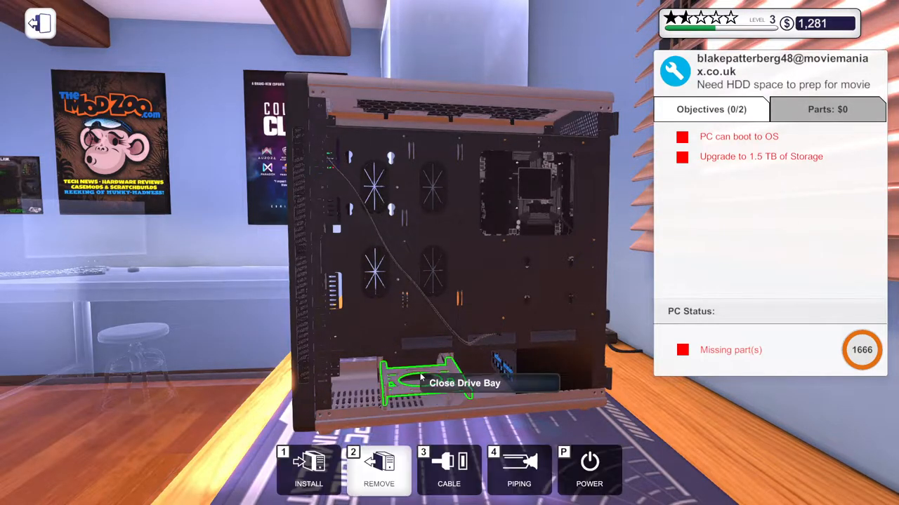
pyautogui.moveTo(540, 358)
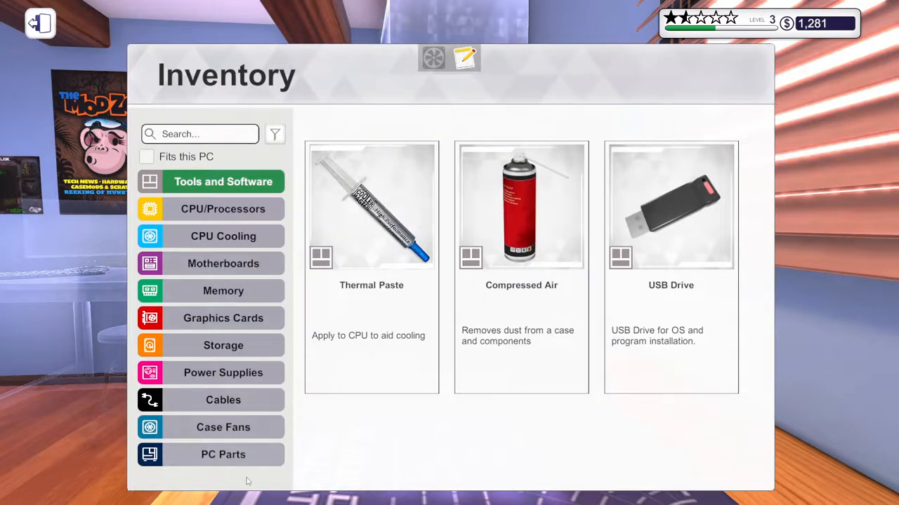
# Install the new drive from Inventory in the bay, bringing parts to $70, and look over spare case parts.
pyautogui.click(223, 345)
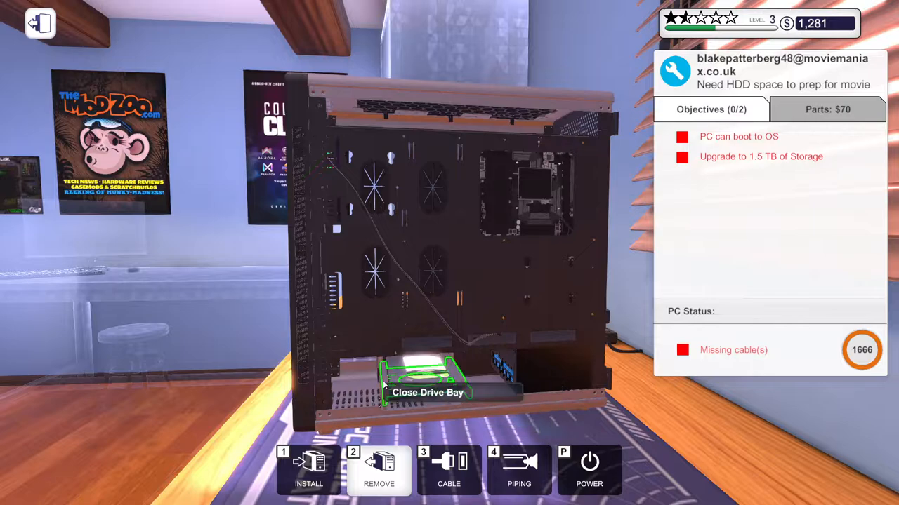
pyautogui.click(427, 379)
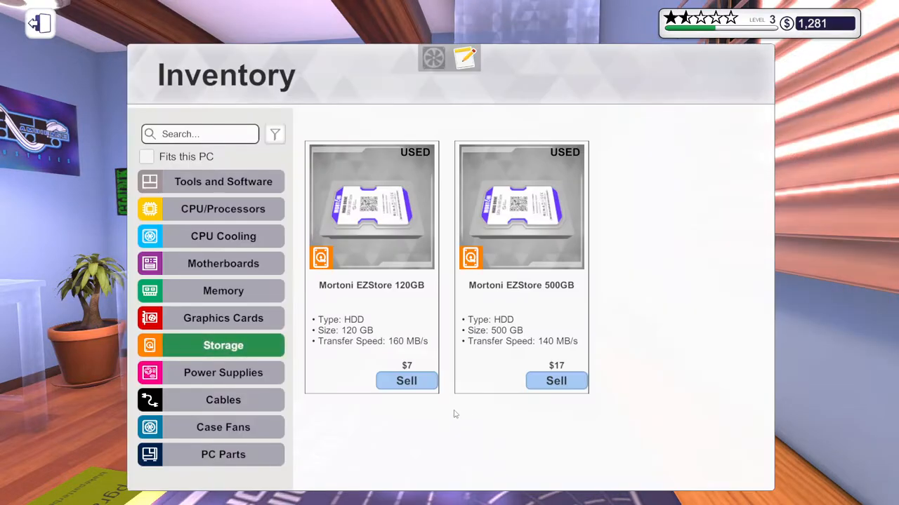
pyautogui.click(224, 455)
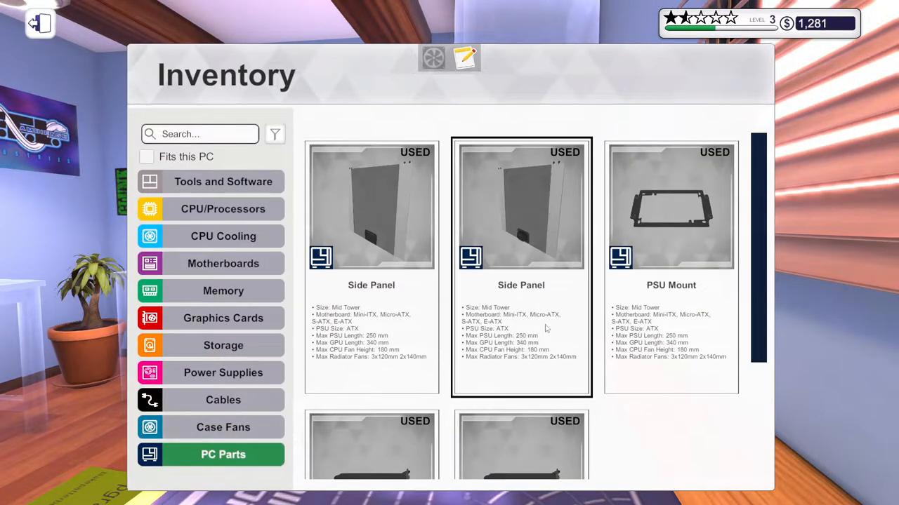
pyautogui.scroll(-3)
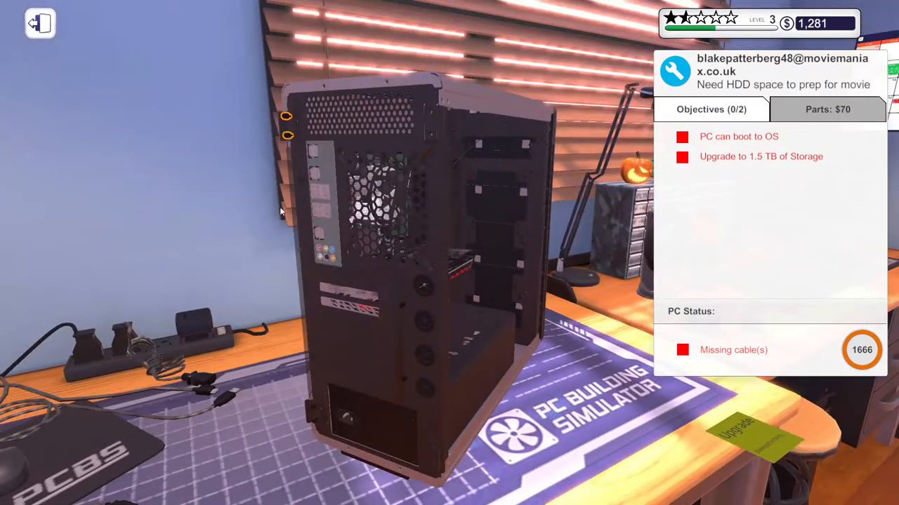
pyautogui.moveTo(288, 117)
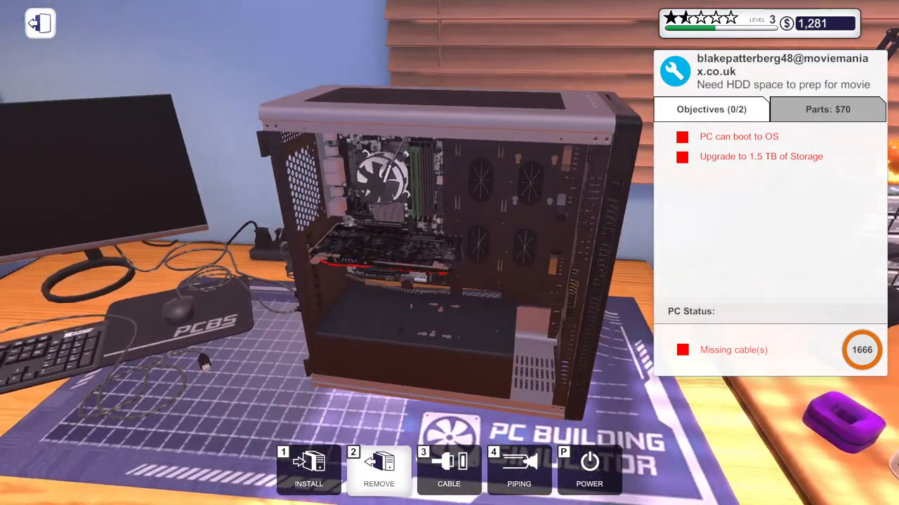
# In Cable mode, connect the drive and motherboard cables so the 1.5 TB storage objective checks off.
pyautogui.click(449, 470)
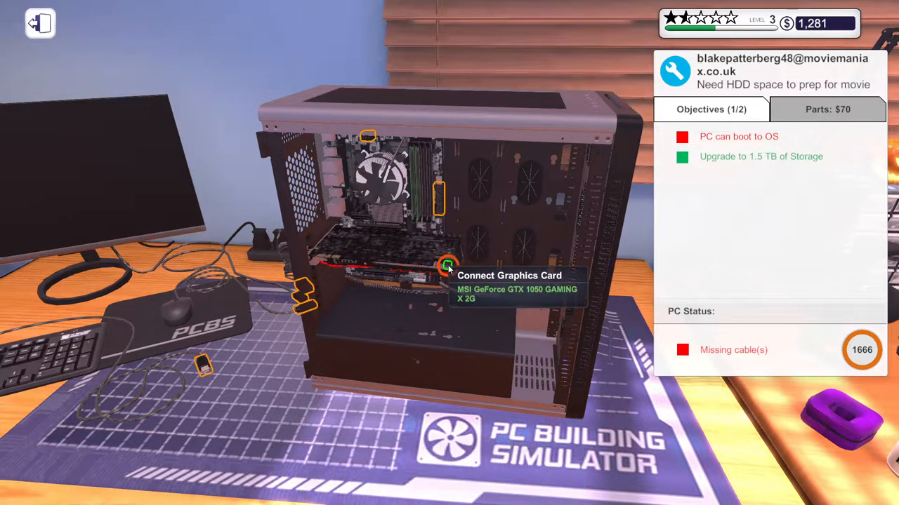
pyautogui.moveTo(435, 199)
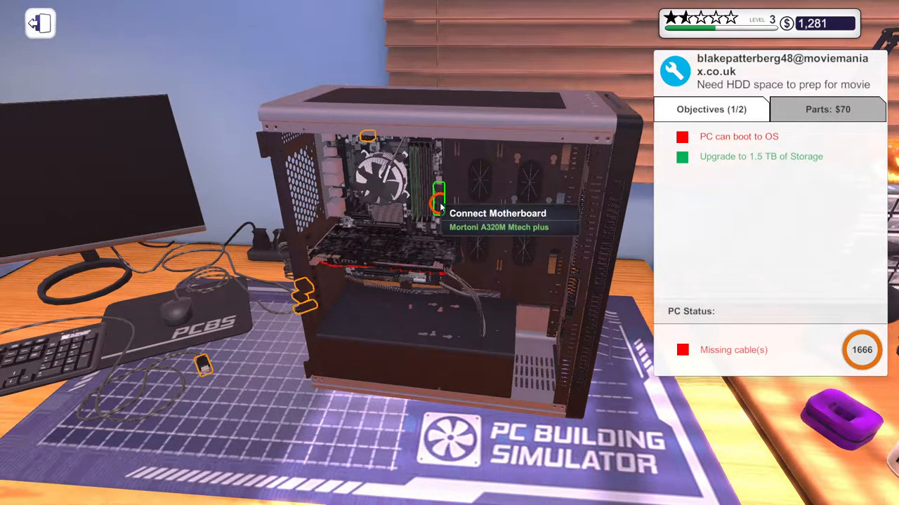
pyautogui.click(439, 204)
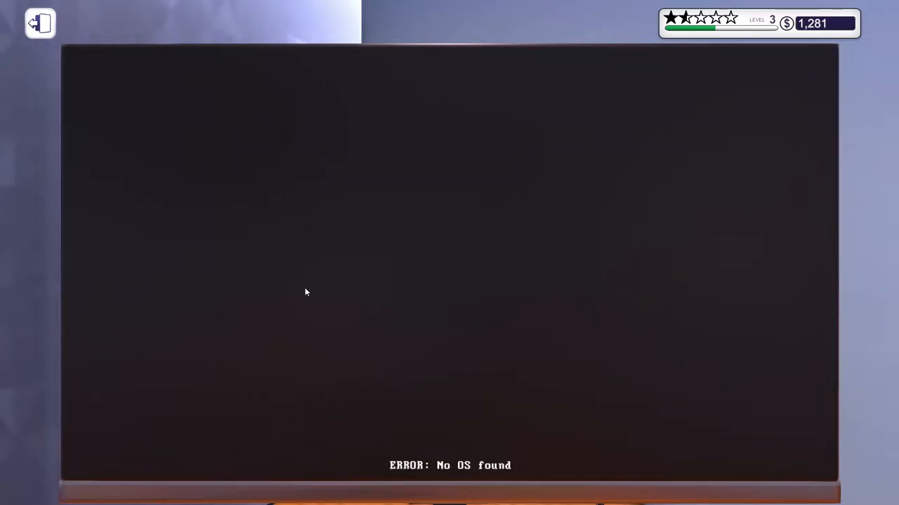
pyautogui.moveTo(224, 326)
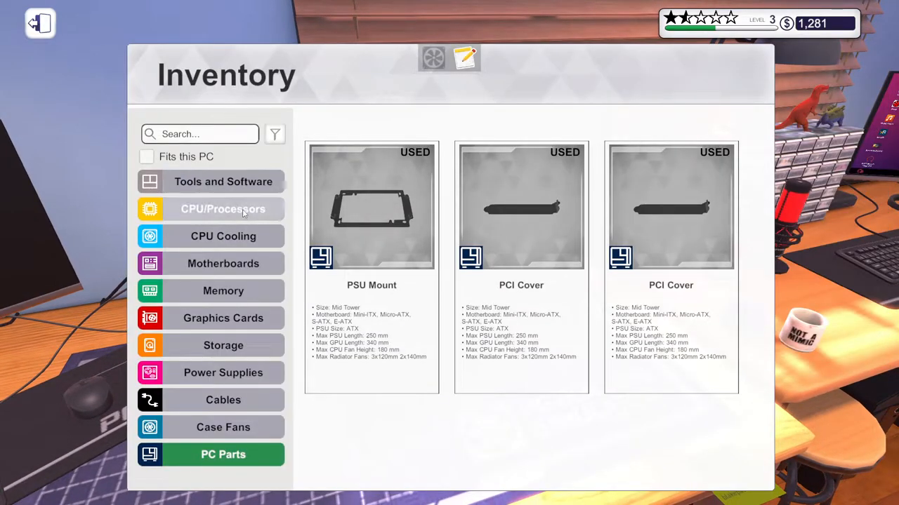
pyautogui.moveTo(224, 373)
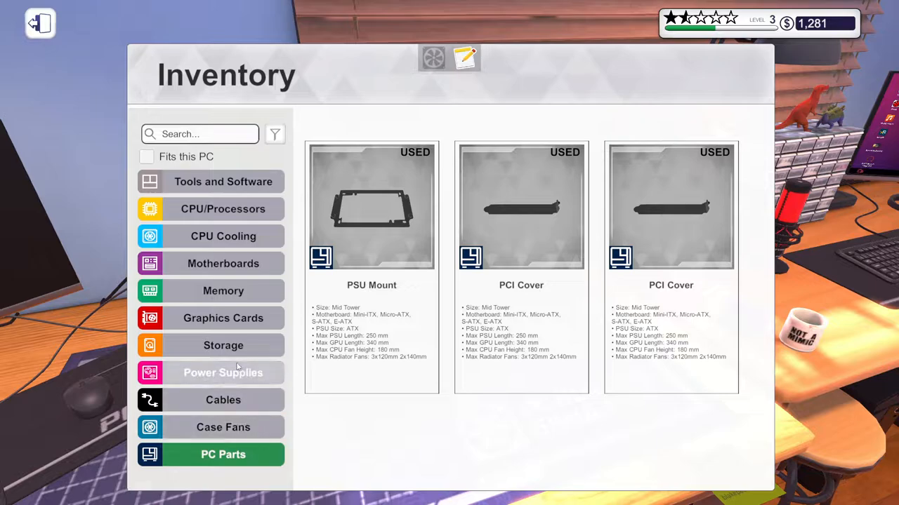
# Check the memory in Inventory, return to the PC and boot it to OS so both objectives turn green.
pyautogui.click(223, 290)
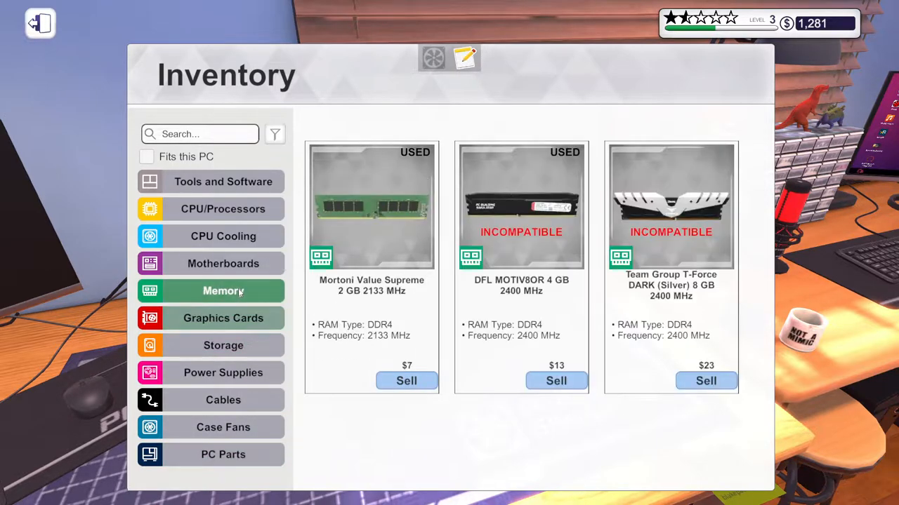
pyautogui.click(223, 181)
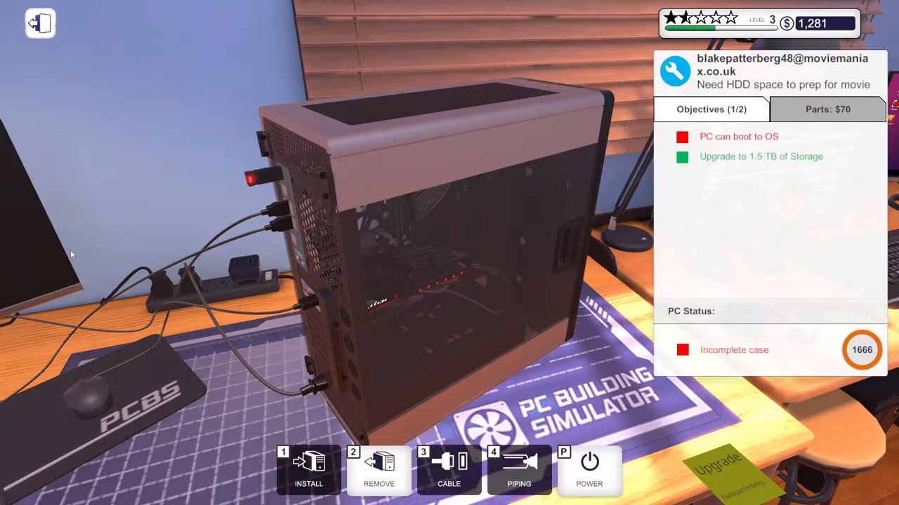
pyautogui.click(590, 470)
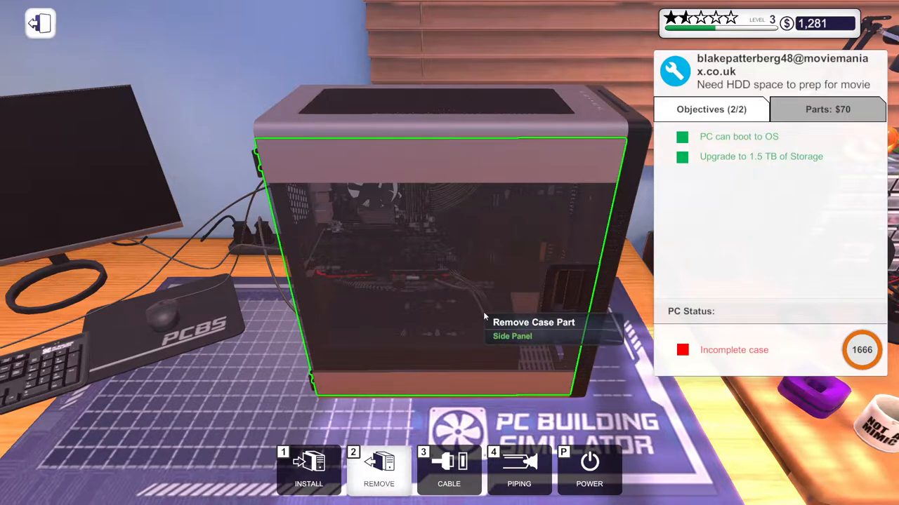
pyautogui.moveTo(484, 405)
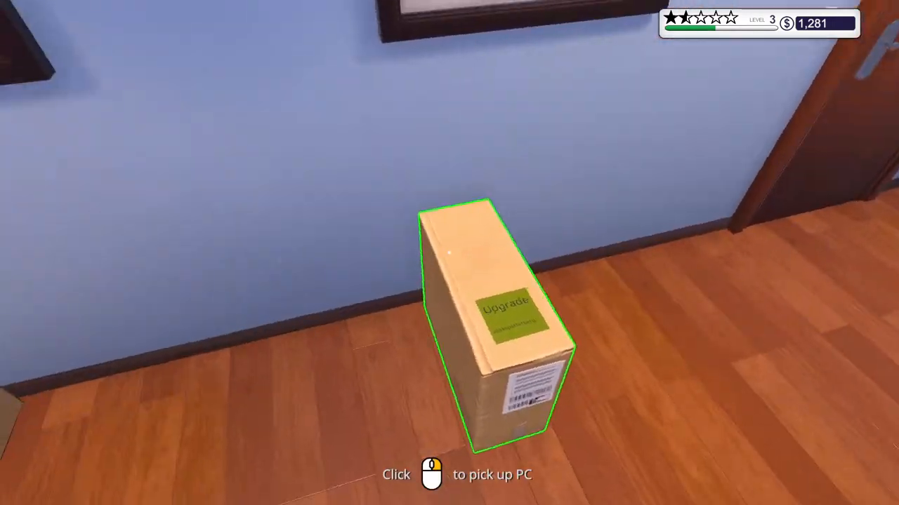
pyautogui.click(491, 316)
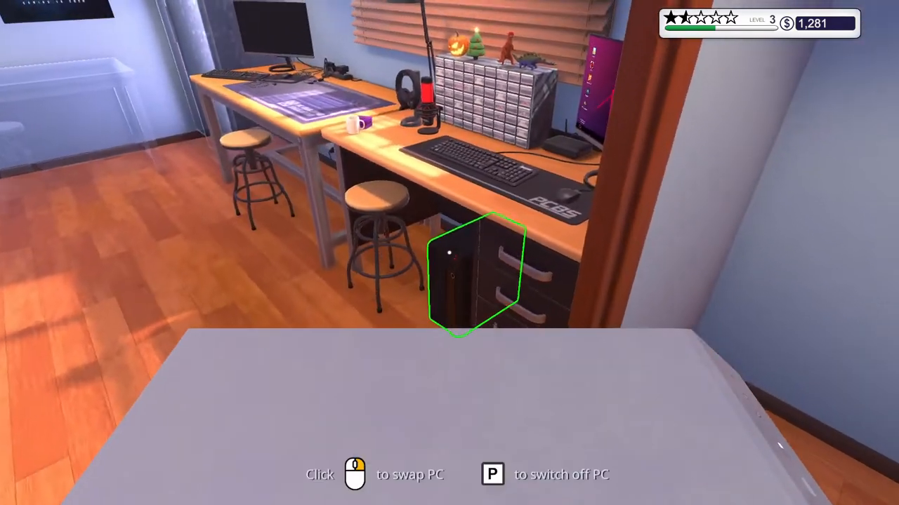
pyautogui.click(461, 273)
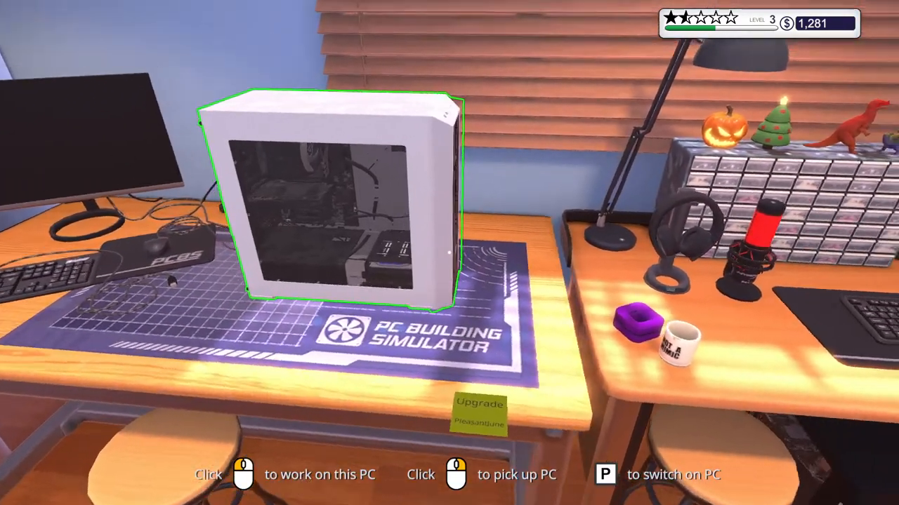
pyautogui.click(344, 211)
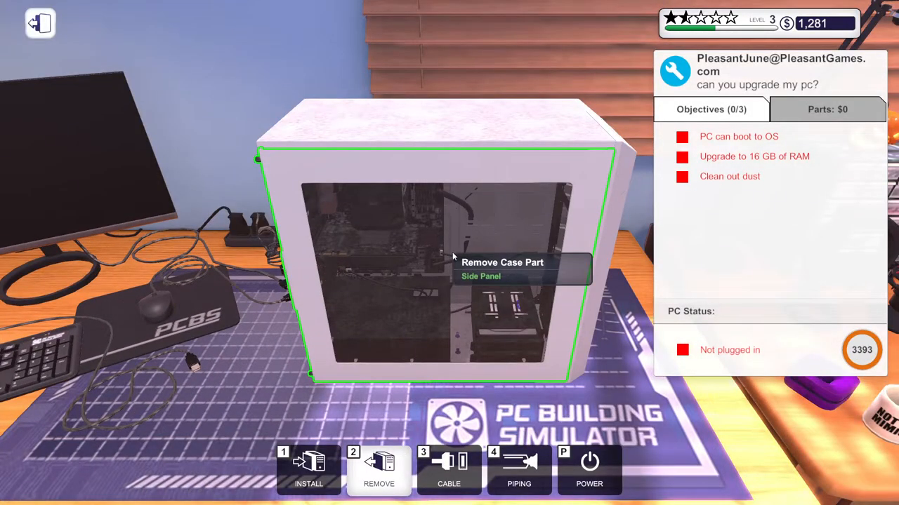
pyautogui.moveTo(795, 101)
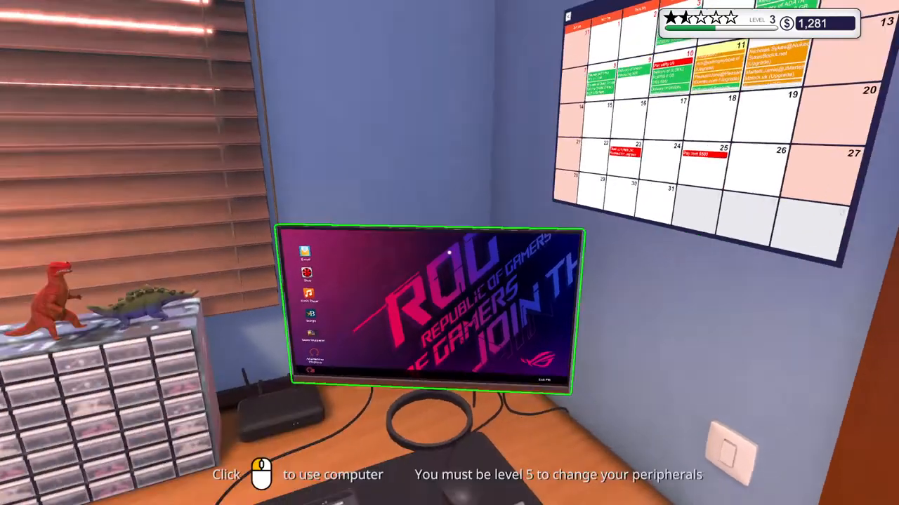
# At the office computer, read PleasantJune's 'can you upgrade my pc?' e-mail: 16 GB RAM, dust cleaning, $150 labour, $250 budget.
pyautogui.click(428, 309)
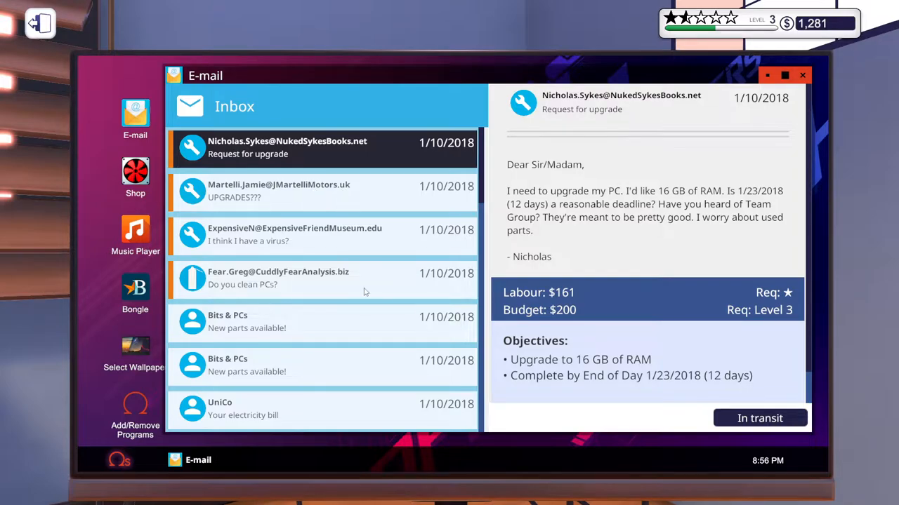
pyautogui.click(321, 410)
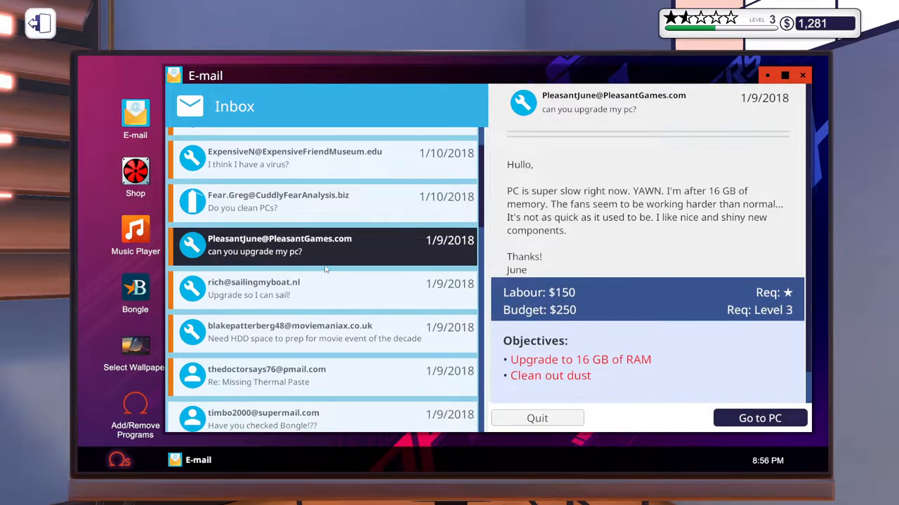
pyautogui.scroll(-3)
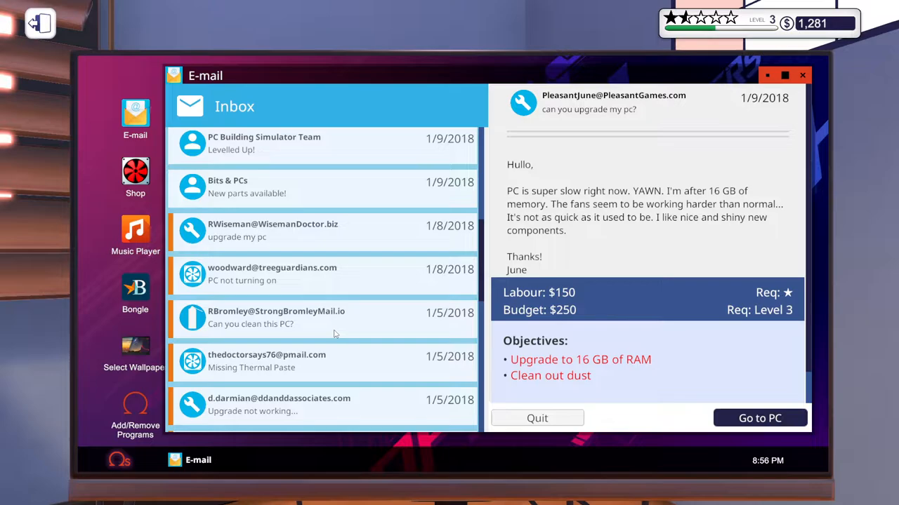
pyautogui.scroll(3)
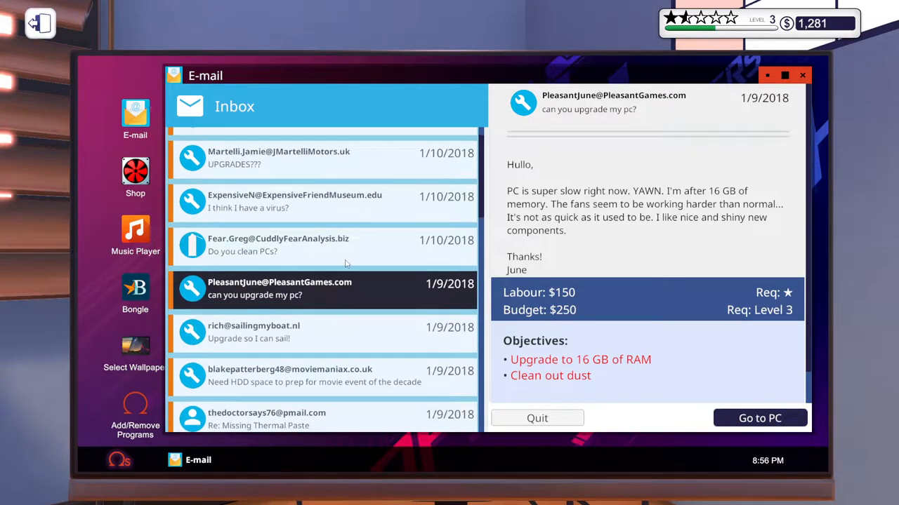
pyautogui.scroll(3)
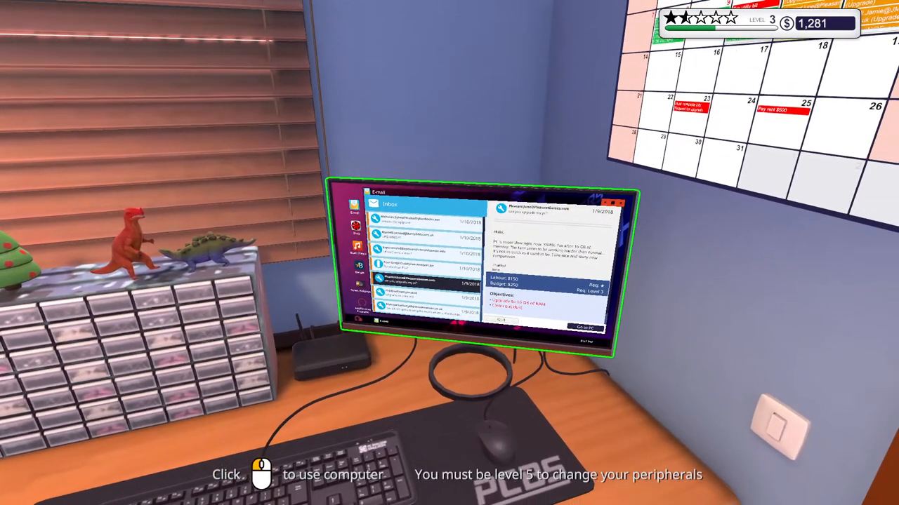
pyautogui.click(484, 267)
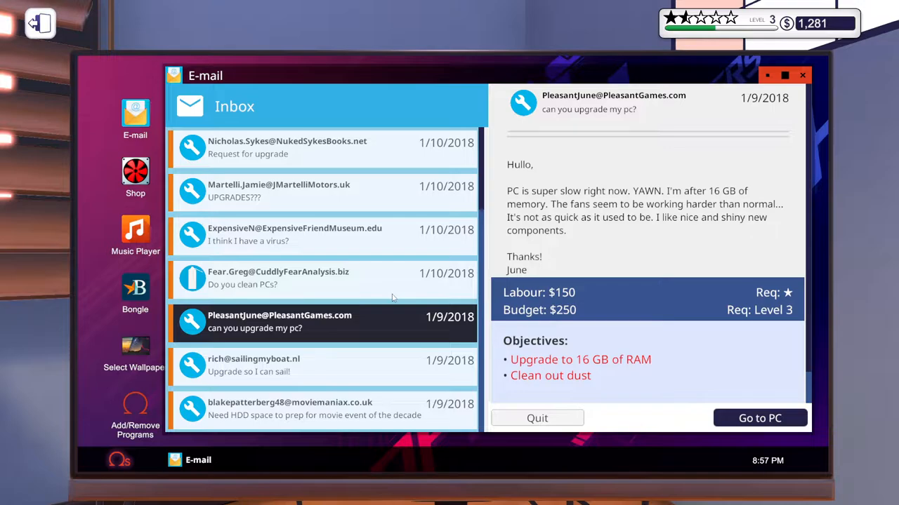
pyautogui.moveTo(598, 351)
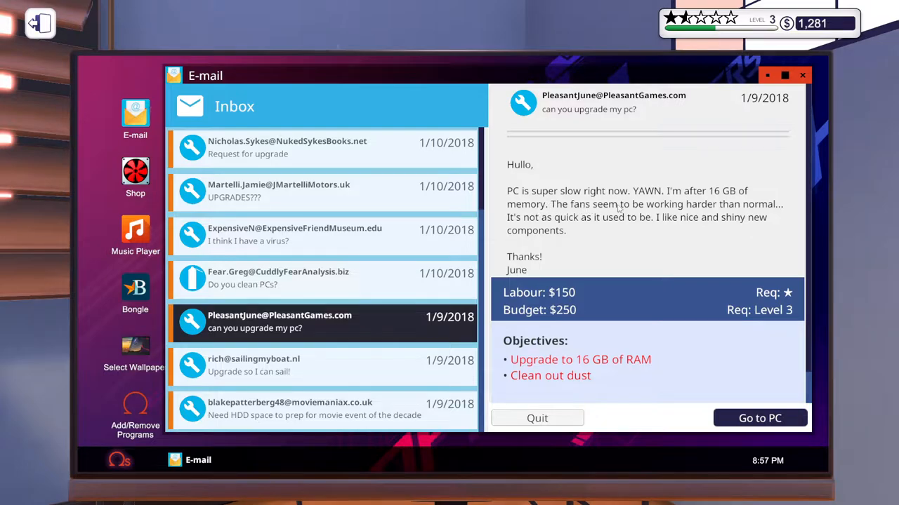
pyautogui.moveTo(582, 225)
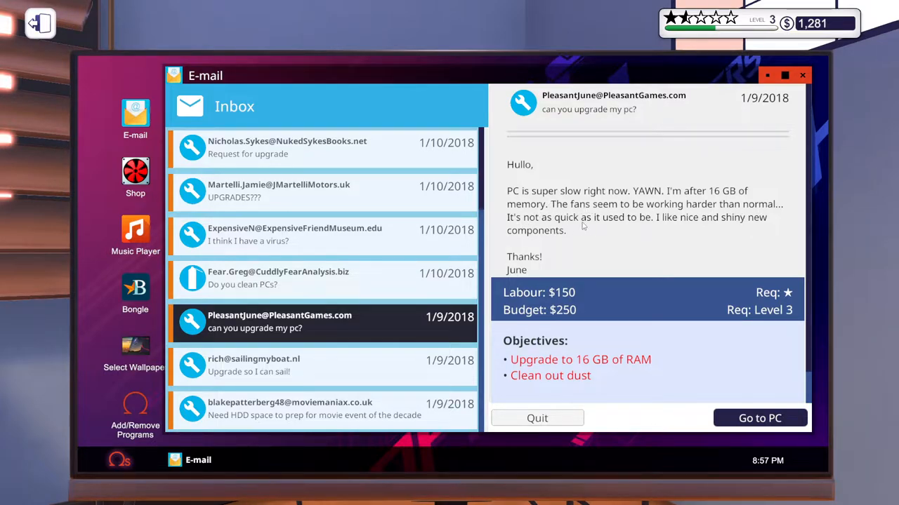
pyautogui.moveTo(551, 242)
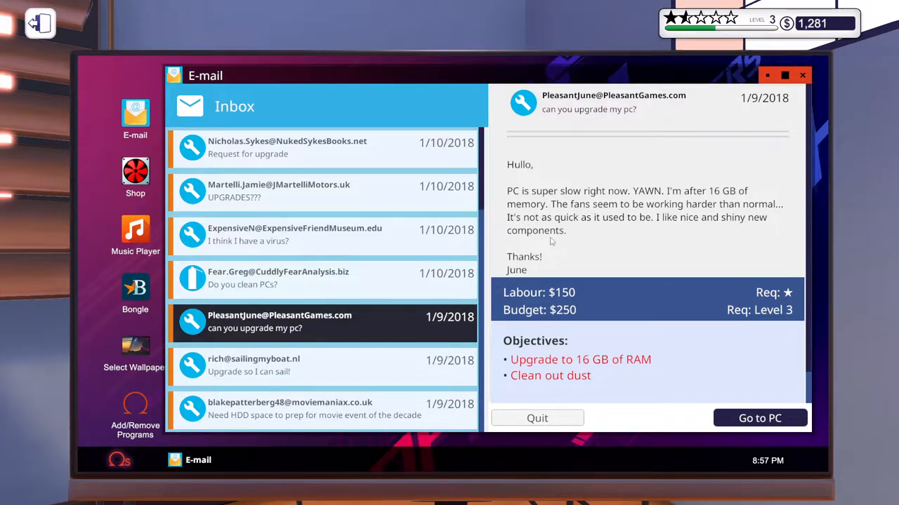
pyautogui.moveTo(806, 107)
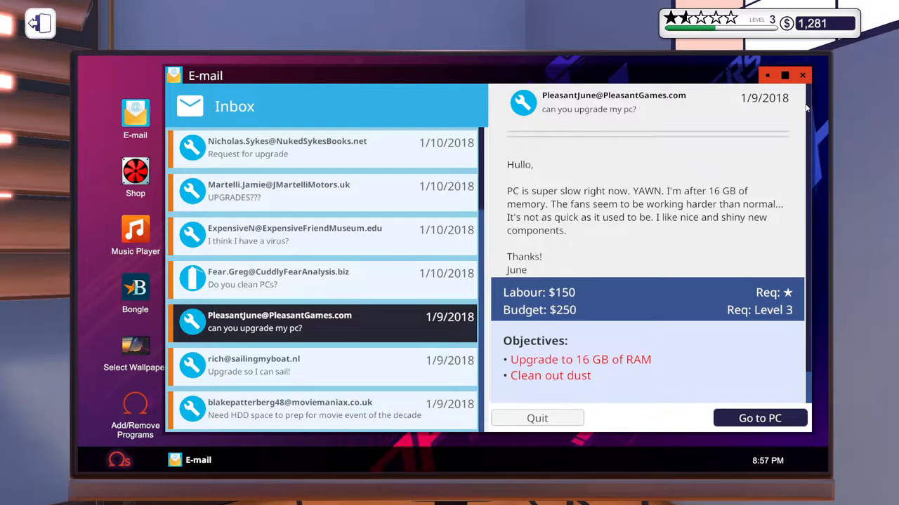
pyautogui.click(758, 419)
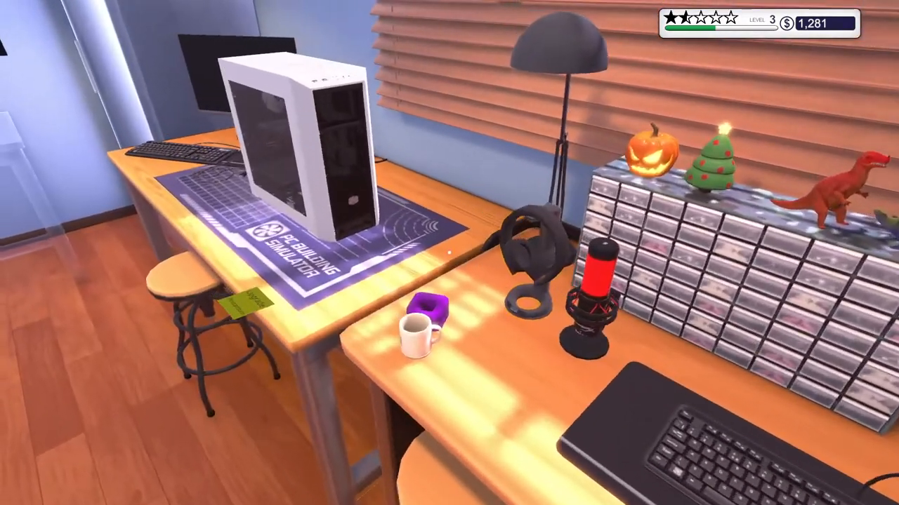
pyautogui.click(302, 175)
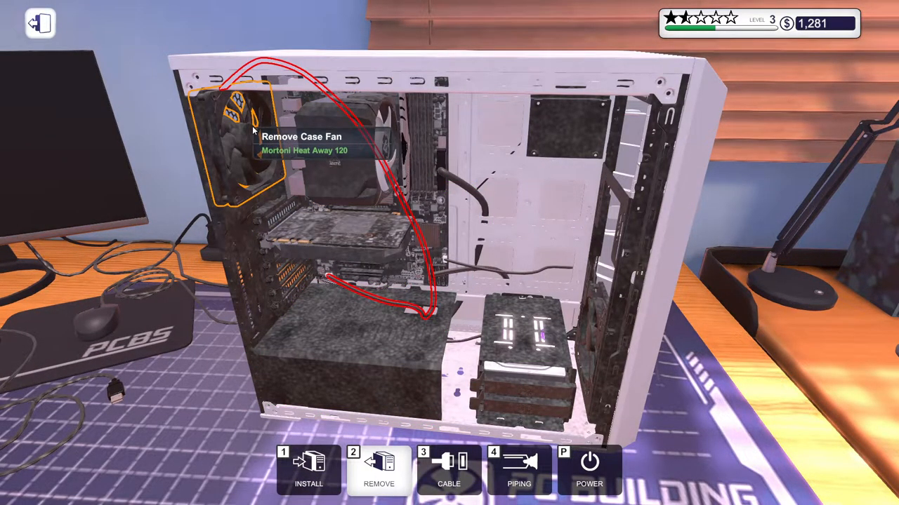
pyautogui.moveTo(253, 129)
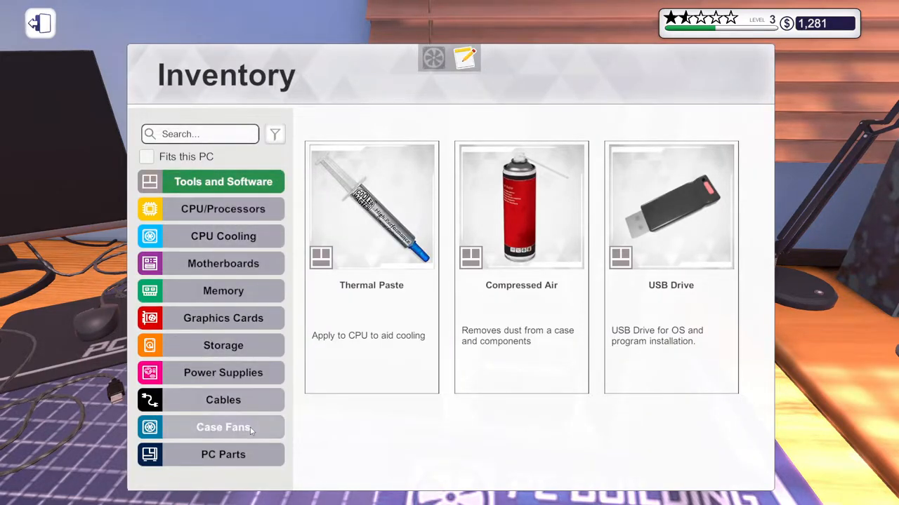
pyautogui.click(223, 427)
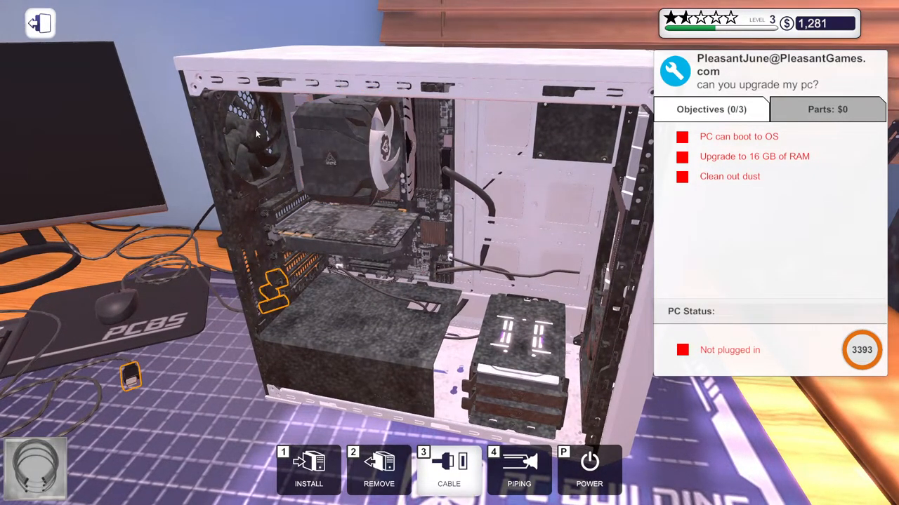
pyautogui.moveTo(253, 140)
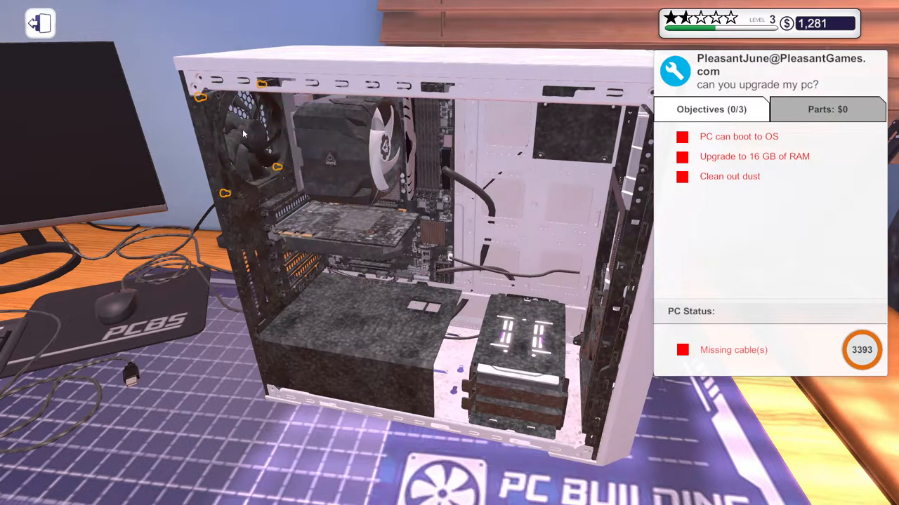
pyautogui.moveTo(230, 196)
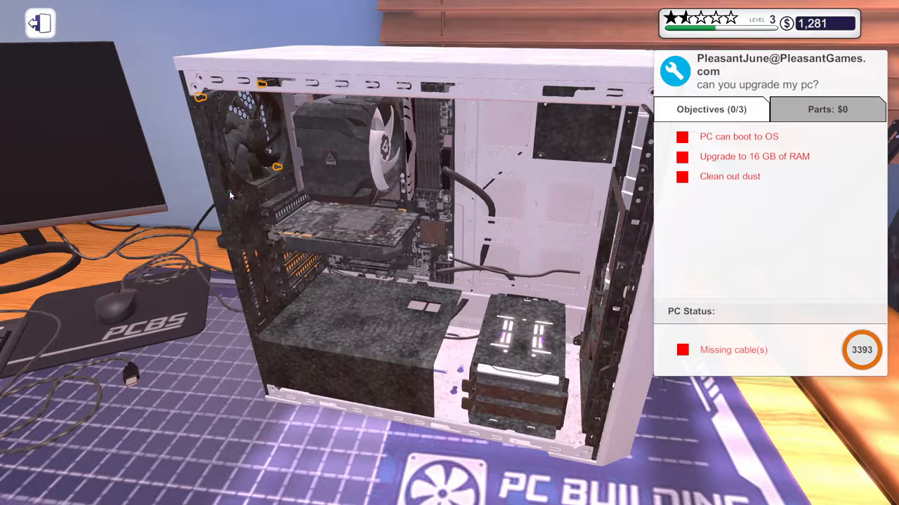
pyautogui.moveTo(264, 87)
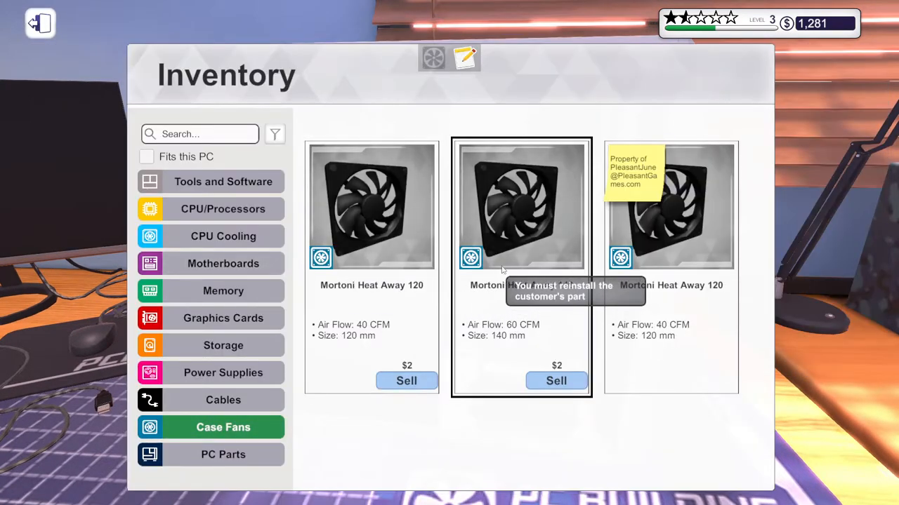
pyautogui.click(222, 181)
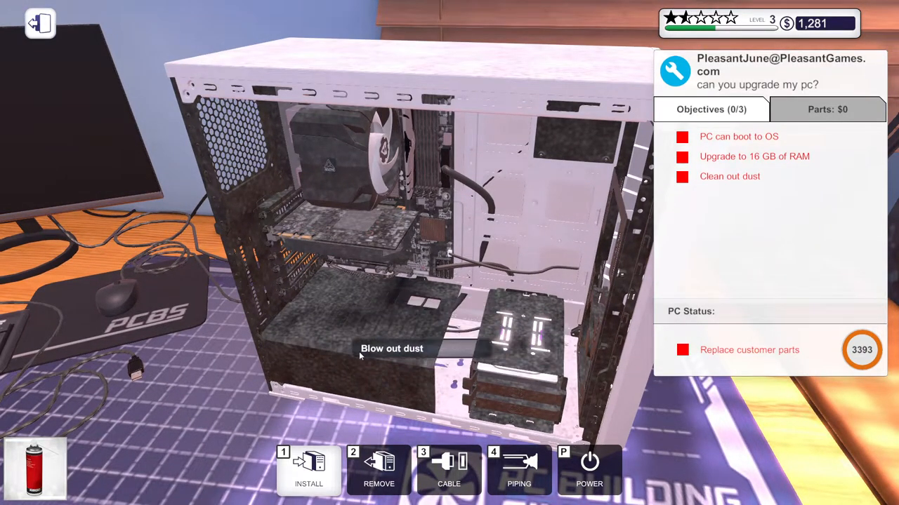
pyautogui.moveTo(323, 231)
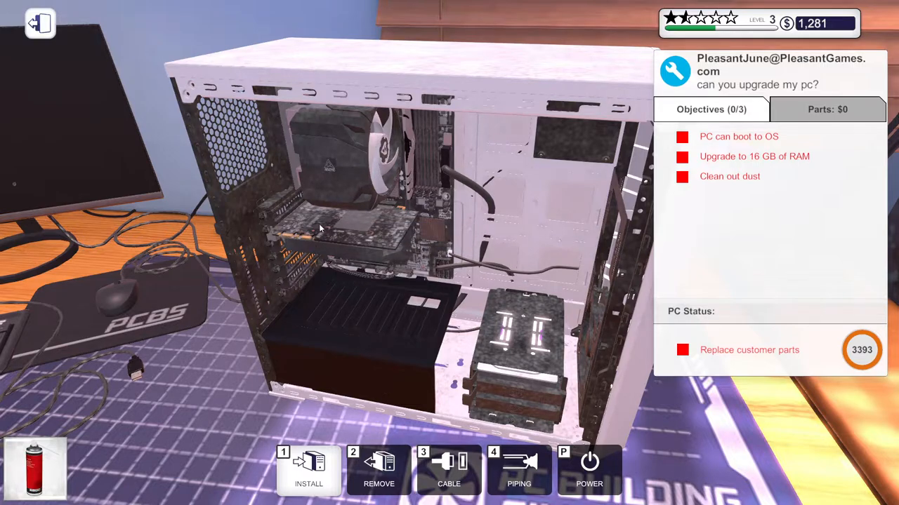
pyautogui.moveTo(274, 207)
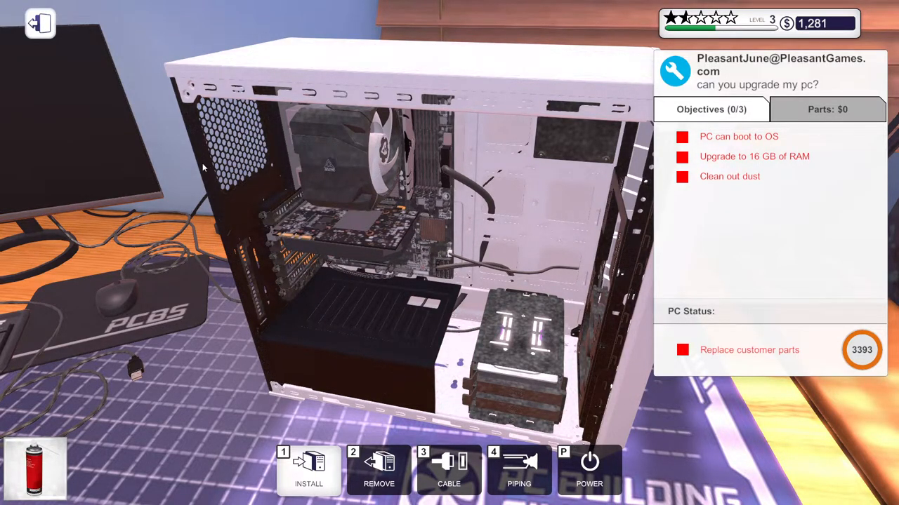
pyautogui.moveTo(435, 151)
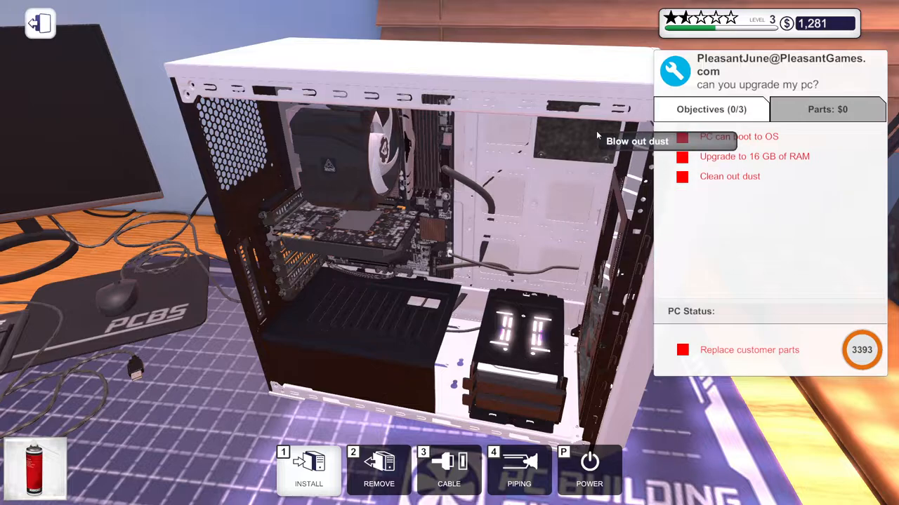
pyautogui.moveTo(596, 317)
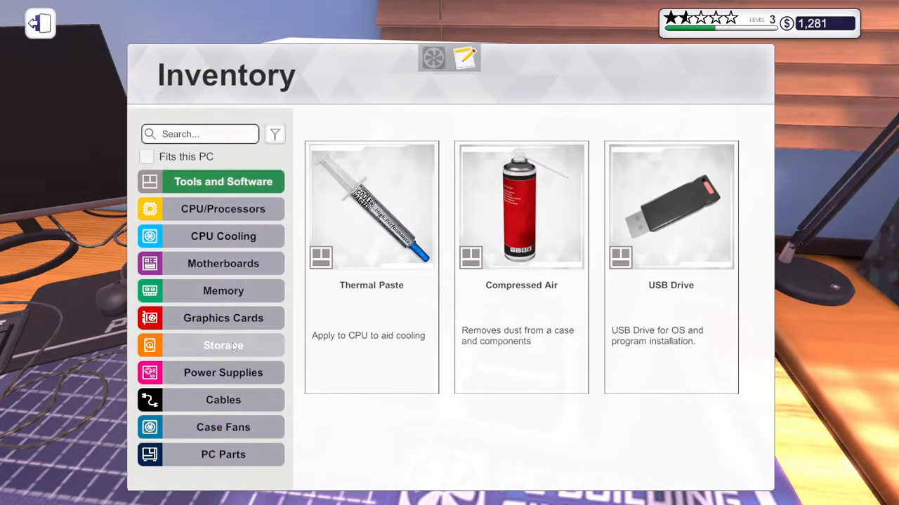
# Show the stored customer case fans in the inventory for reinstalling.
pyautogui.click(221, 427)
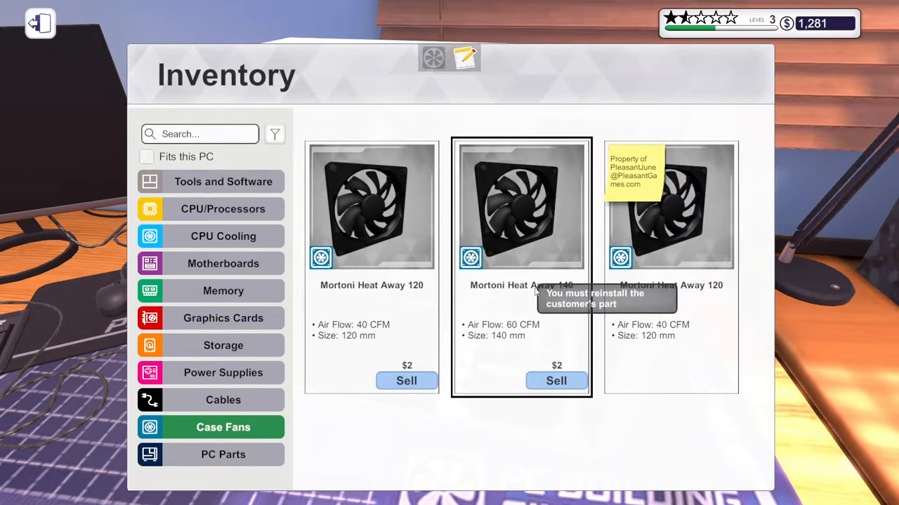
pyautogui.moveTo(538, 357)
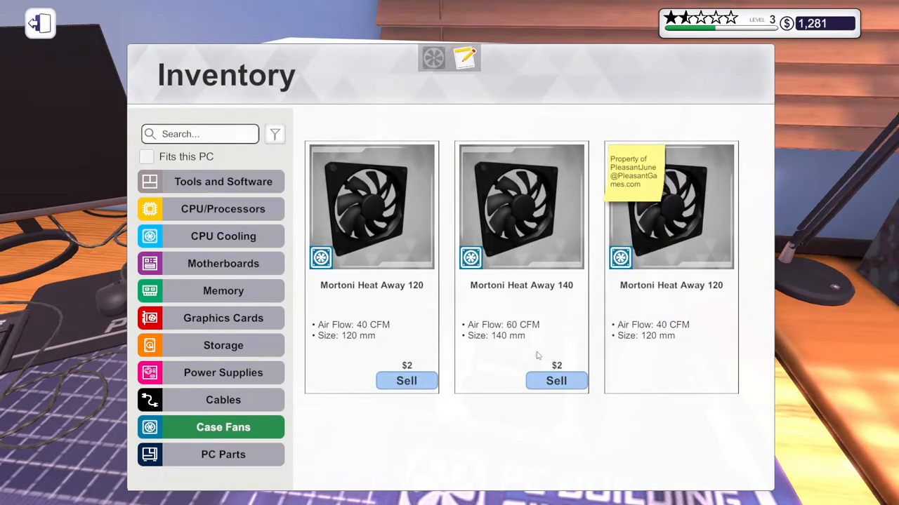
pyautogui.moveTo(522, 272)
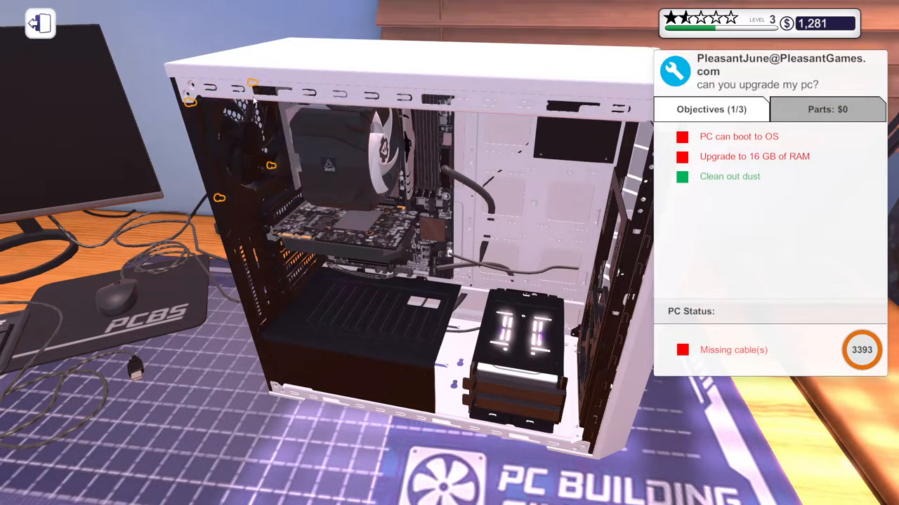
pyautogui.moveTo(272, 167)
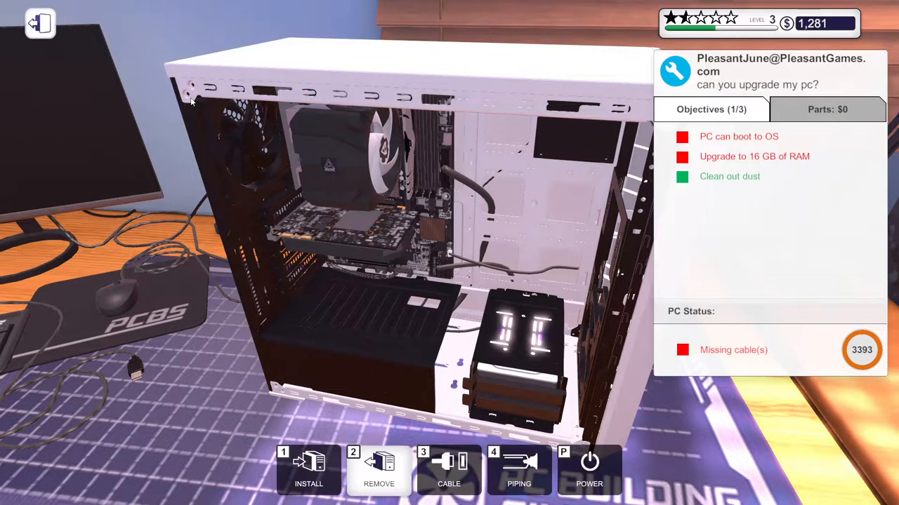
# Reinstall the remaining 120 mm customer fan and close the case so the PC reads ready to boot.
pyautogui.click(449, 471)
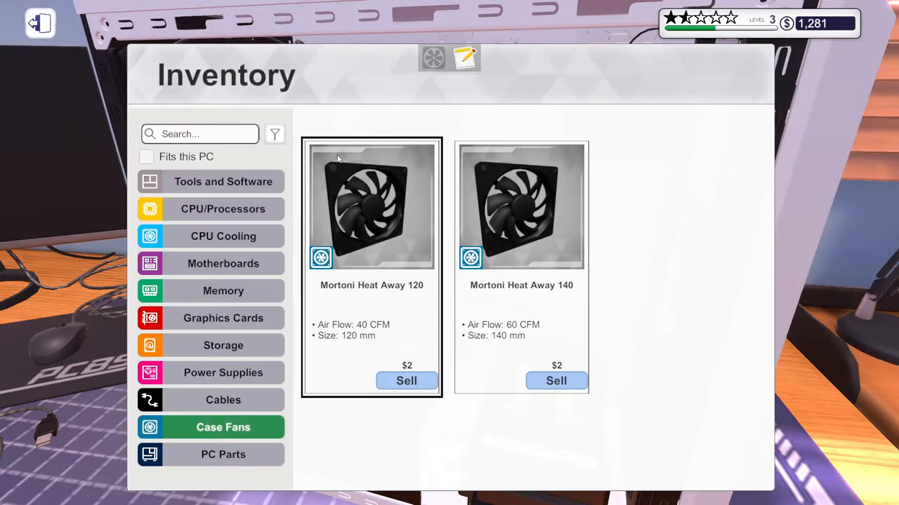
pyautogui.click(223, 290)
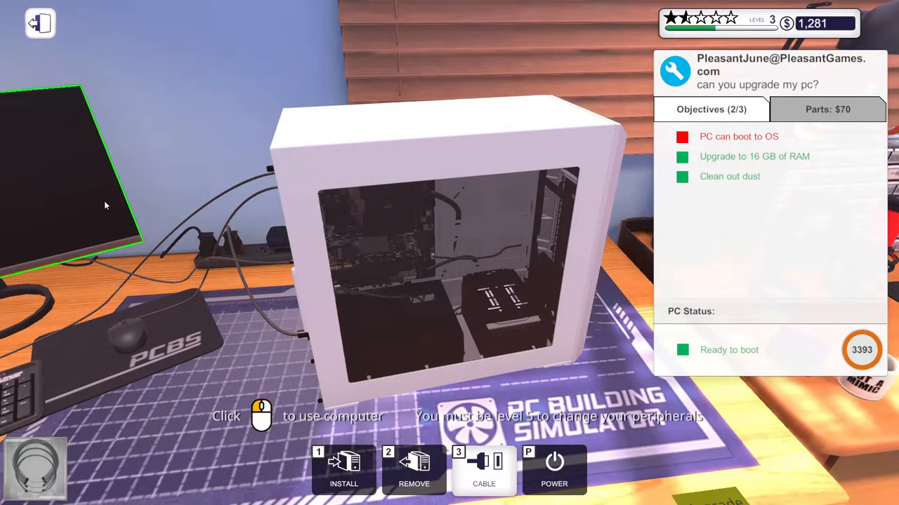
pyautogui.click(554, 466)
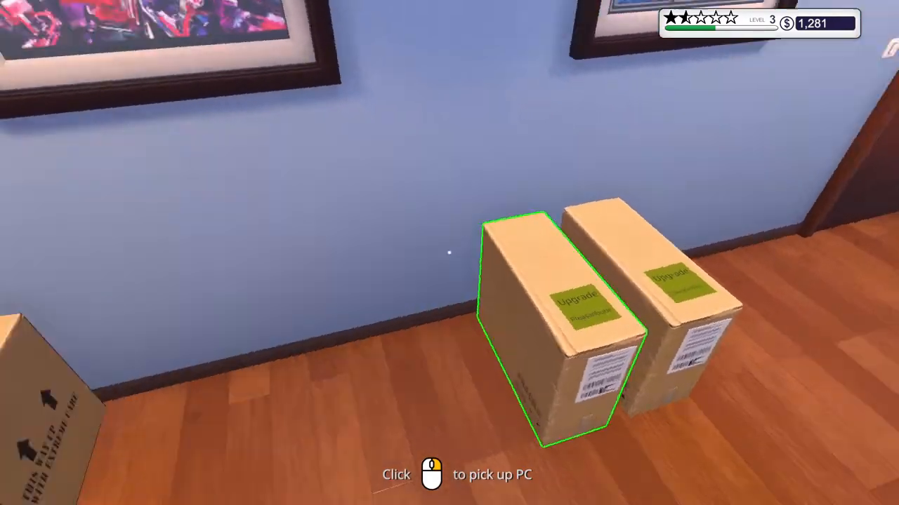
# Pick up the next boxed customer PC and go to the office computer's inbox.
pyautogui.click(533, 330)
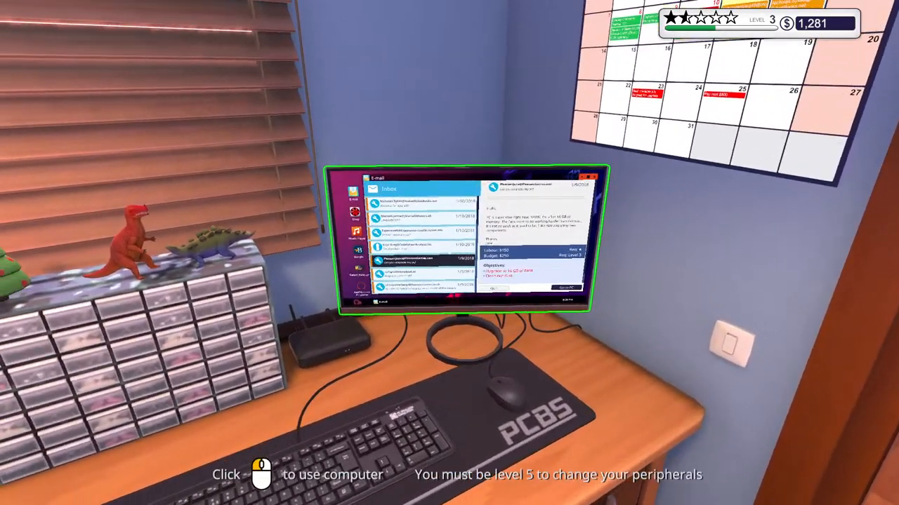
pyautogui.click(470, 246)
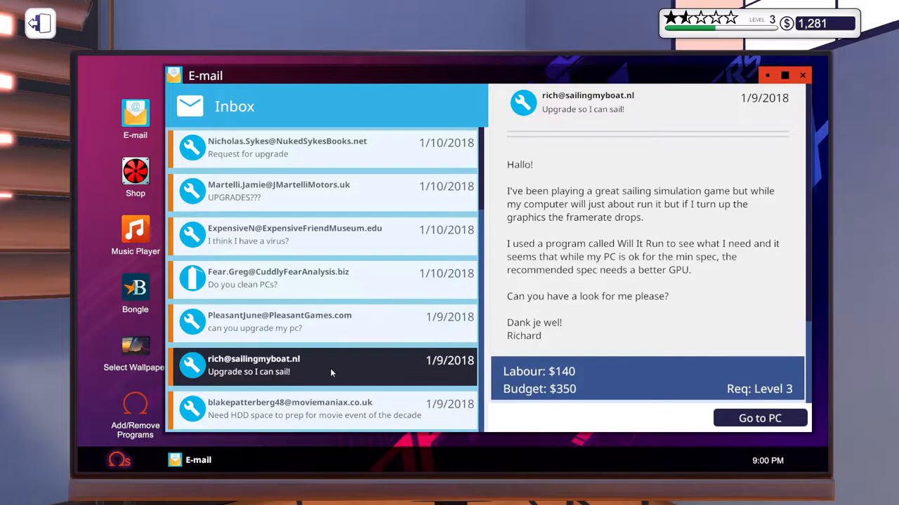
pyautogui.moveTo(615, 216)
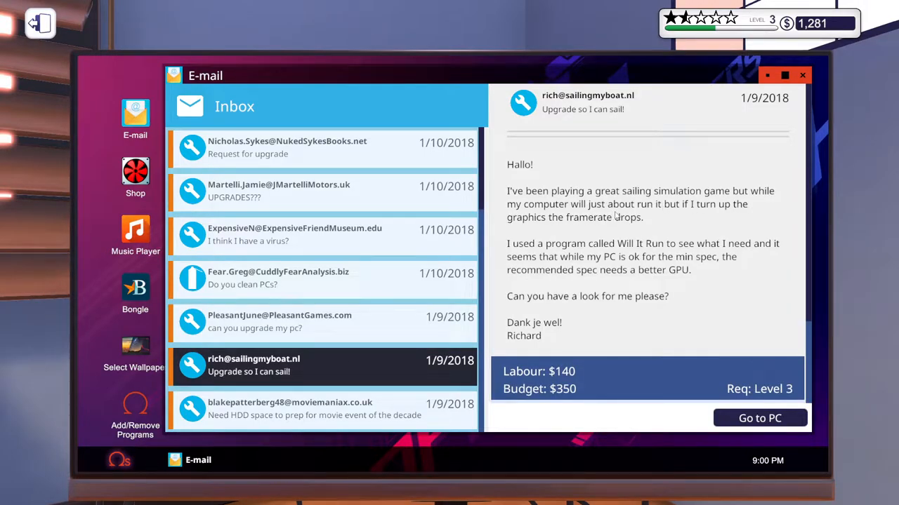
pyautogui.moveTo(526, 265)
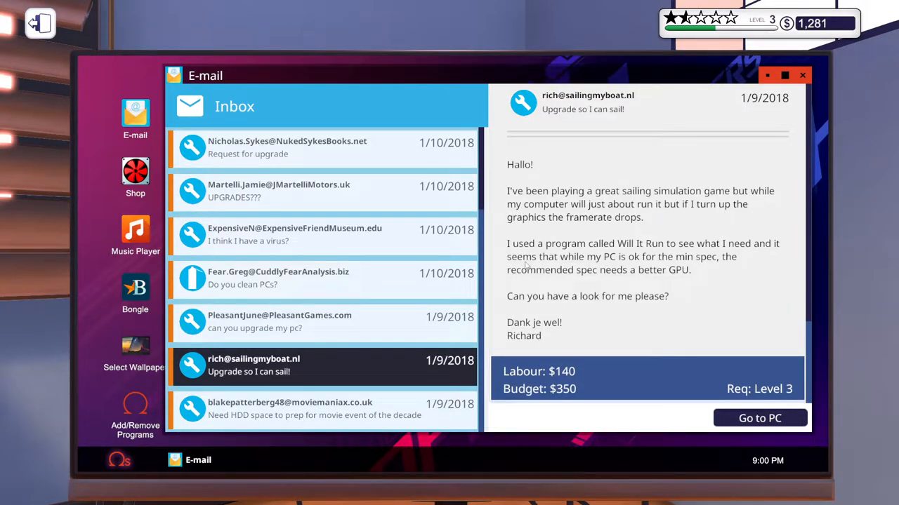
pyautogui.moveTo(727, 255)
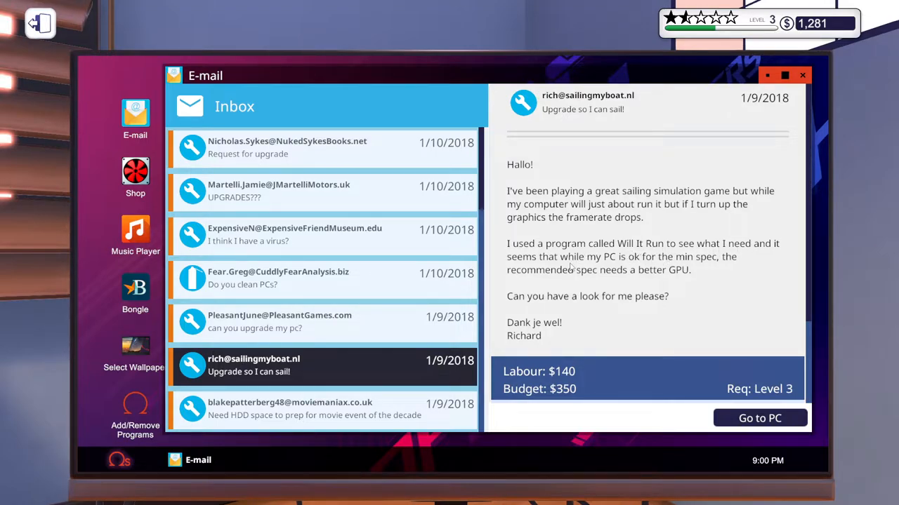
pyautogui.moveTo(677, 281)
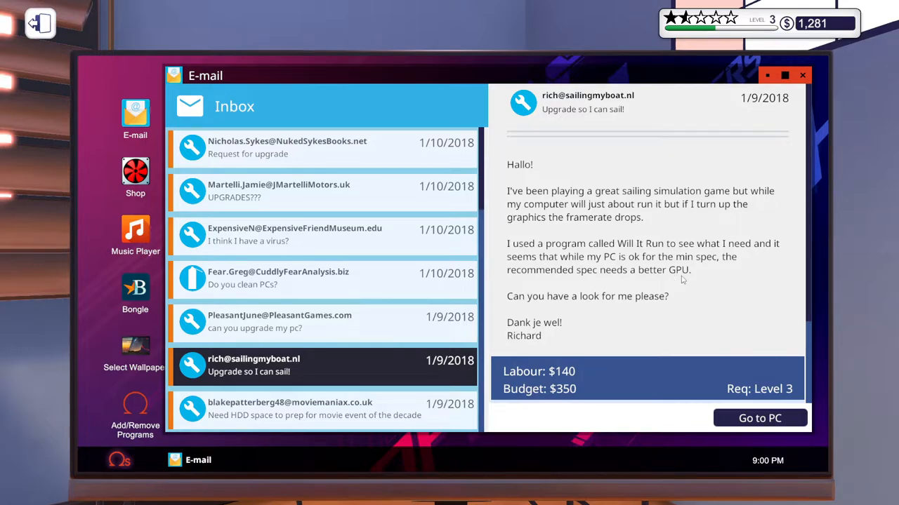
pyautogui.moveTo(803, 76)
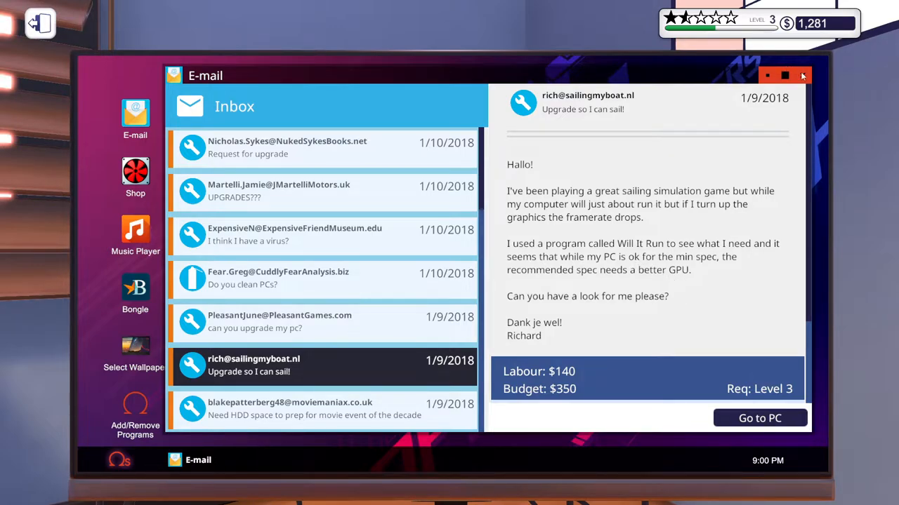
# Send Rich's 'Upgrade so I can sail!' job to the workbench.
pyautogui.click(321, 147)
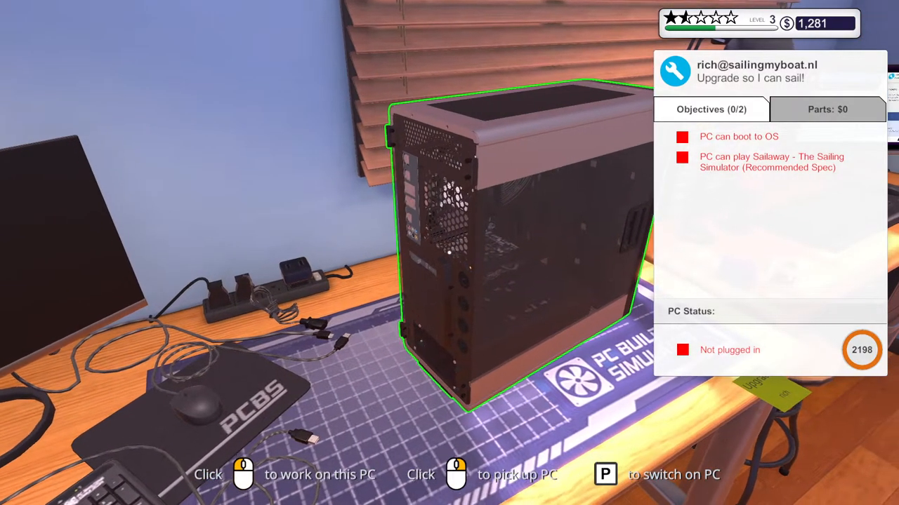
pyautogui.click(492, 245)
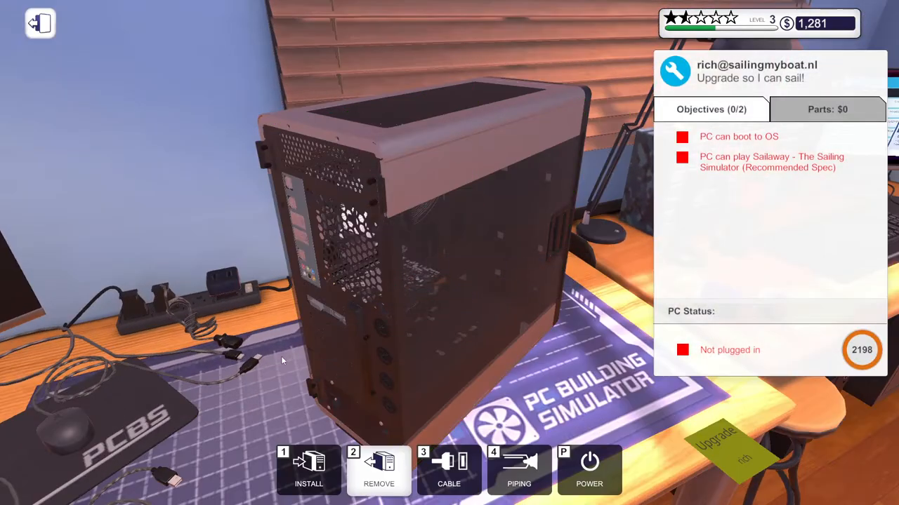
pyautogui.moveTo(449, 256)
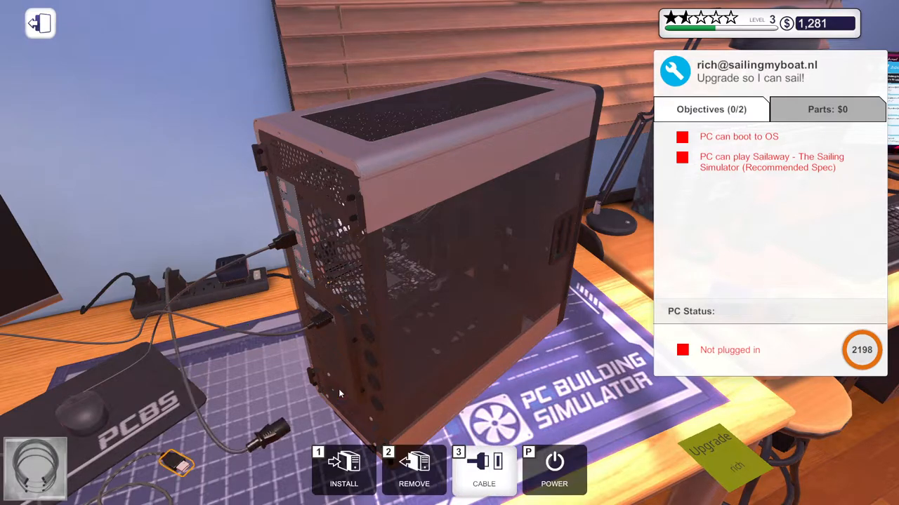
pyautogui.moveTo(293, 236)
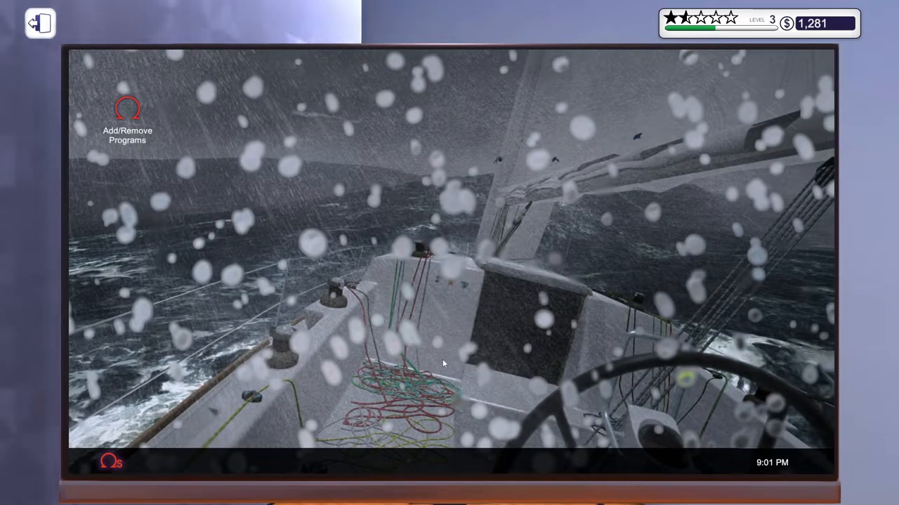
pyautogui.moveTo(129, 160)
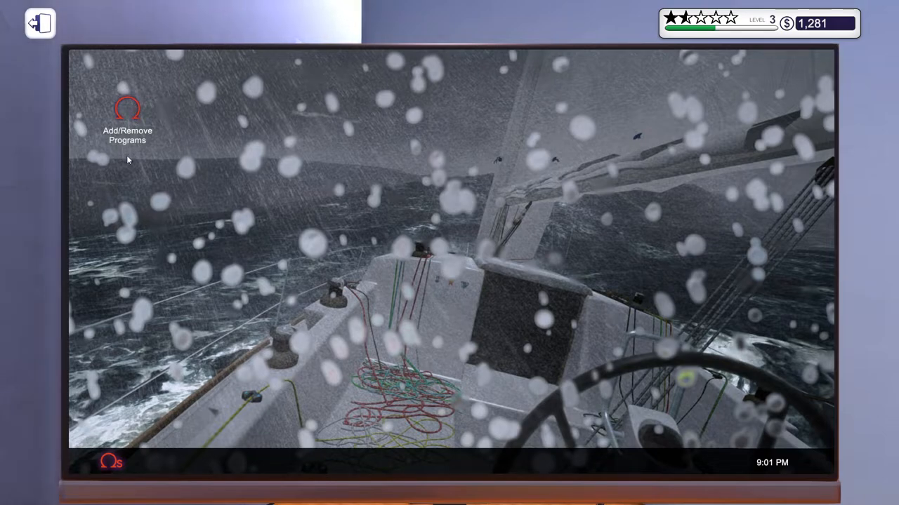
pyautogui.doubleClick(126, 112)
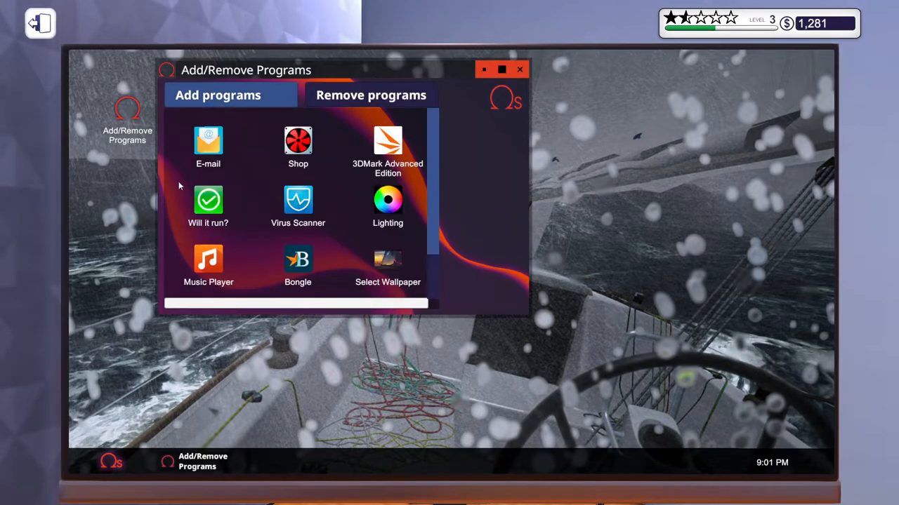
pyautogui.click(207, 199)
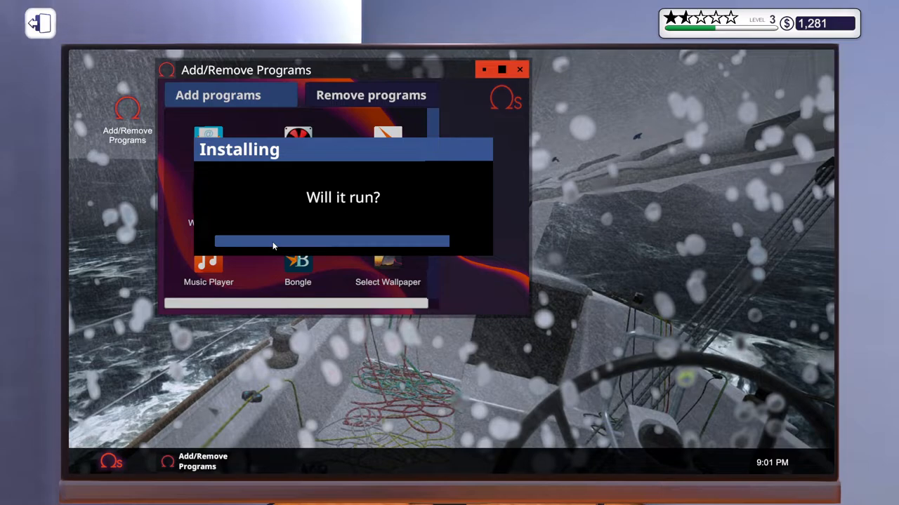
pyautogui.moveTo(345, 228)
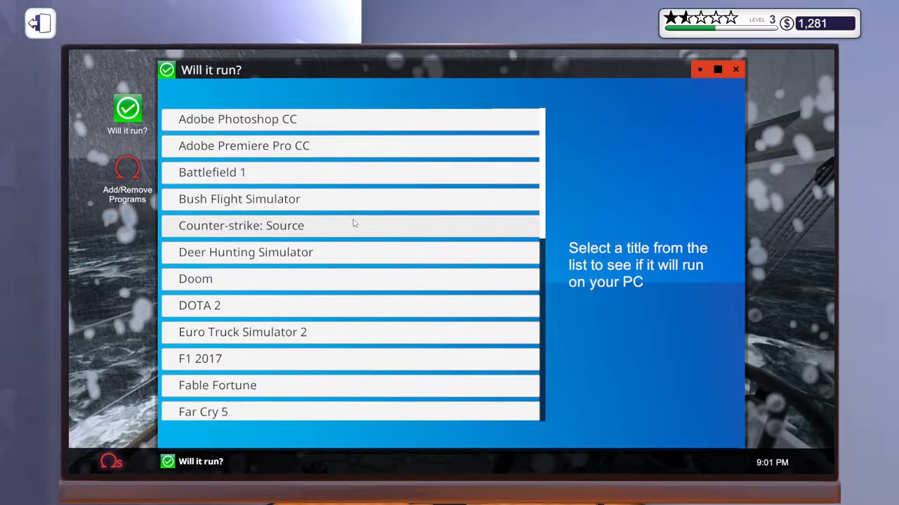
pyautogui.scroll(-3)
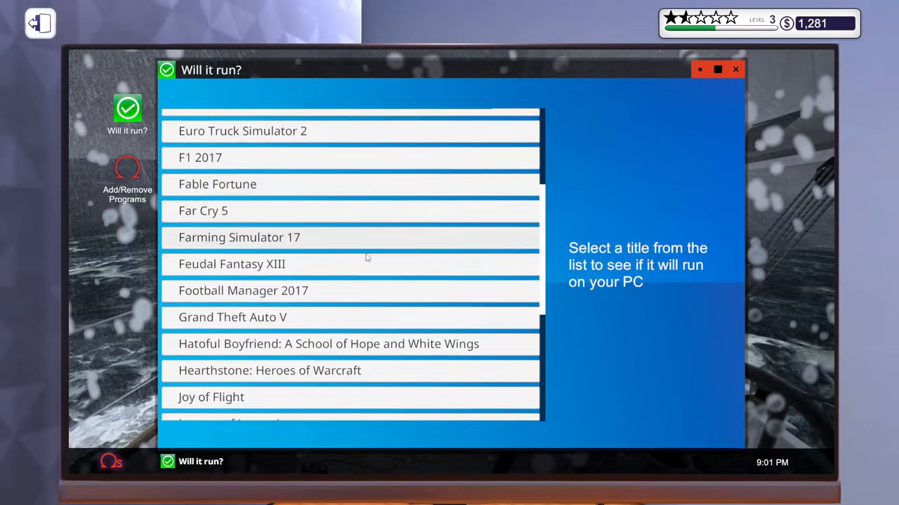
pyautogui.scroll(-3)
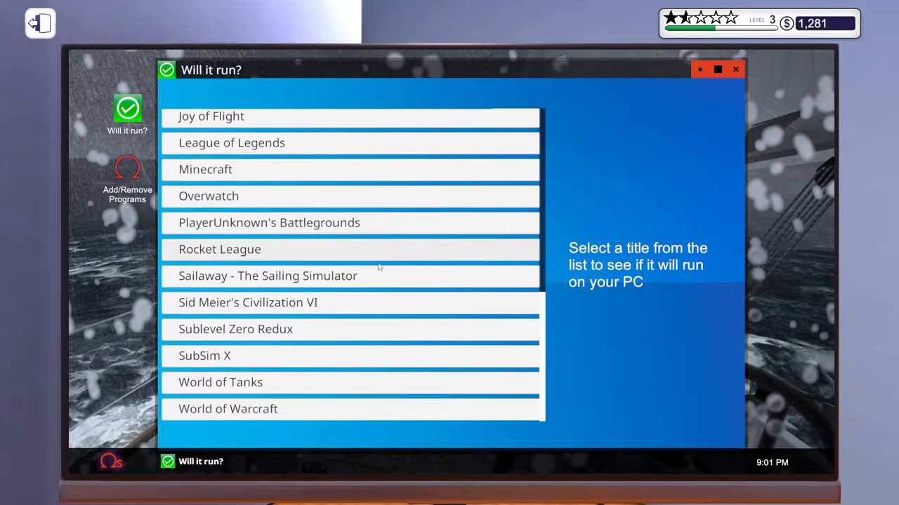
pyautogui.click(267, 275)
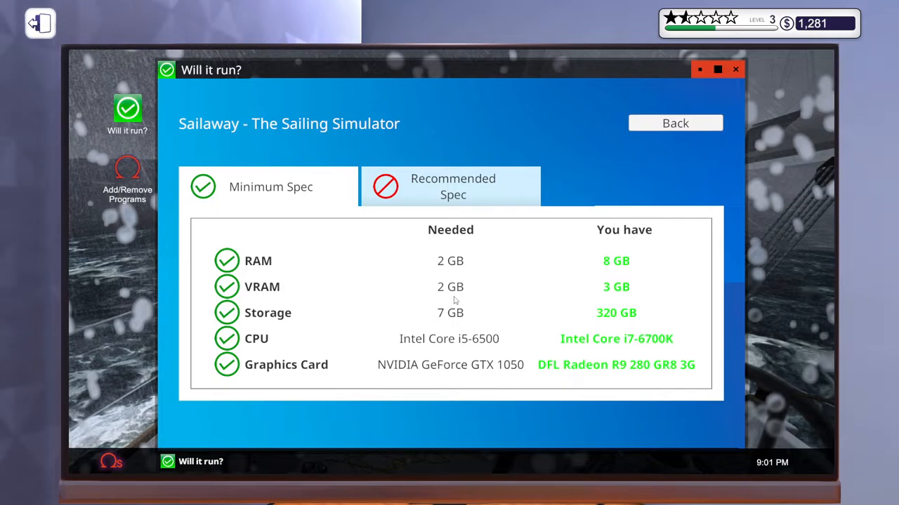
pyautogui.moveTo(632, 270)
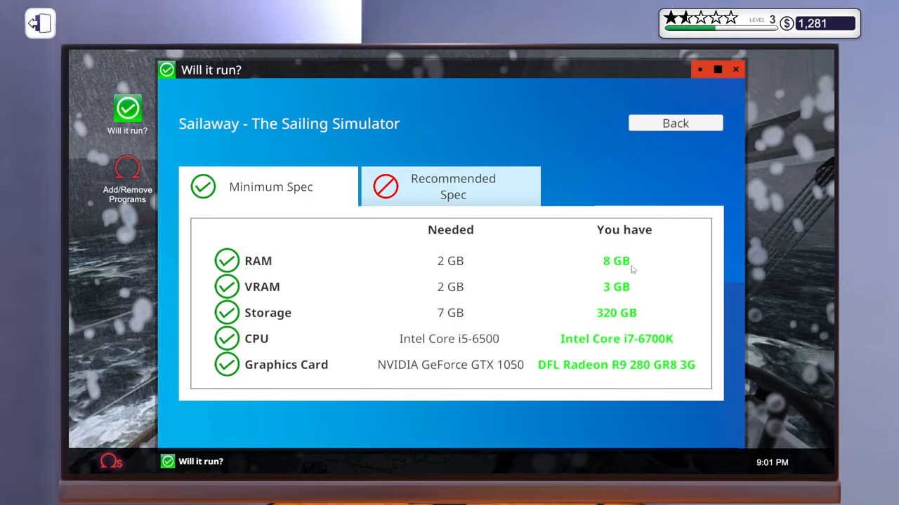
pyautogui.moveTo(624, 317)
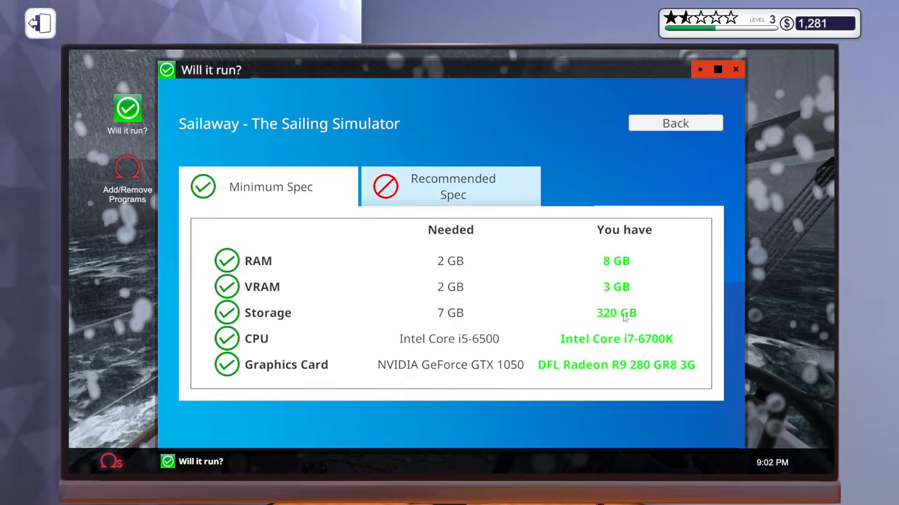
pyautogui.moveTo(658, 345)
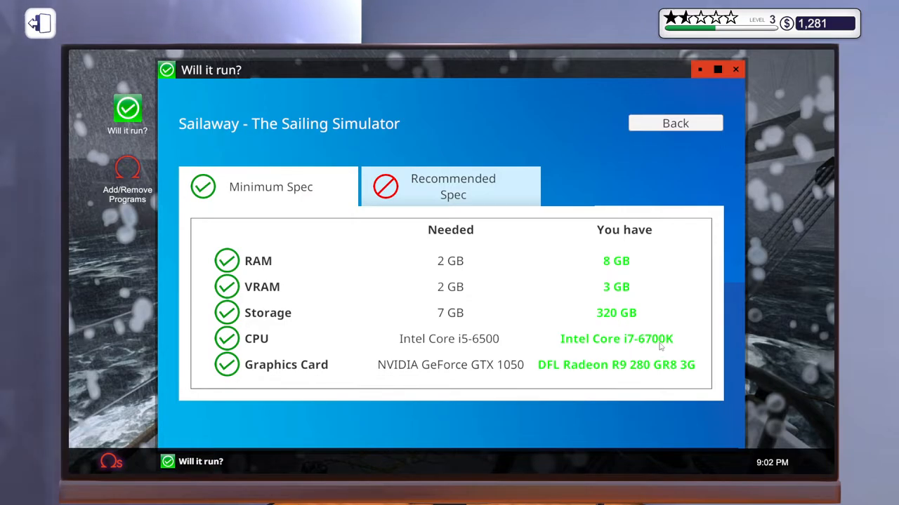
pyautogui.moveTo(654, 378)
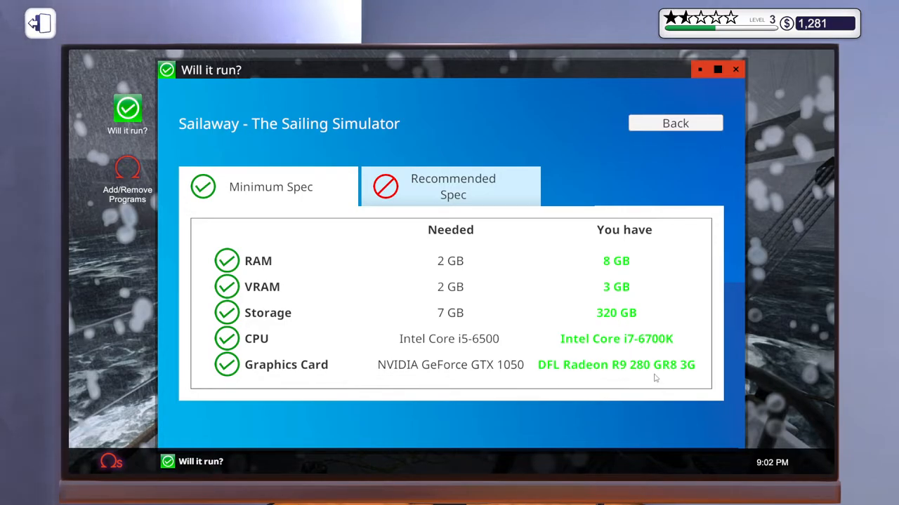
pyautogui.click(269, 187)
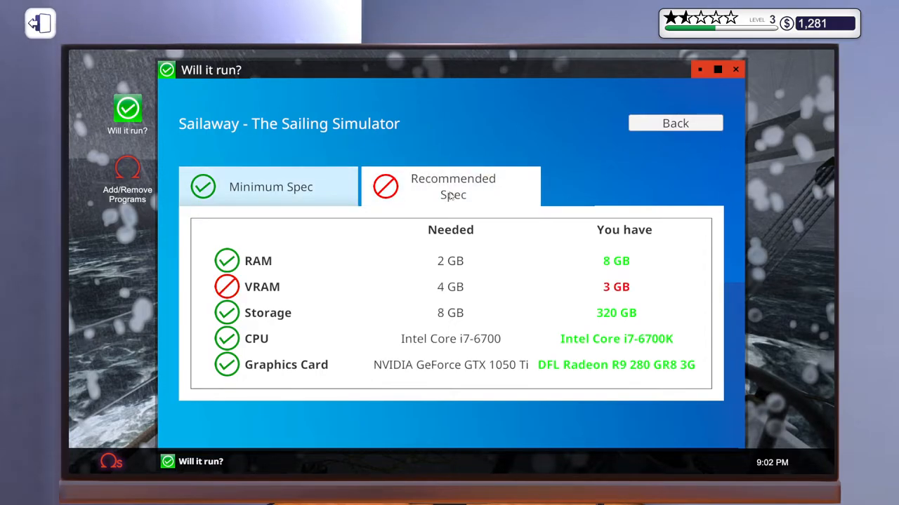
pyautogui.moveTo(674, 137)
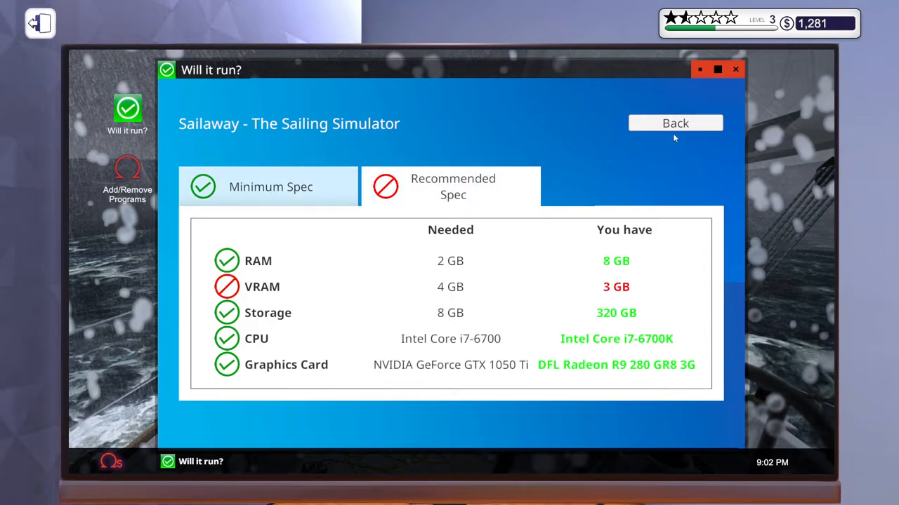
pyautogui.click(674, 124)
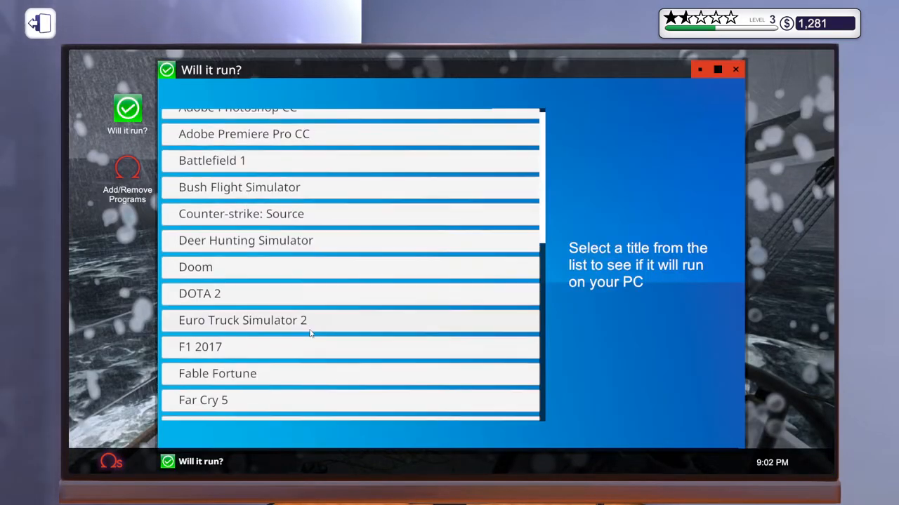
pyautogui.scroll(-3)
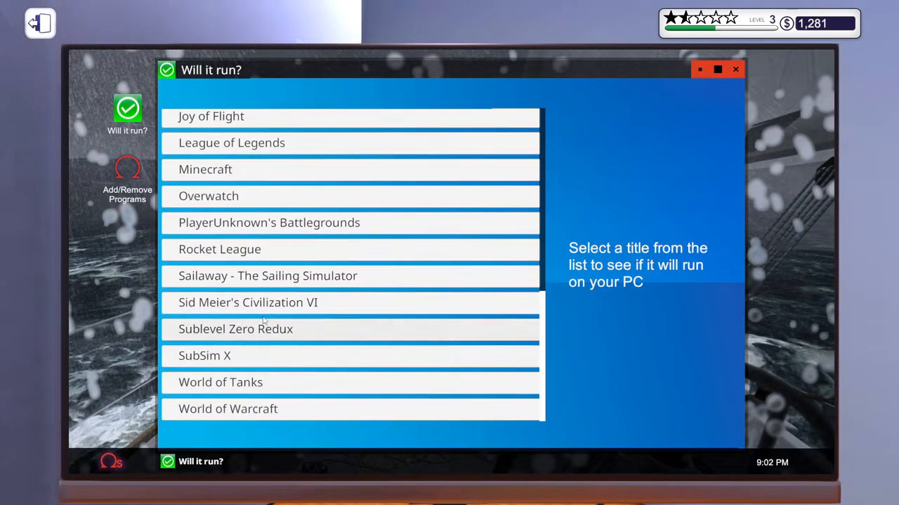
pyautogui.click(267, 275)
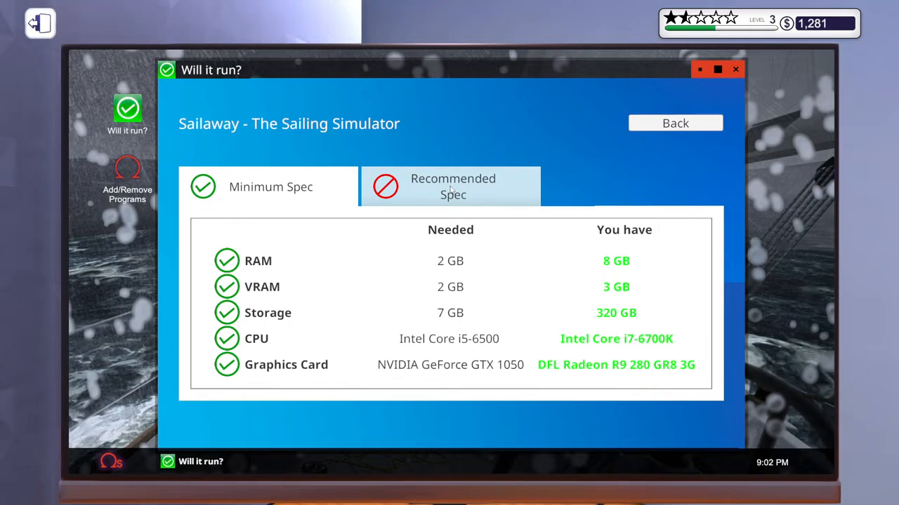
pyautogui.click(269, 187)
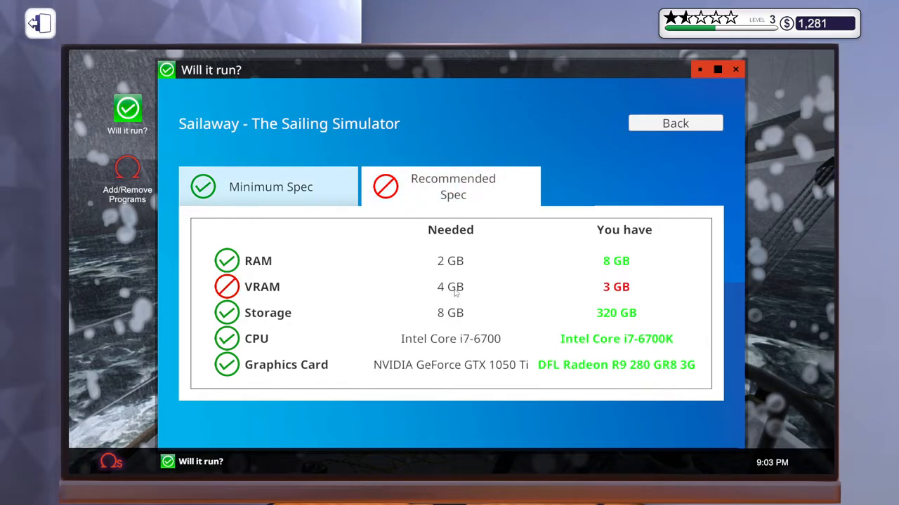
pyautogui.click(674, 124)
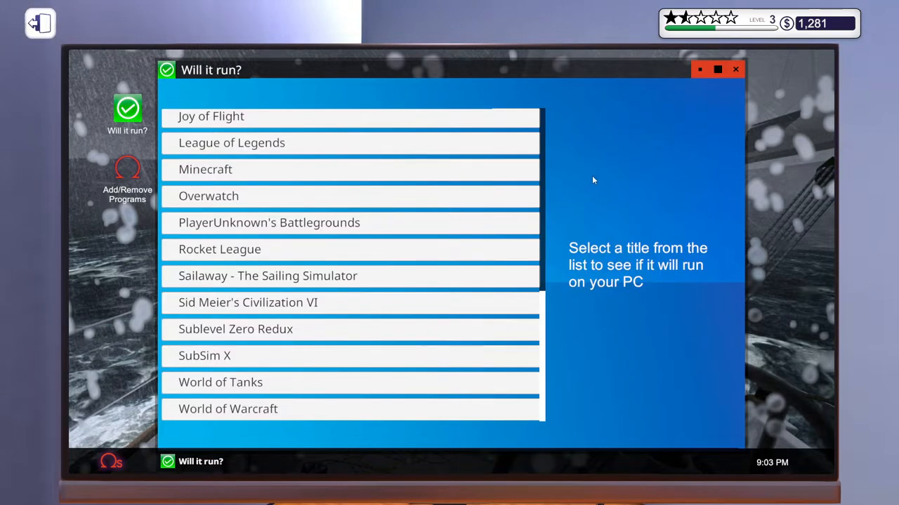
pyautogui.click(736, 69)
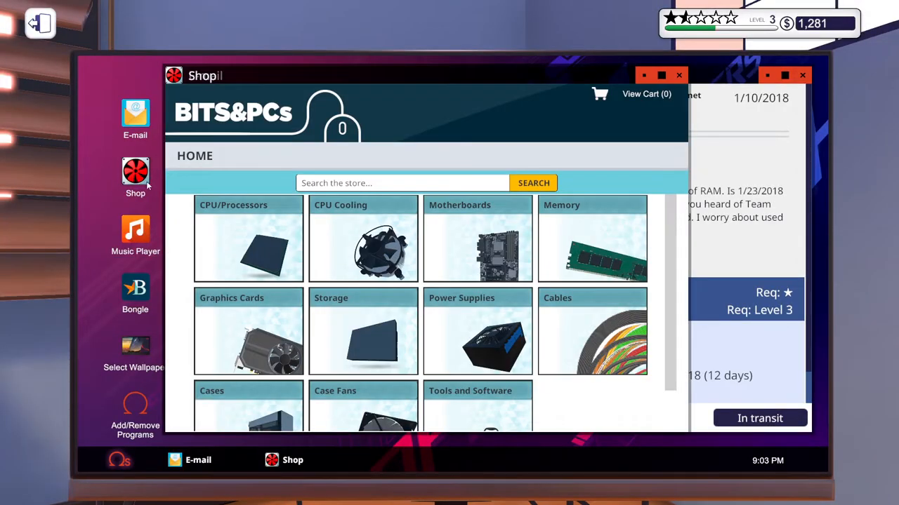
pyautogui.moveTo(488, 353)
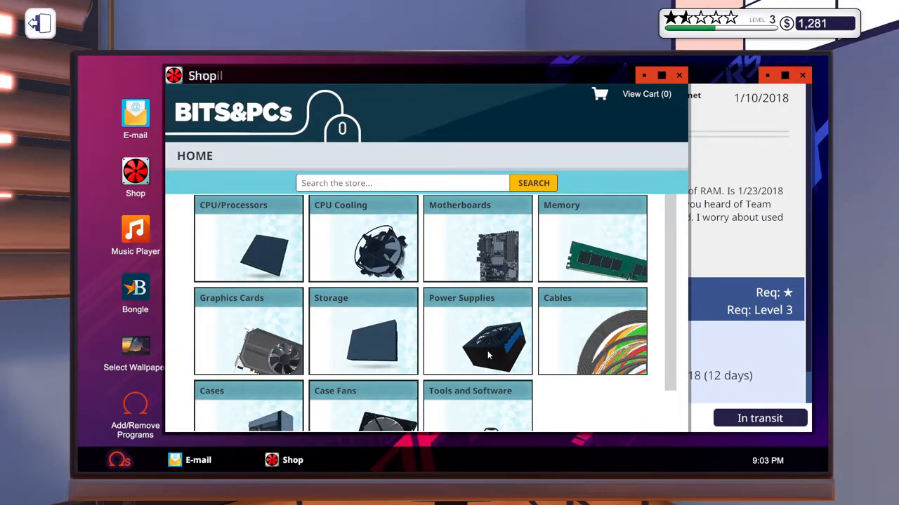
# Browse the shop's Memory and Tools and Software categories, then show the Graphics Cards listings.
pyautogui.click(593, 239)
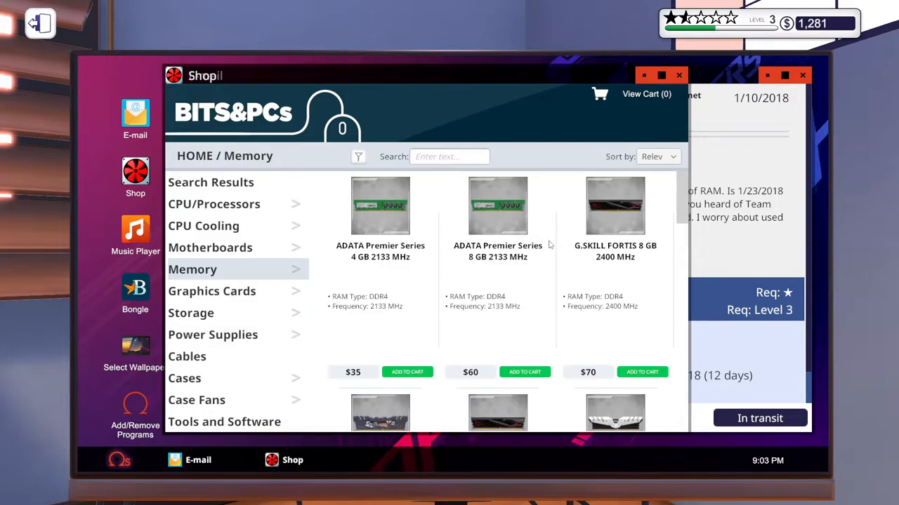
pyautogui.scroll(-3)
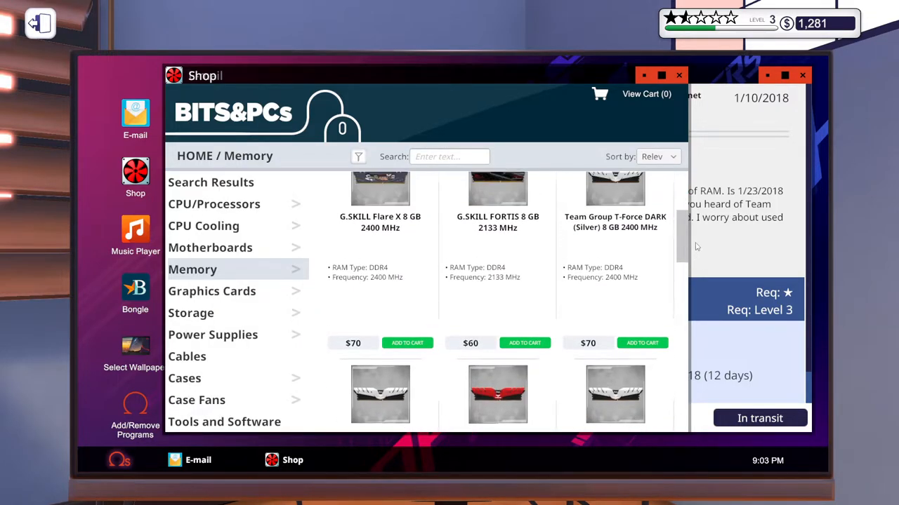
pyautogui.scroll(-3)
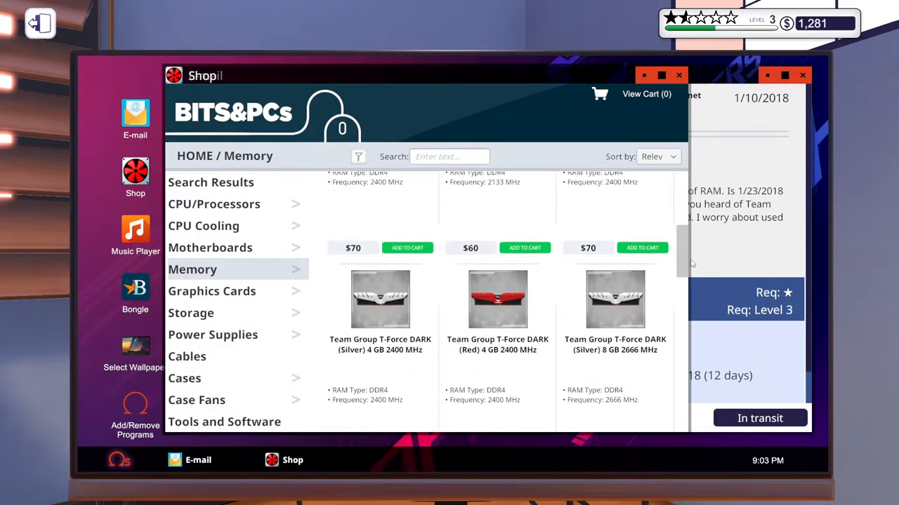
pyautogui.scroll(-3)
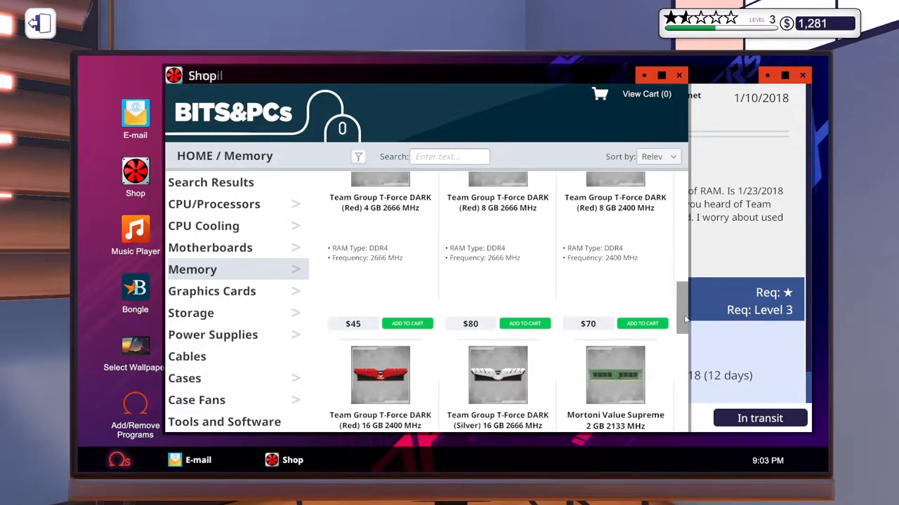
pyautogui.scroll(-3)
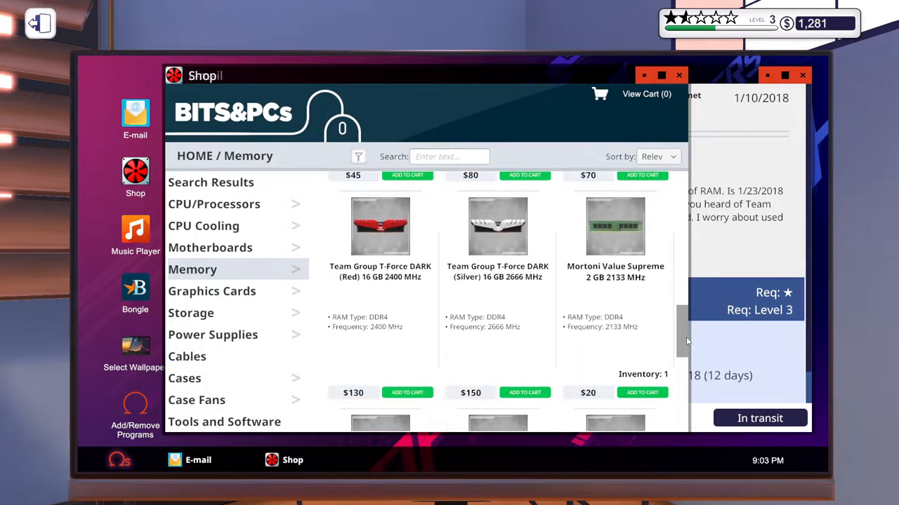
pyautogui.scroll(-3)
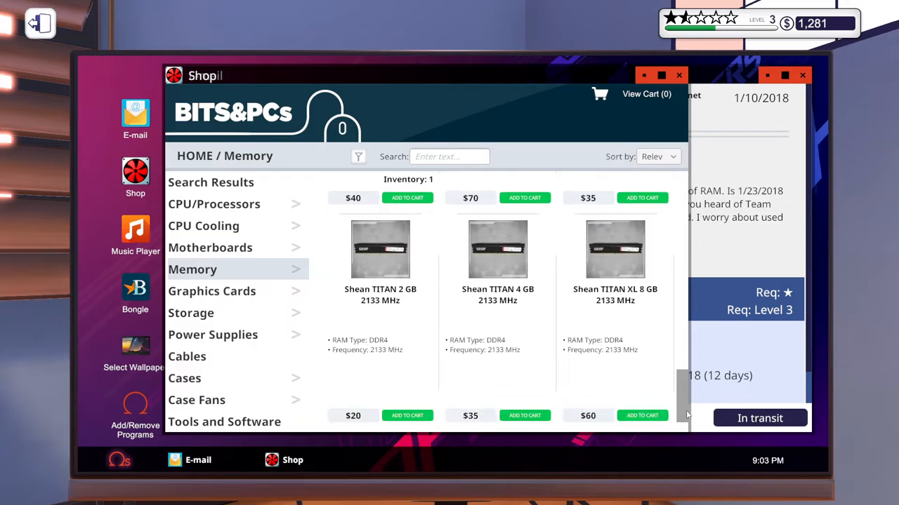
pyautogui.scroll(3)
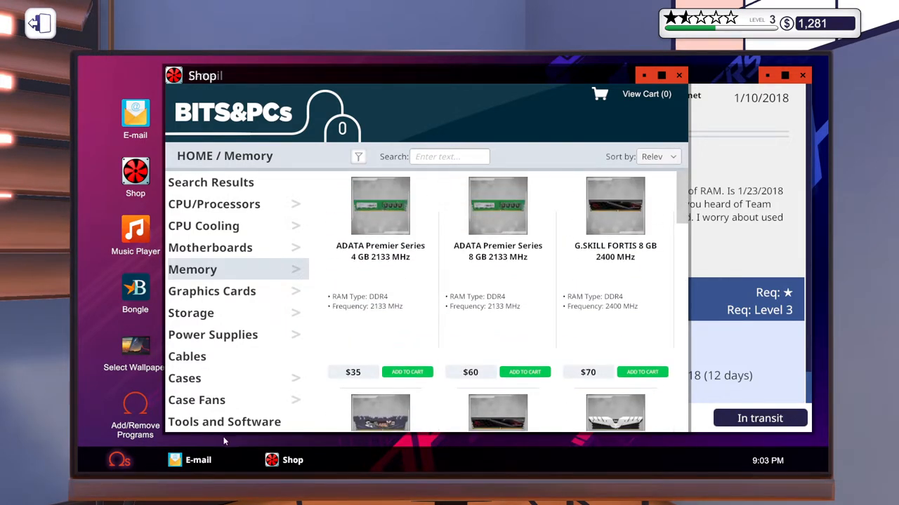
pyautogui.click(225, 422)
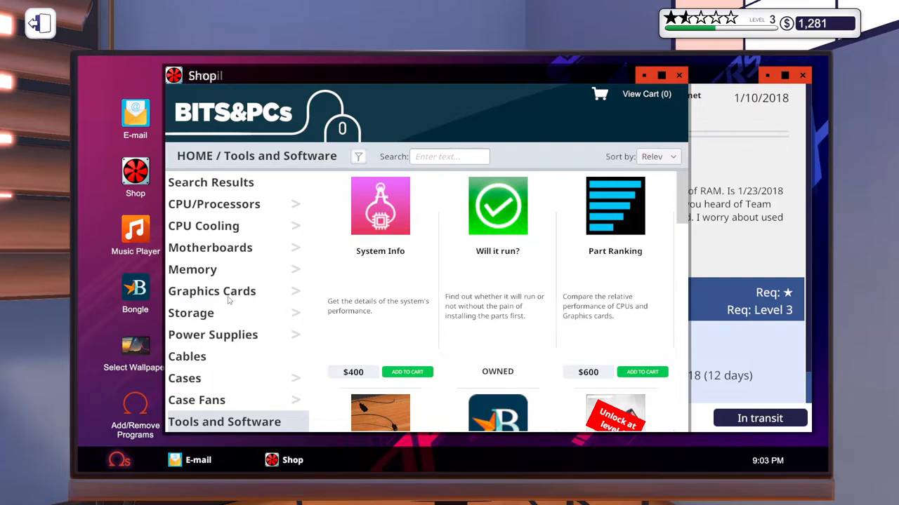
pyautogui.click(210, 291)
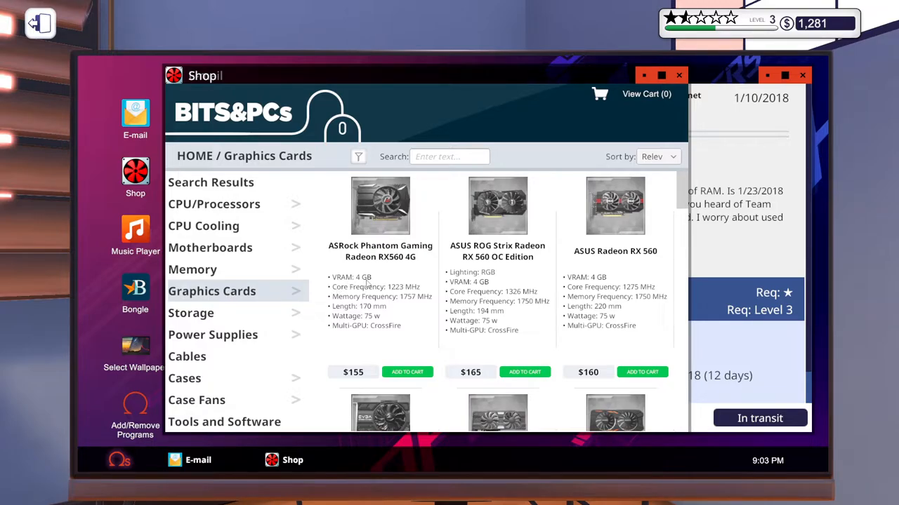
pyautogui.moveTo(770, 259)
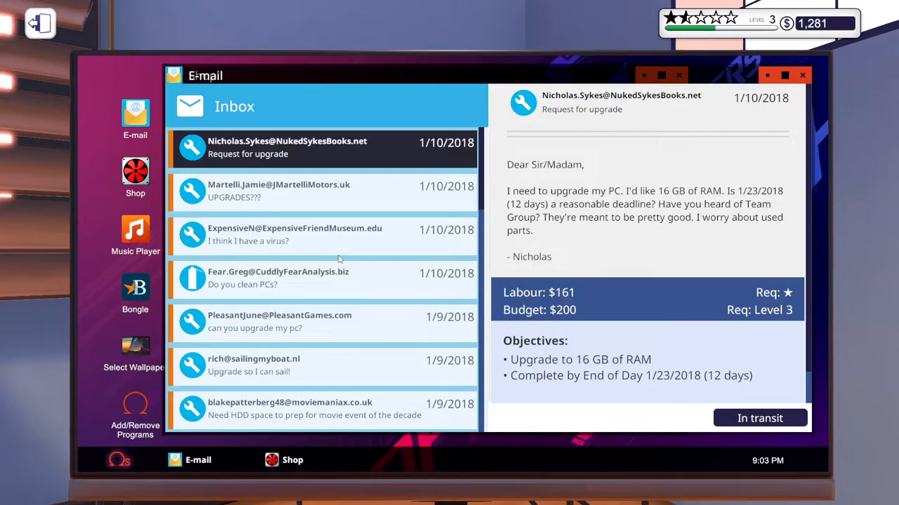
# Read Rich's sailing-game upgrade request and its objectives, then bring up his PC's parts list.
pyautogui.scroll(-3)
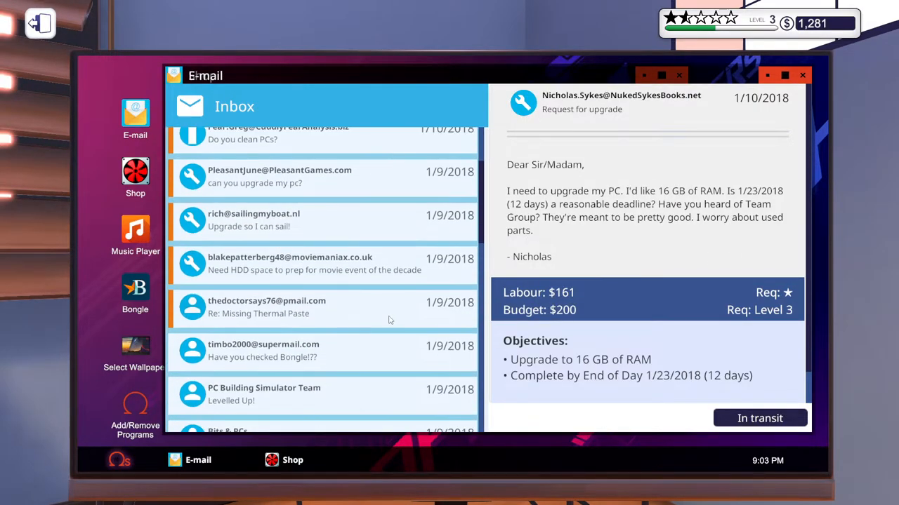
pyautogui.scroll(-3)
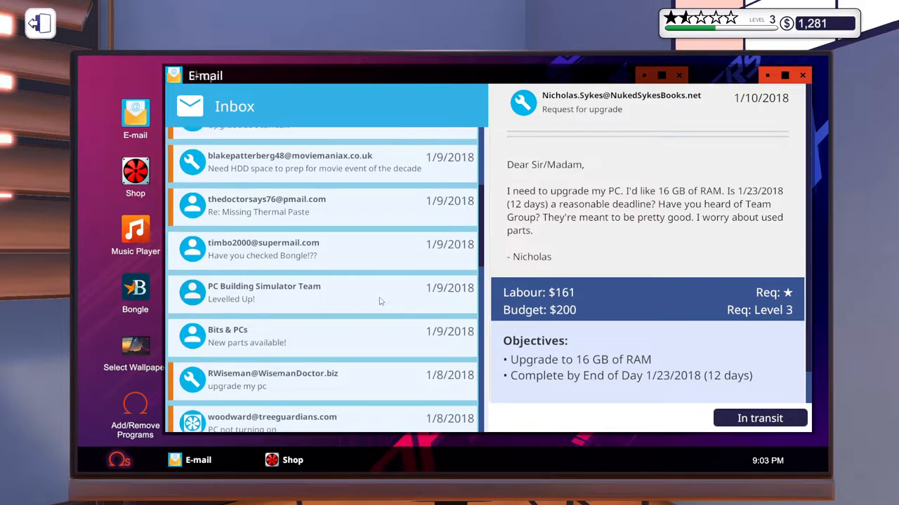
pyautogui.scroll(3)
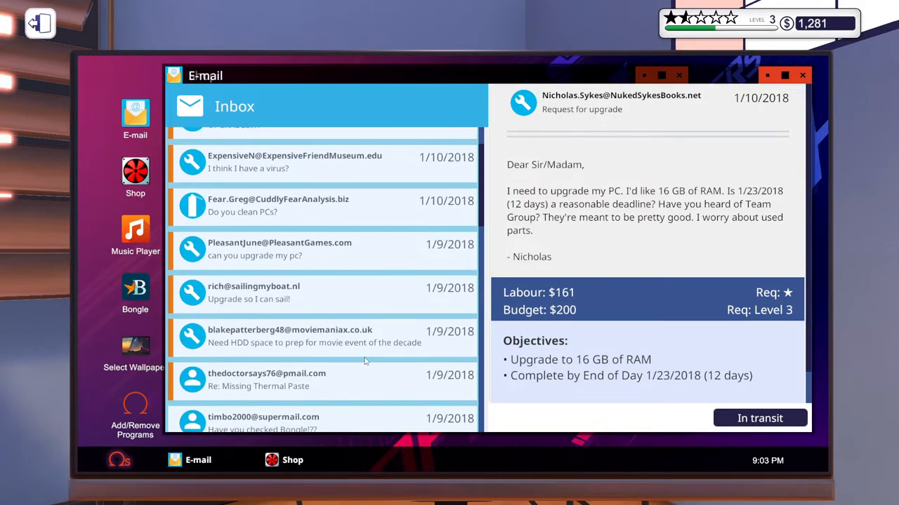
pyautogui.scroll(3)
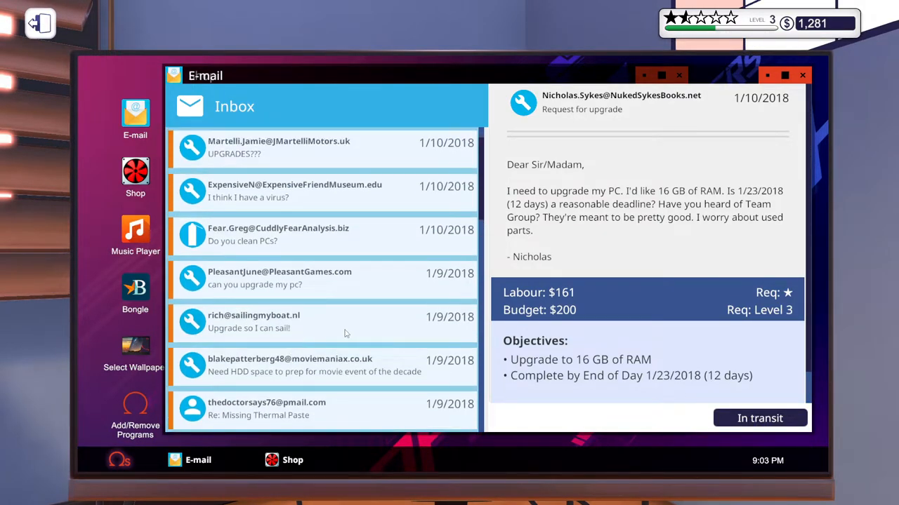
pyautogui.click(323, 322)
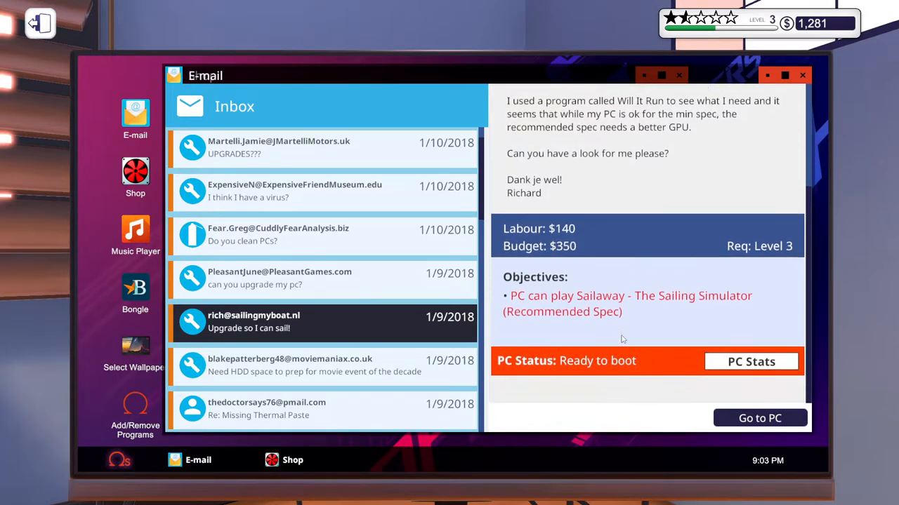
pyautogui.scroll(3)
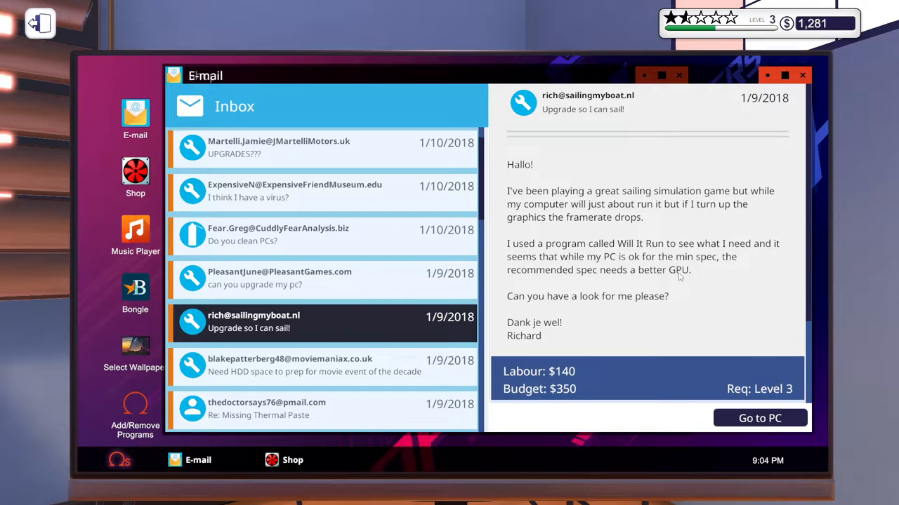
pyautogui.moveTo(611, 323)
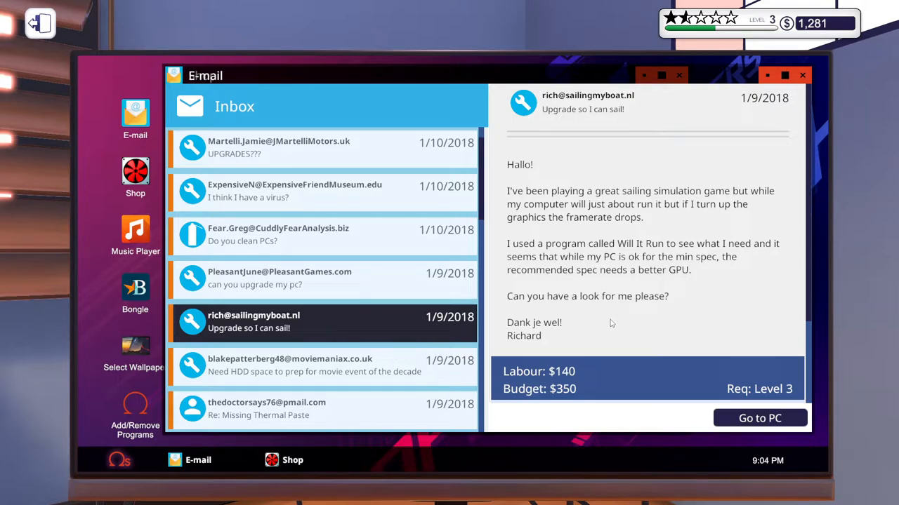
pyautogui.scroll(-3)
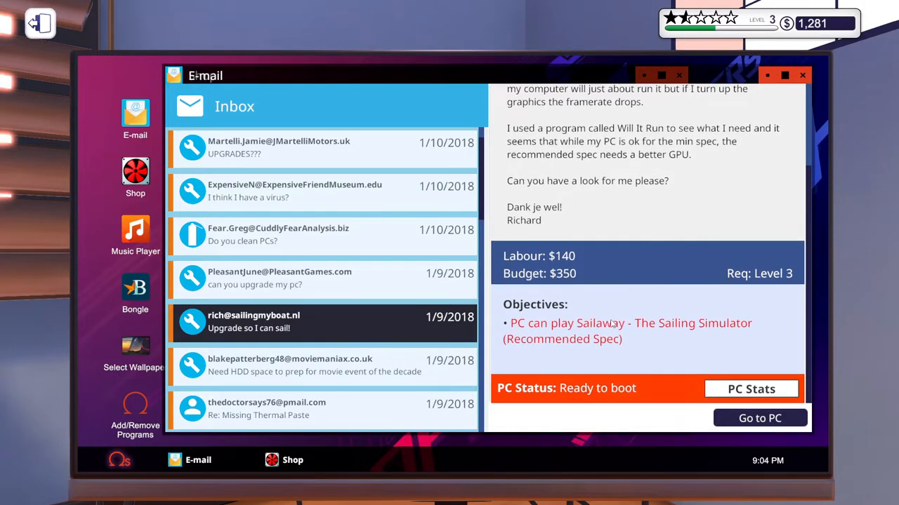
pyautogui.click(750, 389)
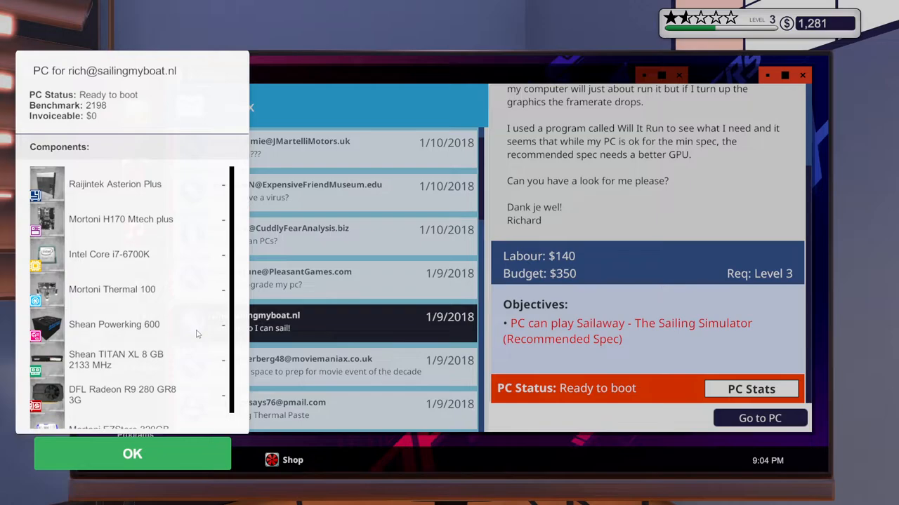
pyautogui.moveTo(129, 402)
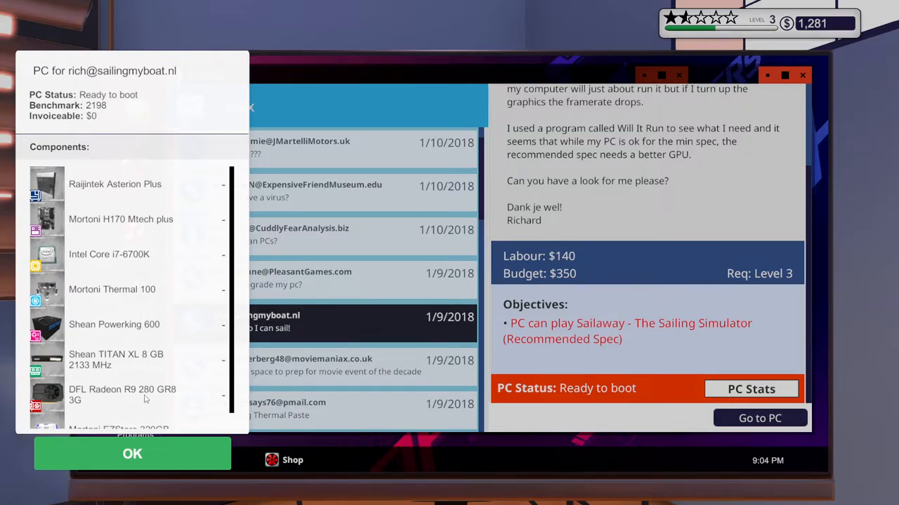
# Scroll Rich's component list to reveal the Mortoni EZStore 320GB drive.
pyautogui.scroll(-3)
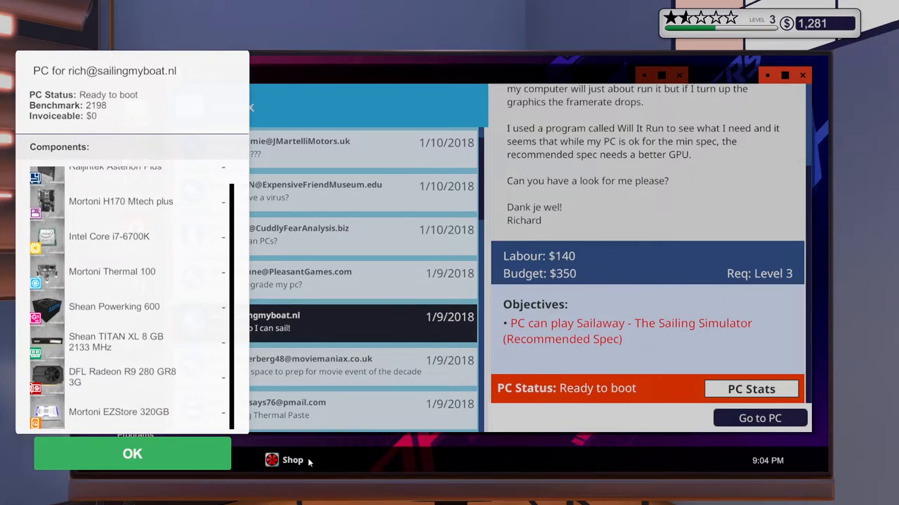
pyautogui.moveTo(189, 456)
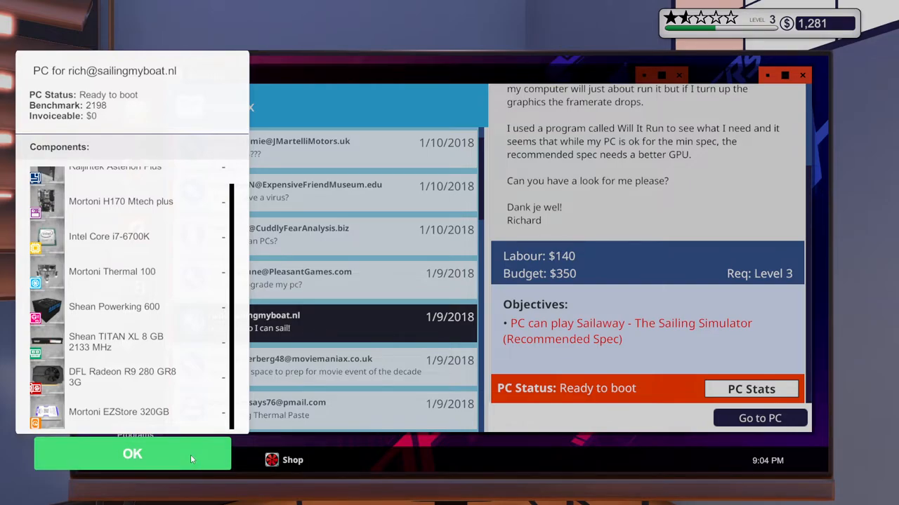
pyautogui.click(132, 454)
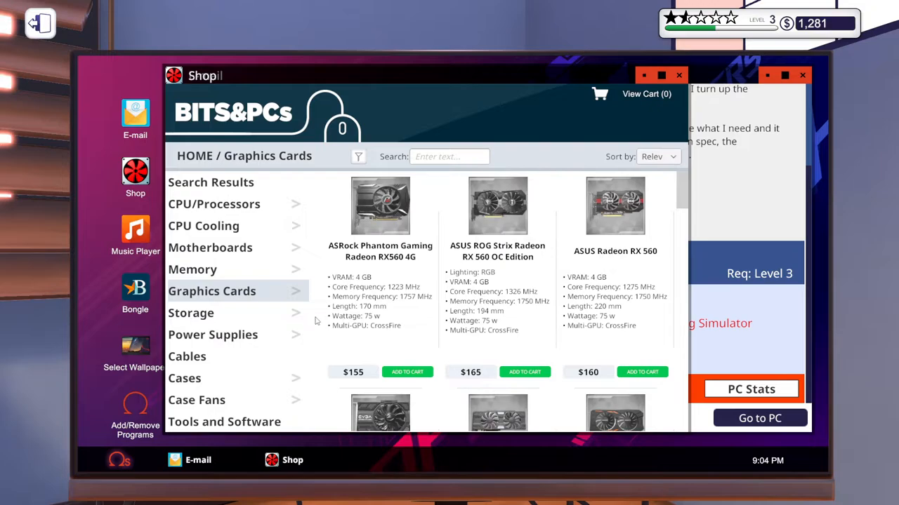
pyautogui.moveTo(404, 282)
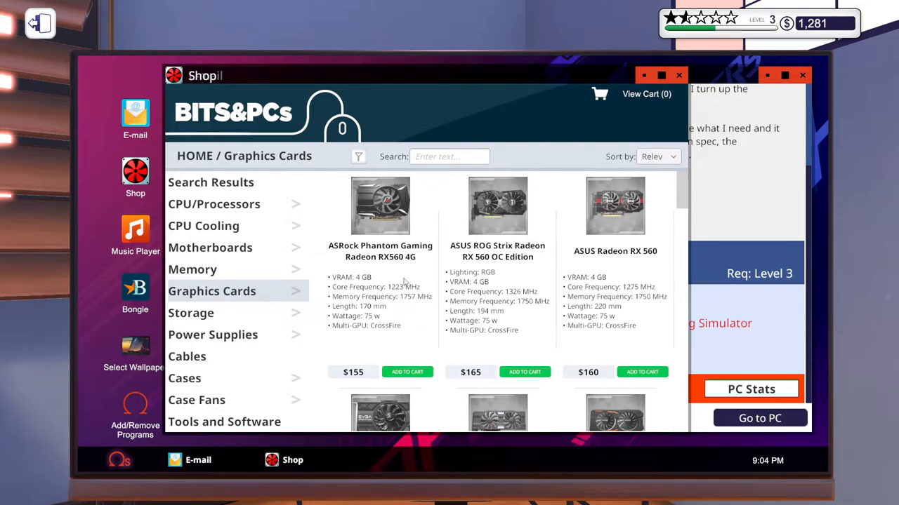
pyautogui.click(135, 119)
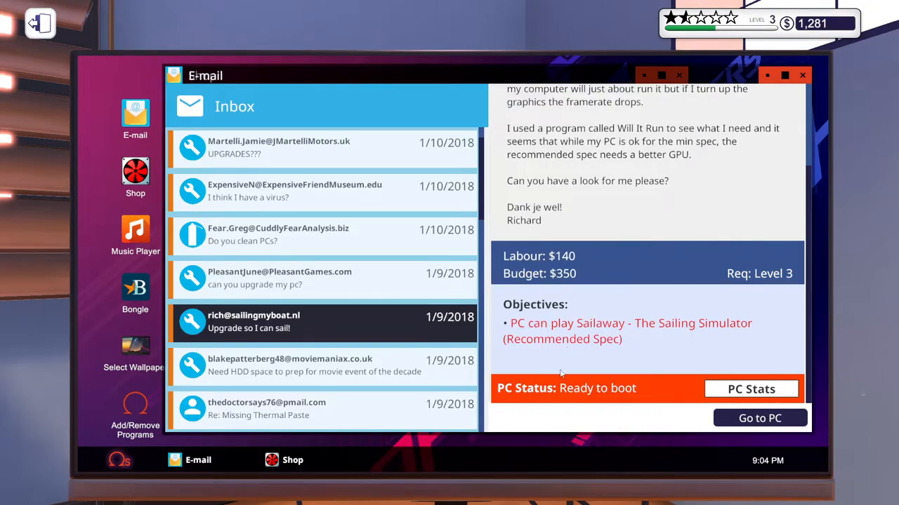
pyautogui.click(135, 177)
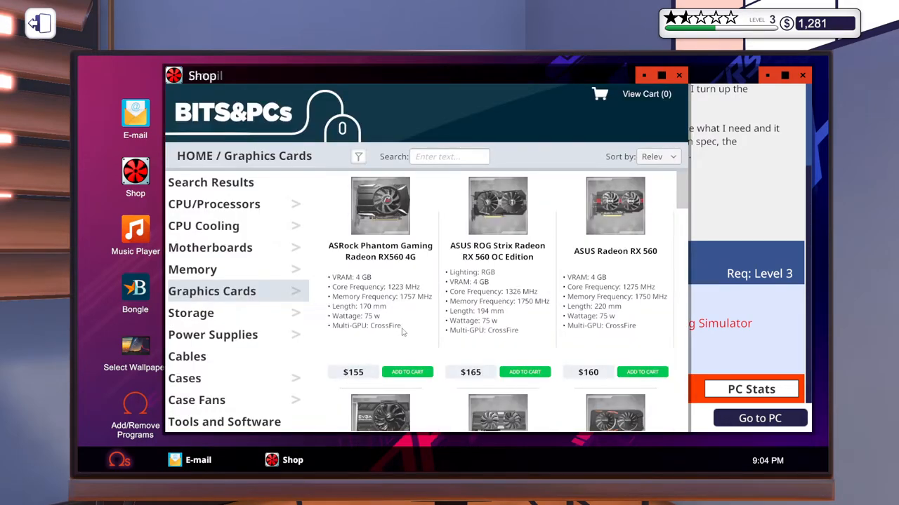
pyautogui.moveTo(413, 326)
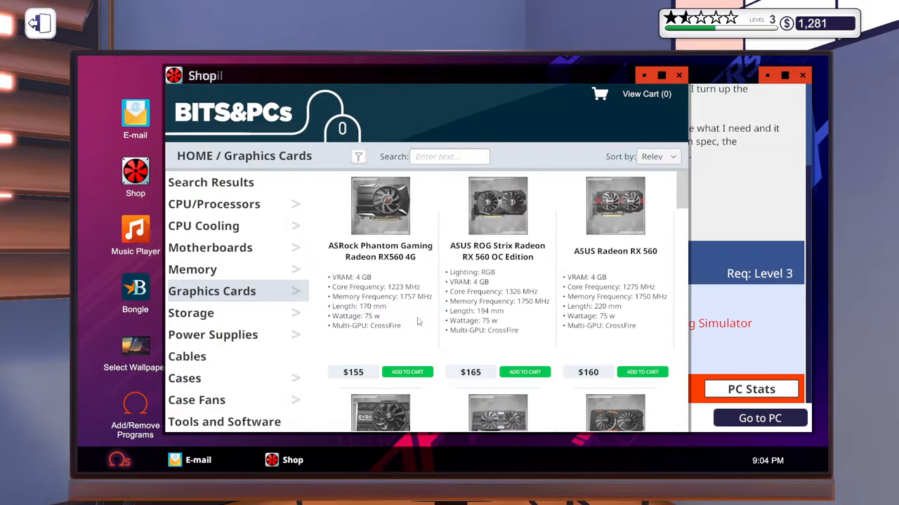
pyautogui.moveTo(681, 194)
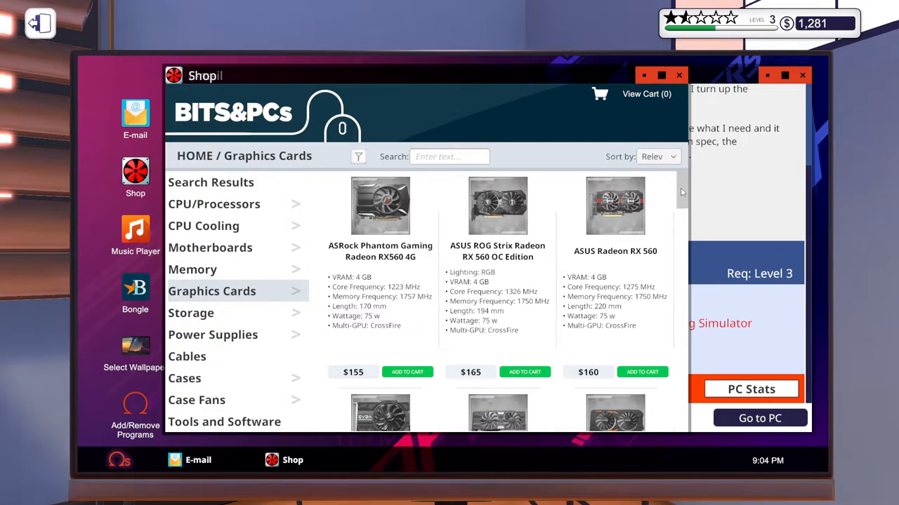
pyautogui.scroll(-3)
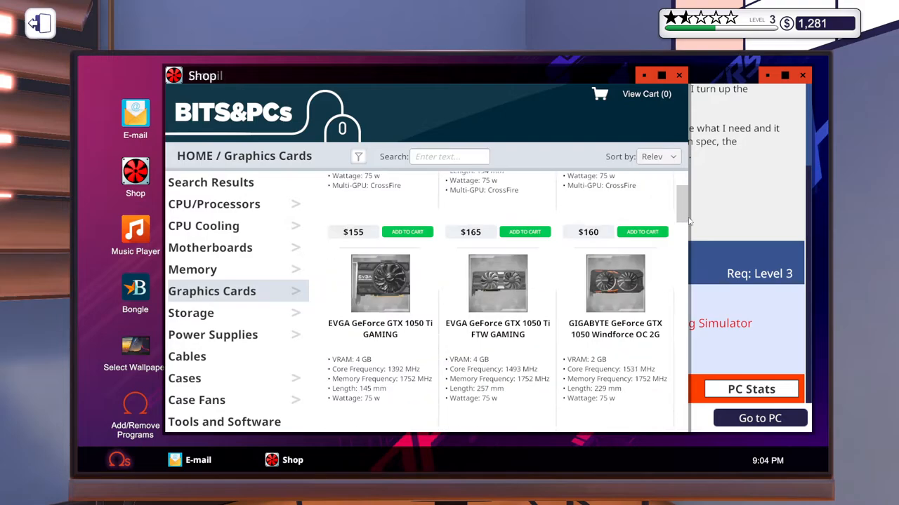
pyautogui.scroll(3)
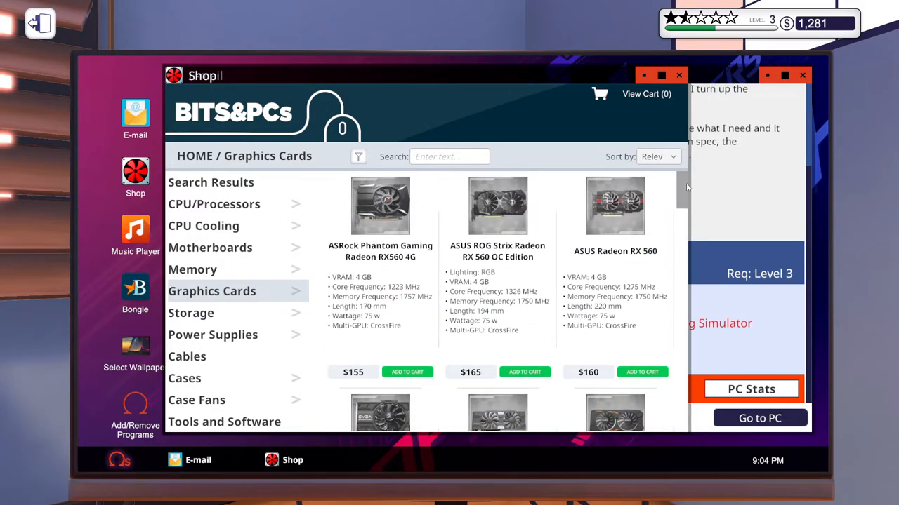
pyautogui.scroll(-3)
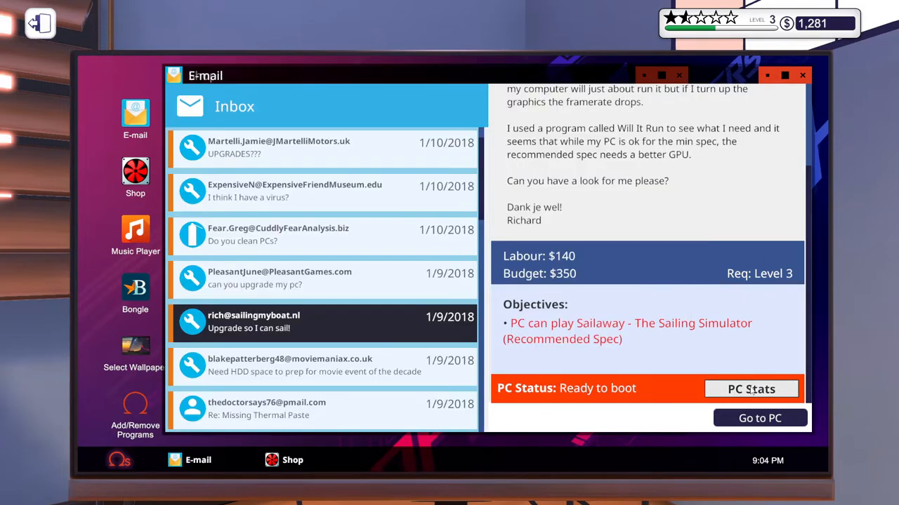
# Scroll through the shop's graphics cards down to the DFL Radeon R9 290 models.
pyautogui.click(751, 388)
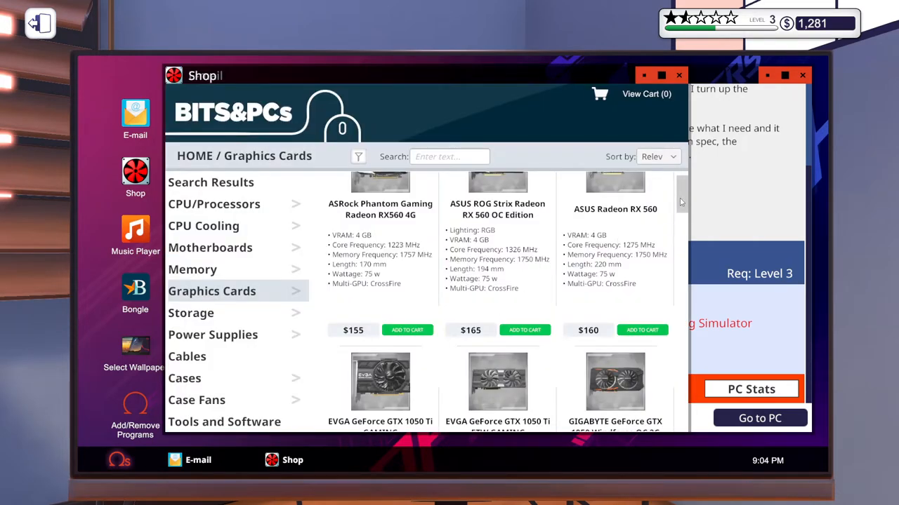
pyautogui.scroll(3)
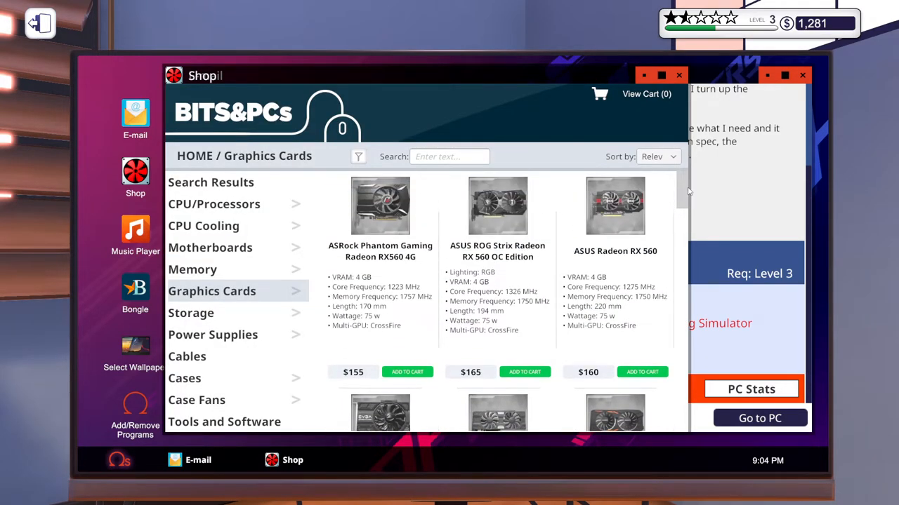
pyautogui.scroll(-3)
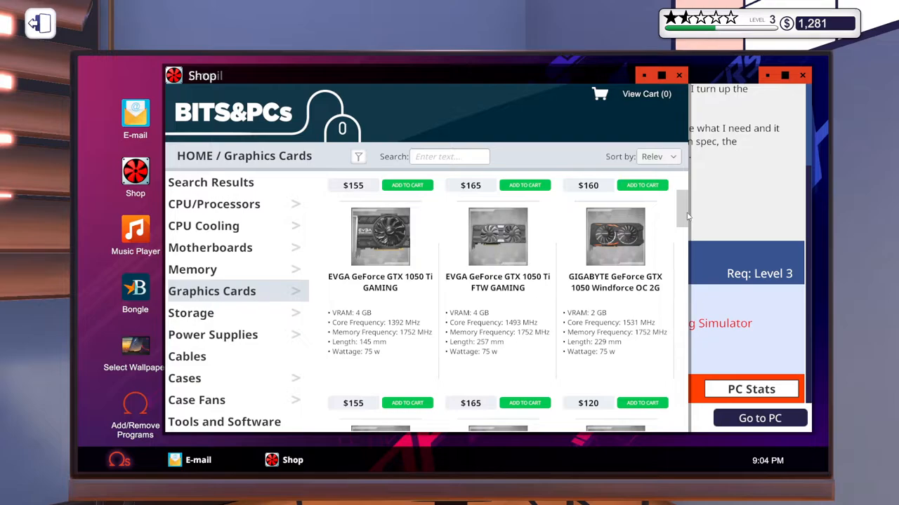
pyautogui.scroll(-3)
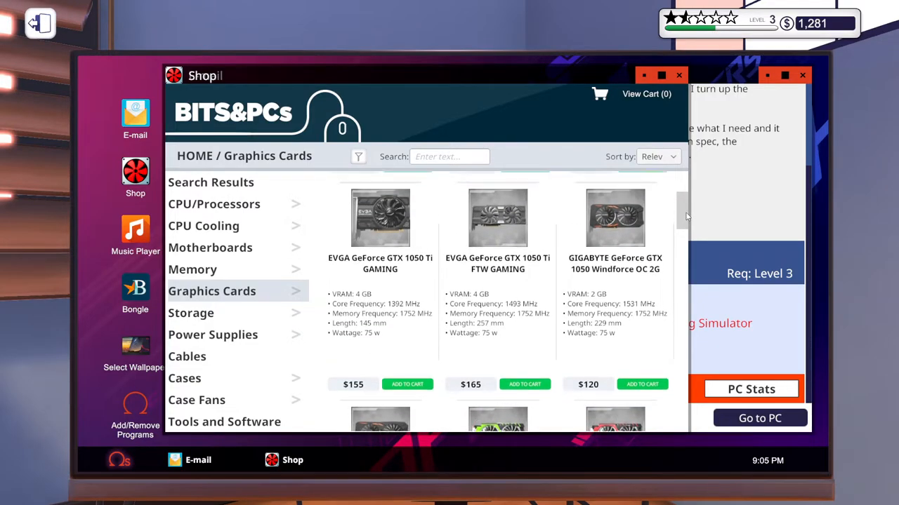
pyautogui.scroll(-3)
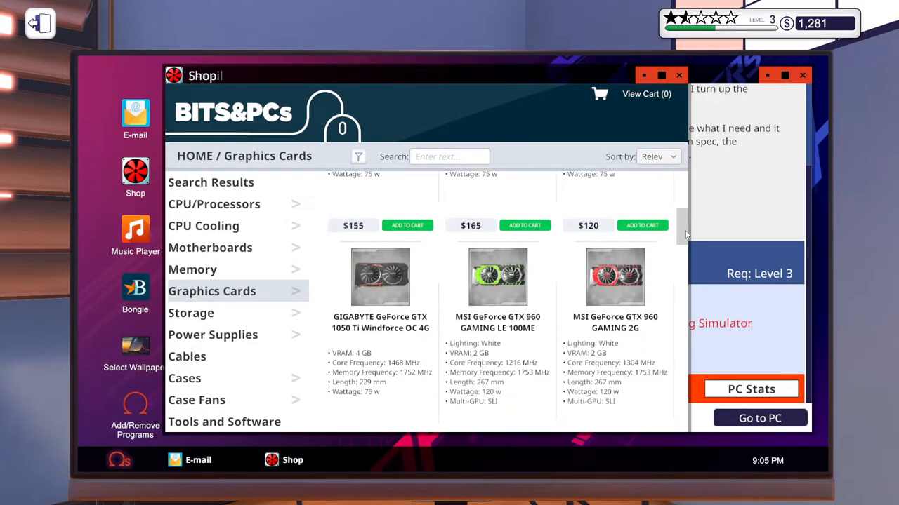
pyautogui.scroll(-3)
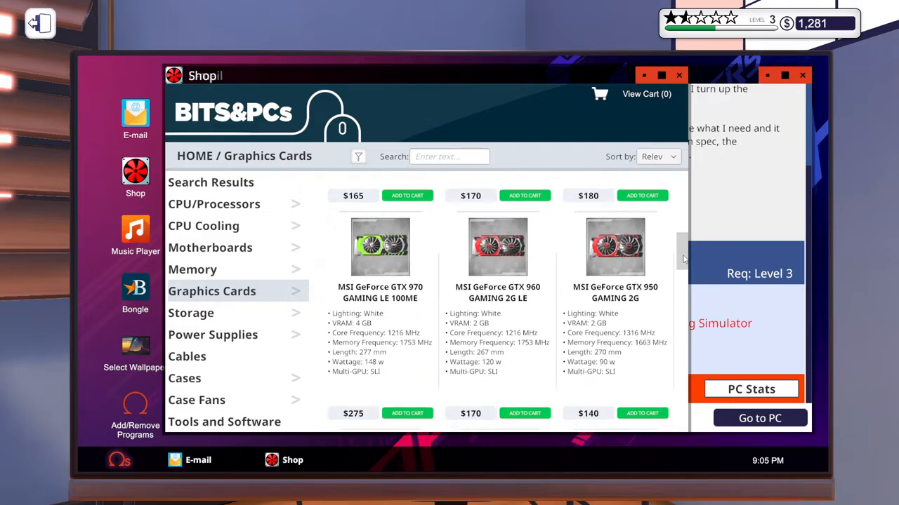
pyautogui.scroll(-3)
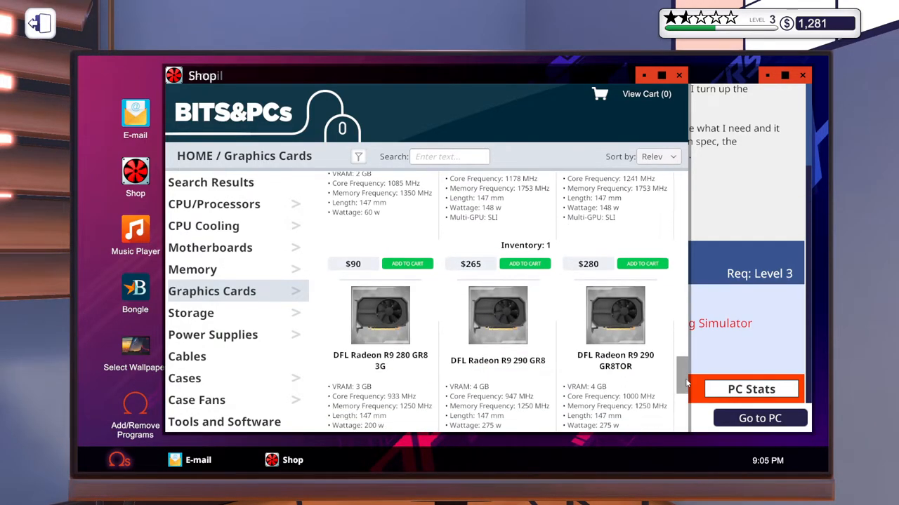
pyautogui.scroll(-3)
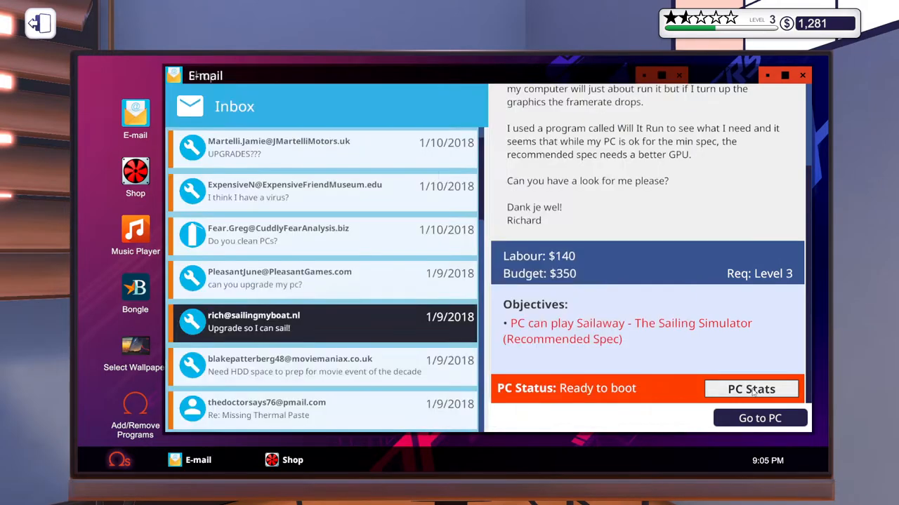
pyautogui.click(752, 389)
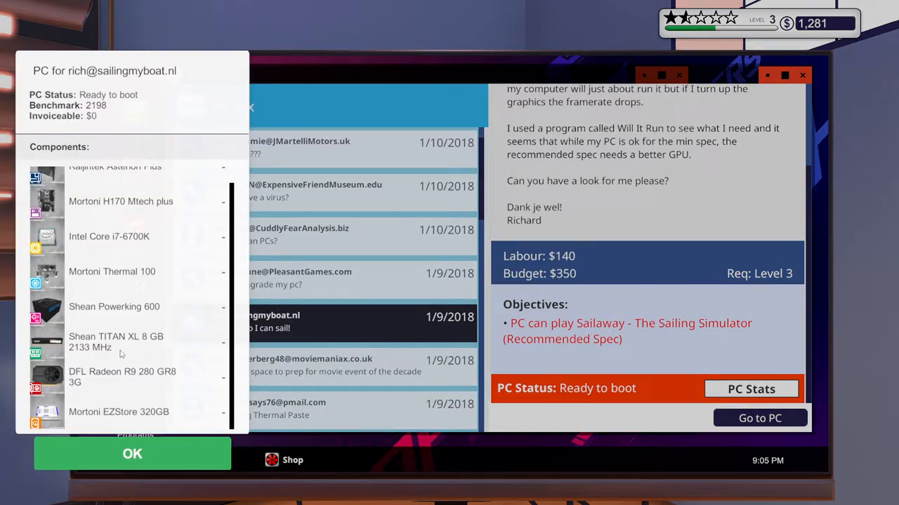
pyautogui.moveTo(160, 381)
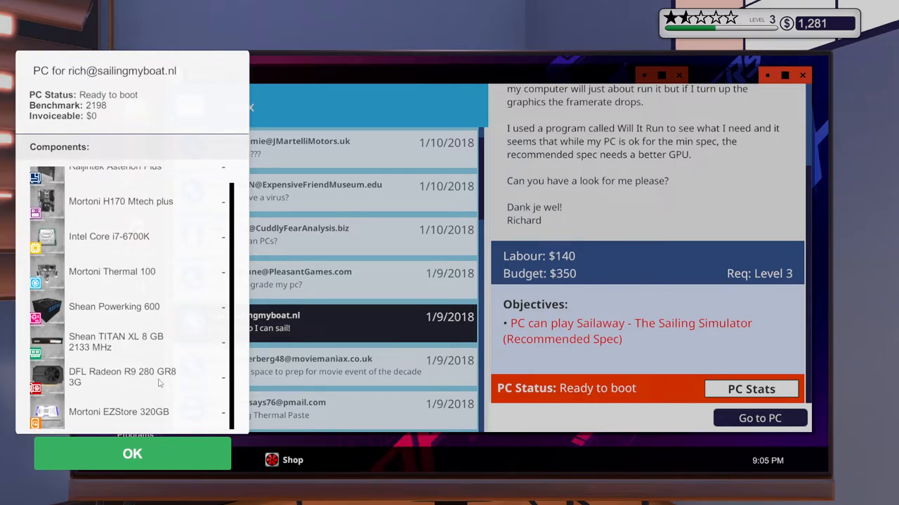
pyautogui.click(132, 453)
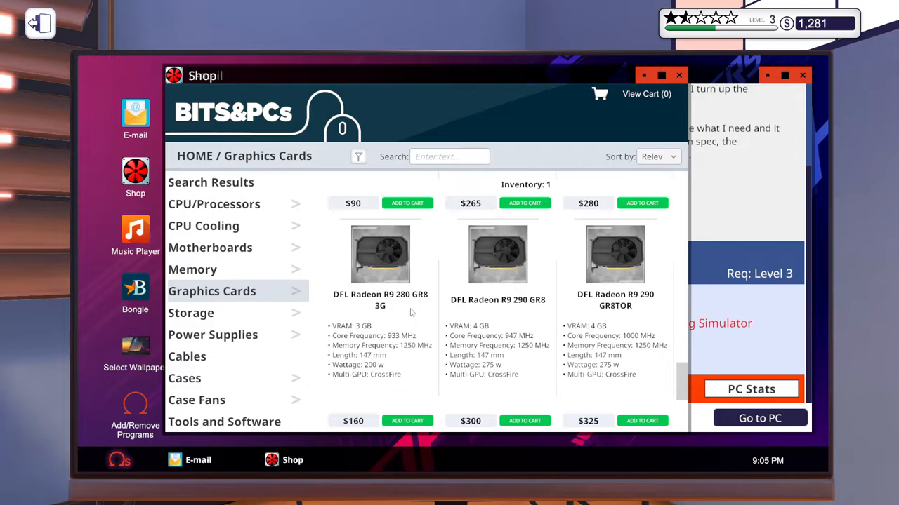
pyautogui.moveTo(405, 317)
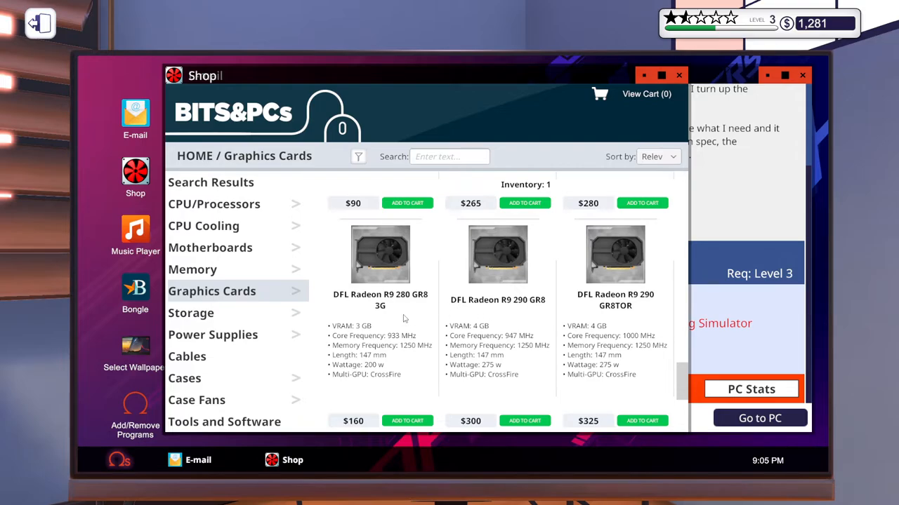
pyautogui.moveTo(548, 354)
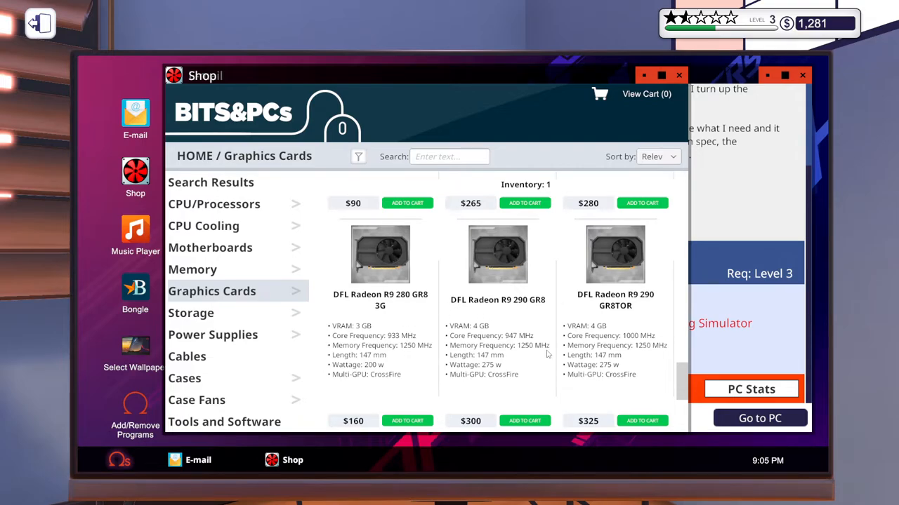
pyautogui.moveTo(736, 345)
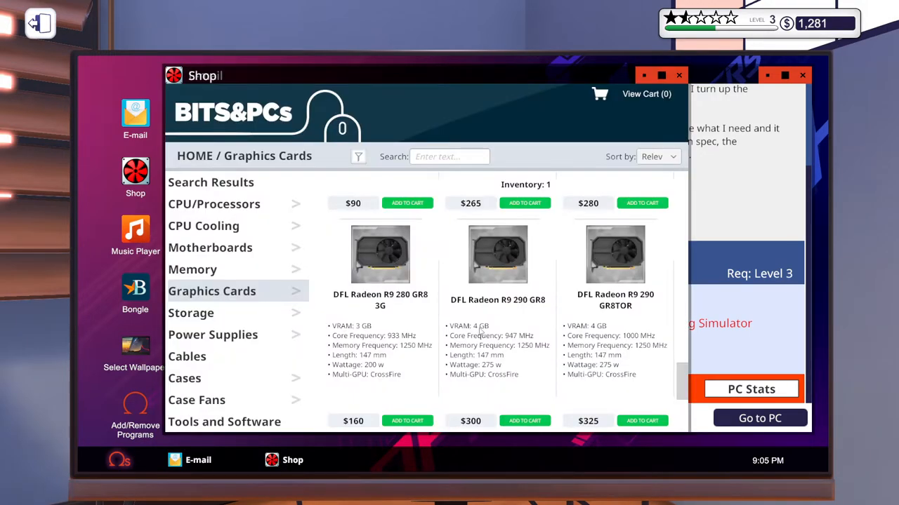
pyautogui.moveTo(512, 315)
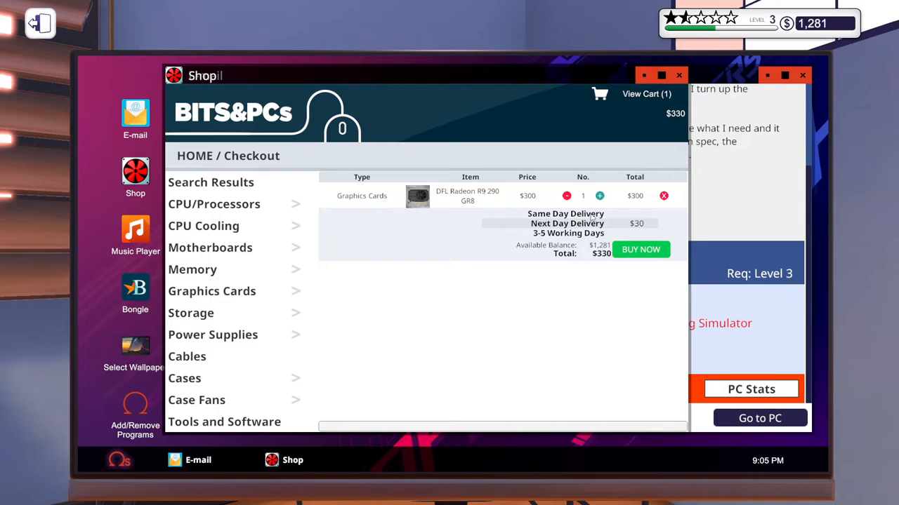
# Buy the DFL Radeon R9 290 GR8 for $330 with next-day delivery and close the shop.
pyautogui.click(566, 213)
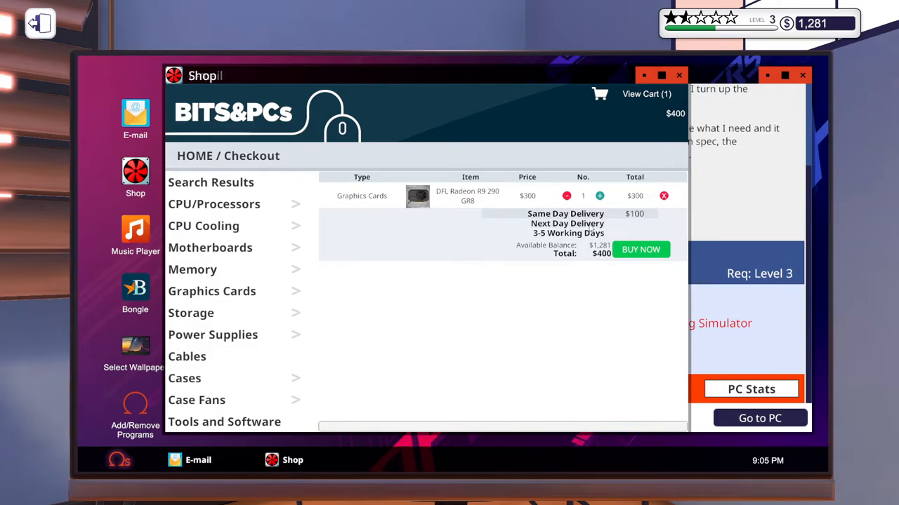
pyautogui.click(567, 223)
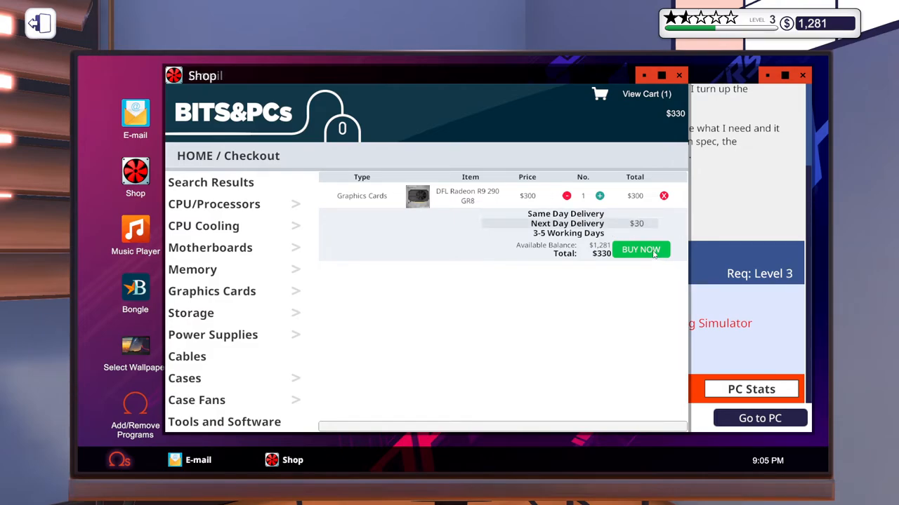
pyautogui.click(640, 250)
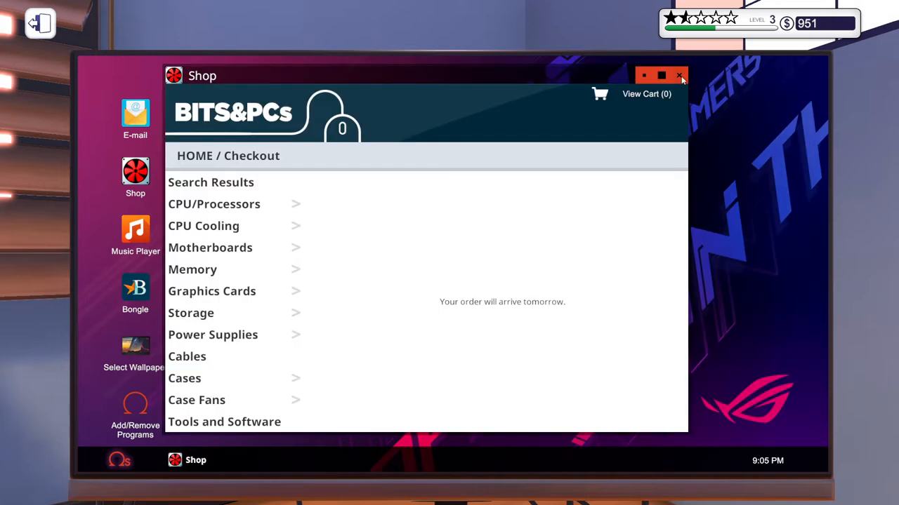
pyautogui.click(679, 76)
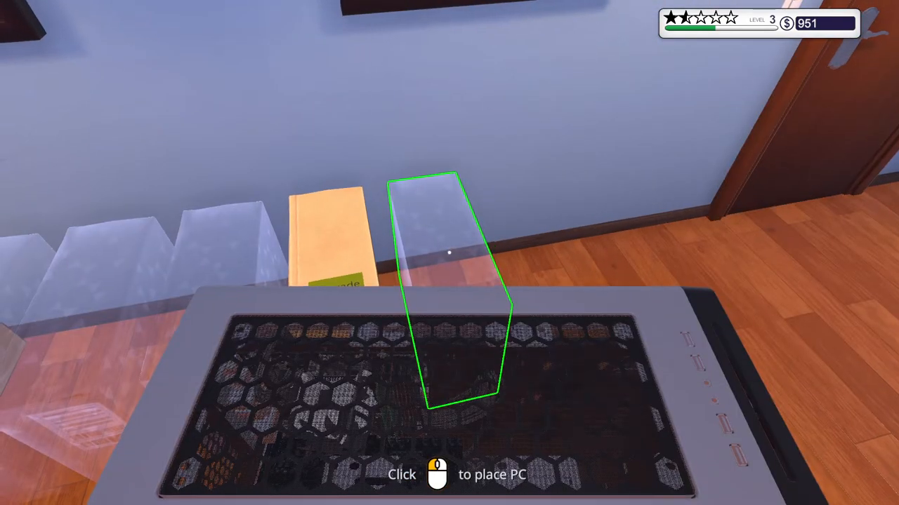
# Set the carried PC in the delivery area and pick up the storage-upgrade PC from the bench.
pyautogui.click(449, 253)
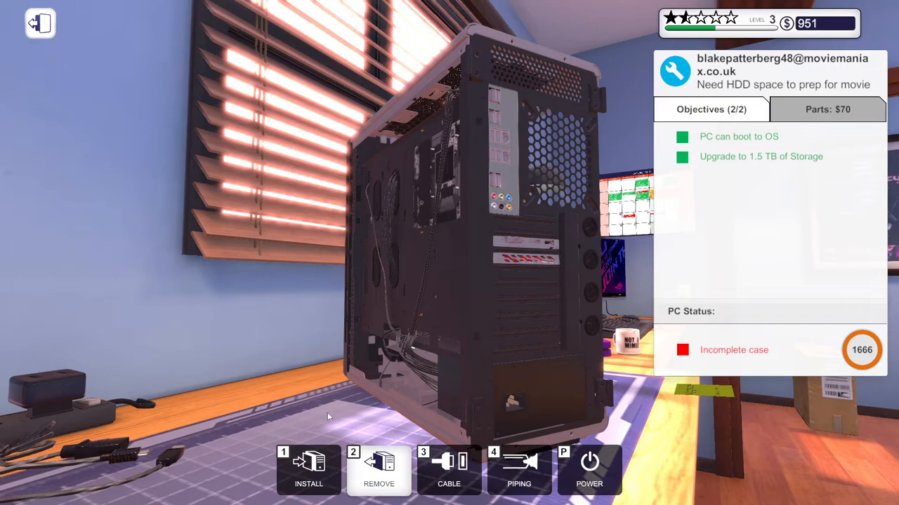
pyautogui.click(309, 470)
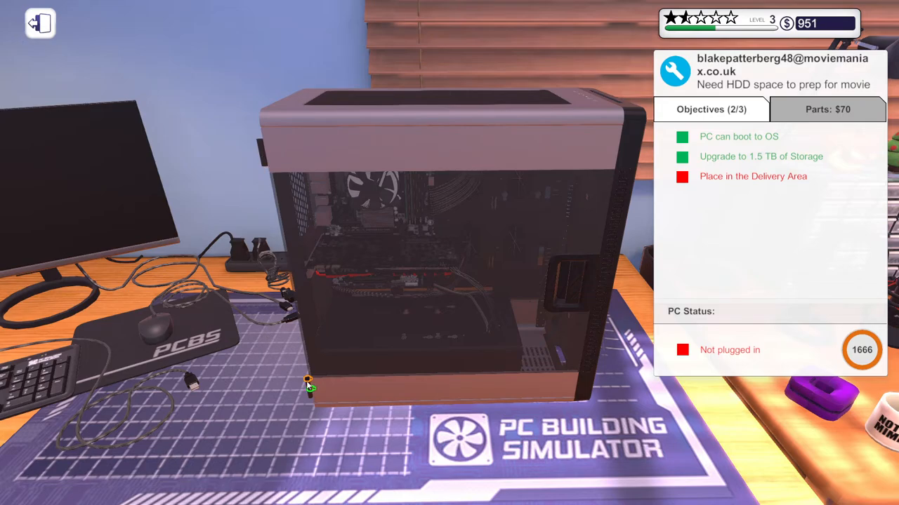
pyautogui.moveTo(312, 390)
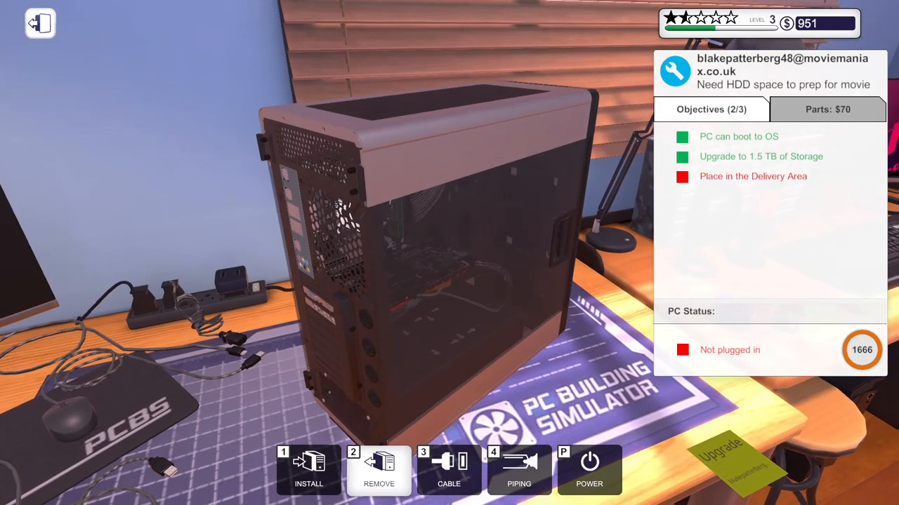
pyautogui.click(449, 470)
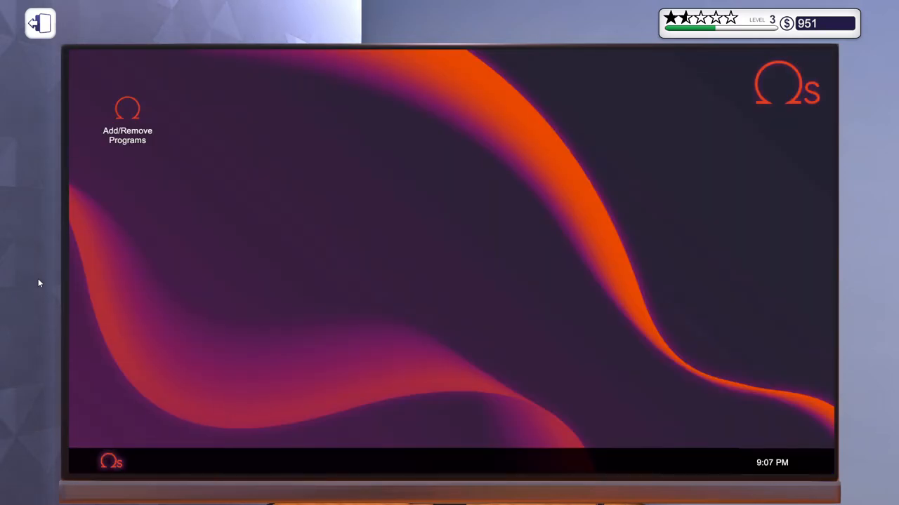
pyautogui.moveTo(181, 253)
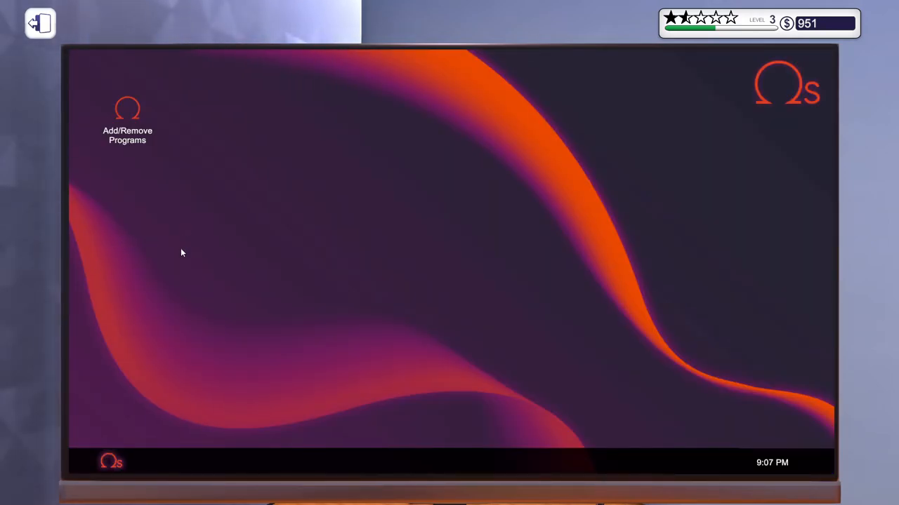
# Bring up PleasantJune's RAM upgrade request in the office computer's inbox.
pyautogui.click(40, 22)
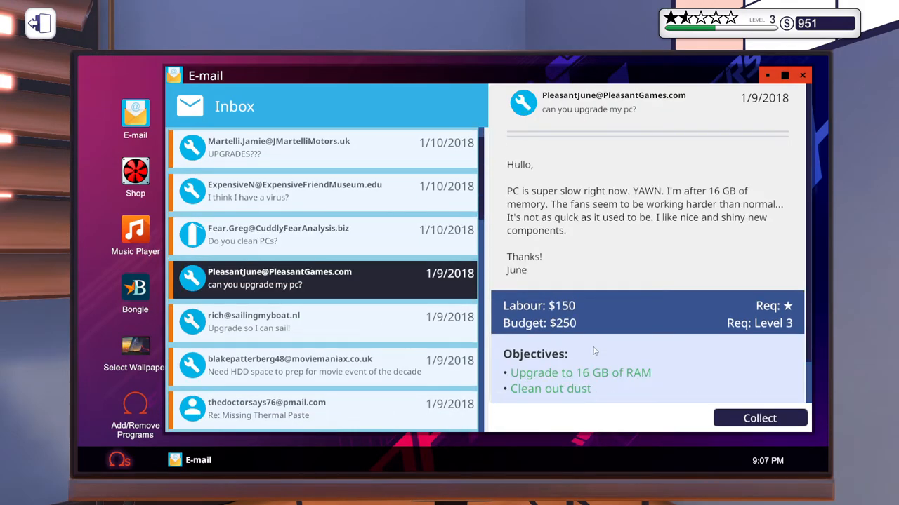
# Collect the $220 payment for PleasantJune's 16 GB RAM upgrade and dismiss the invoice.
pyautogui.click(759, 419)
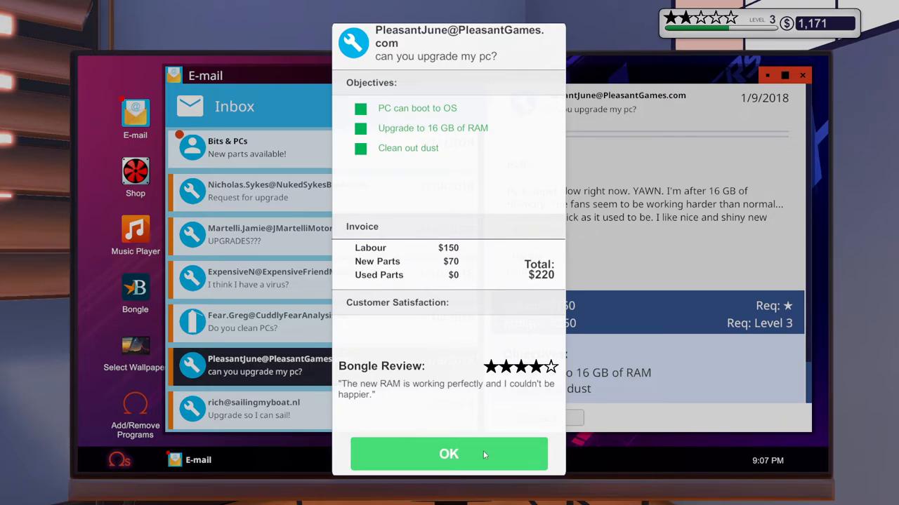
pyautogui.moveTo(508, 390)
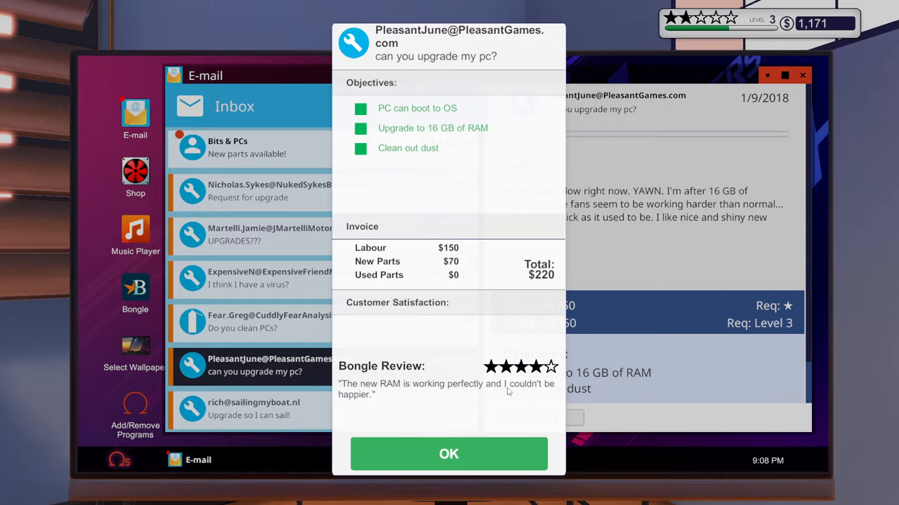
pyautogui.click(450, 454)
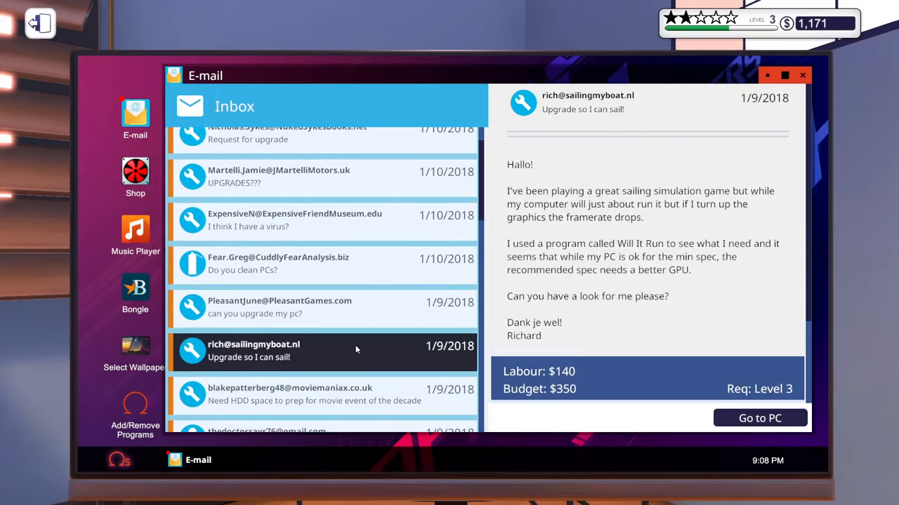
pyautogui.moveTo(531, 379)
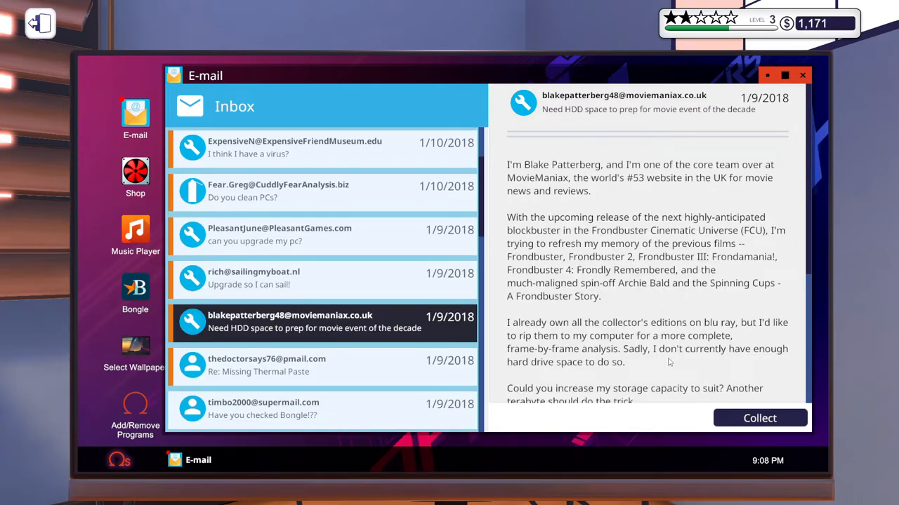
pyautogui.moveTo(687, 188)
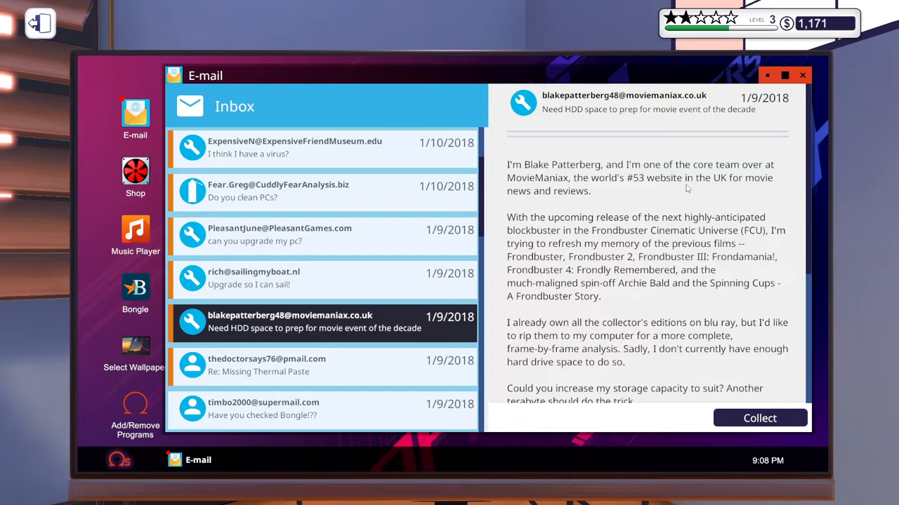
# Collect the $210 payment for Blake Patterberg's 1.5 TB storage job and dismiss the invoice.
pyautogui.scroll(-3)
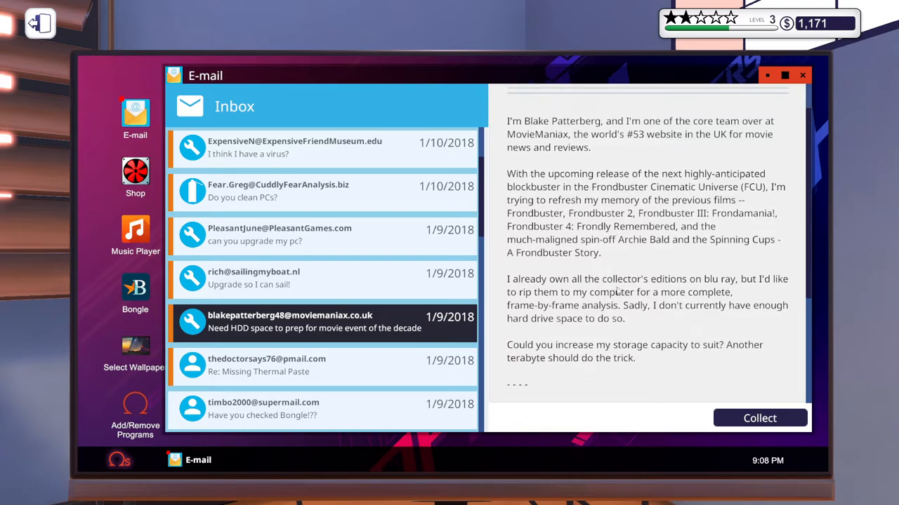
pyautogui.scroll(-3)
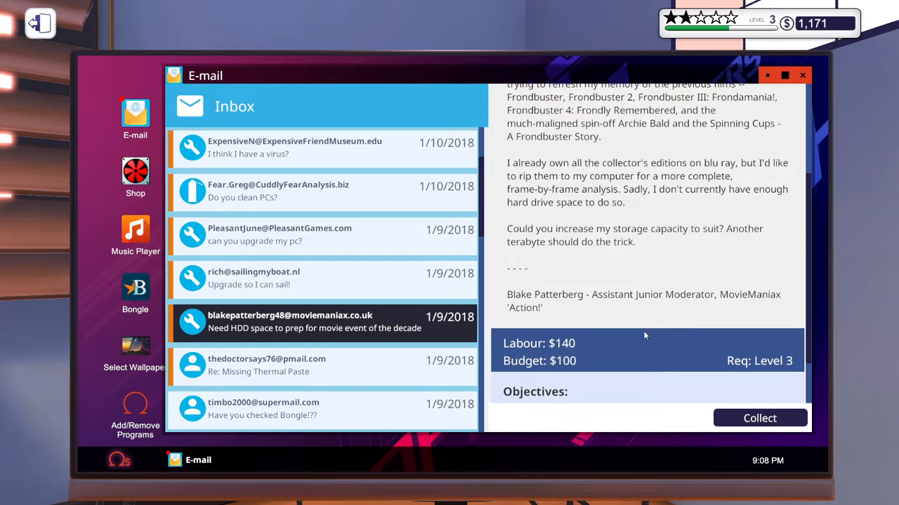
pyautogui.click(758, 418)
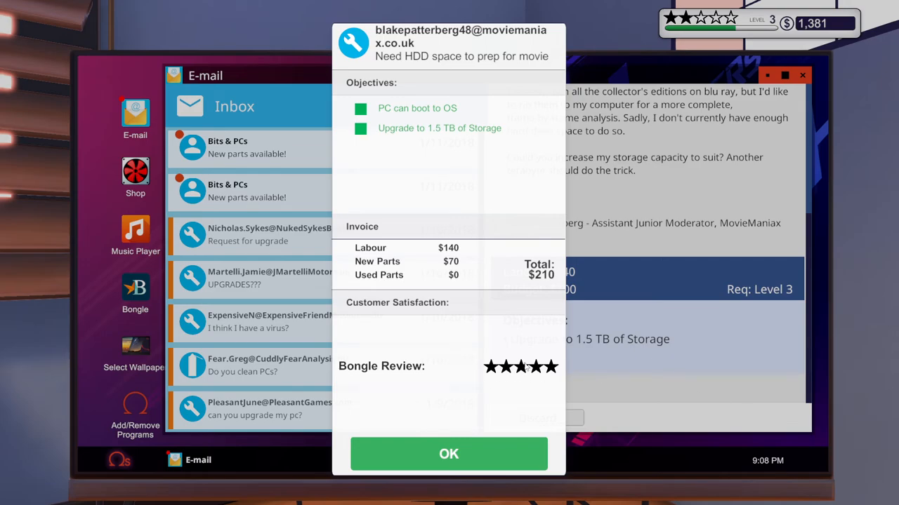
pyautogui.moveTo(525, 103)
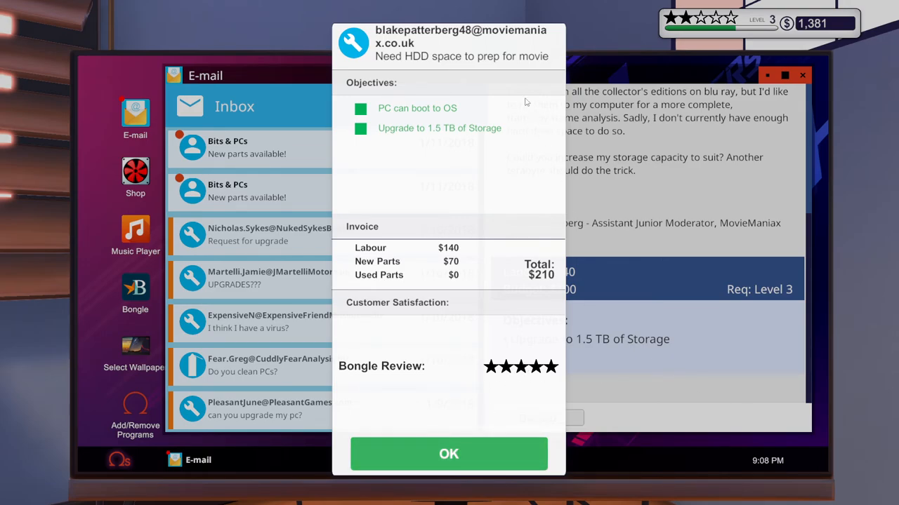
pyautogui.click(449, 454)
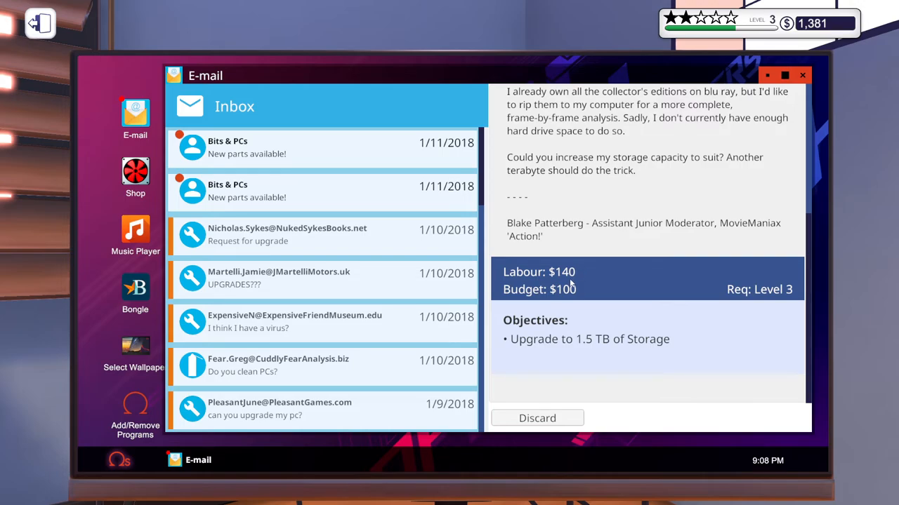
pyautogui.moveTo(584, 286)
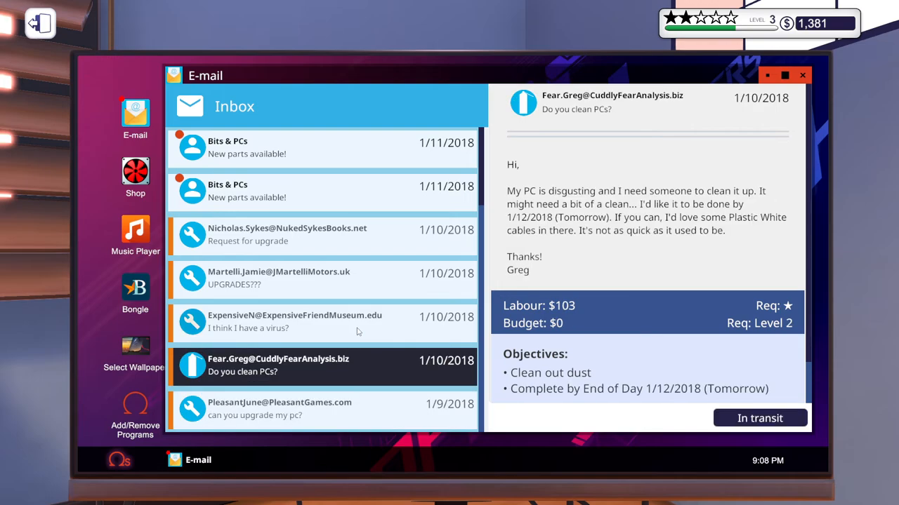
pyautogui.click(323, 191)
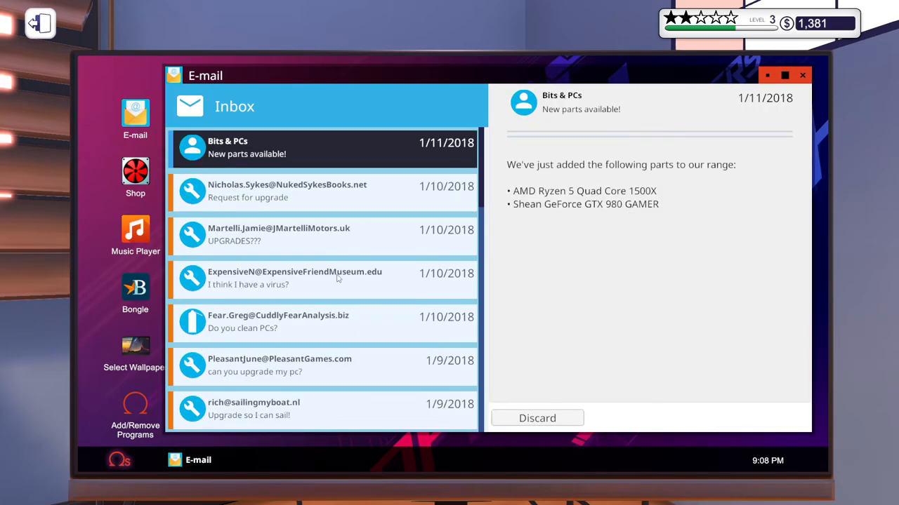
pyautogui.moveTo(449, 255)
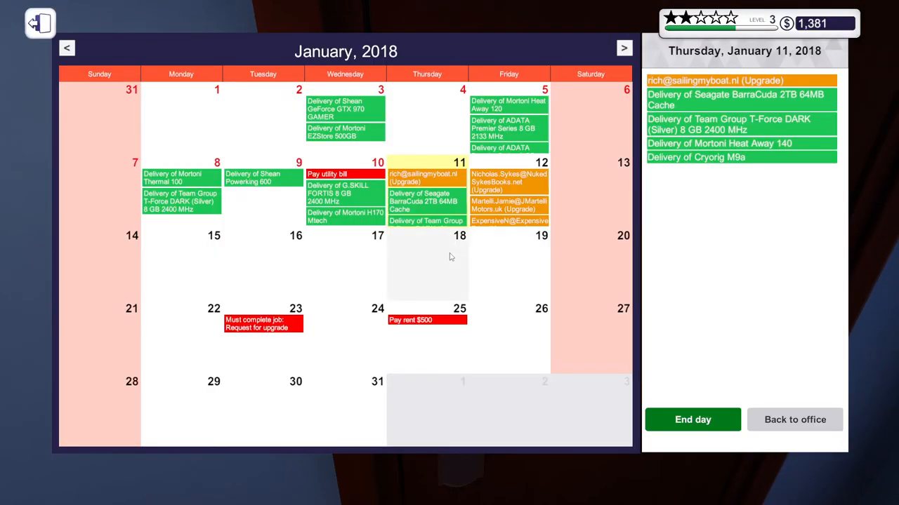
pyautogui.moveTo(508, 201)
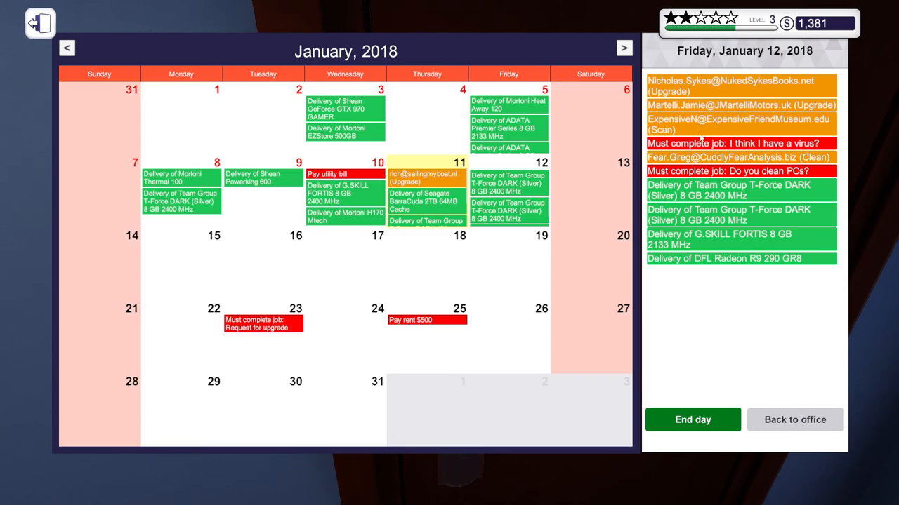
pyautogui.moveTo(708, 86)
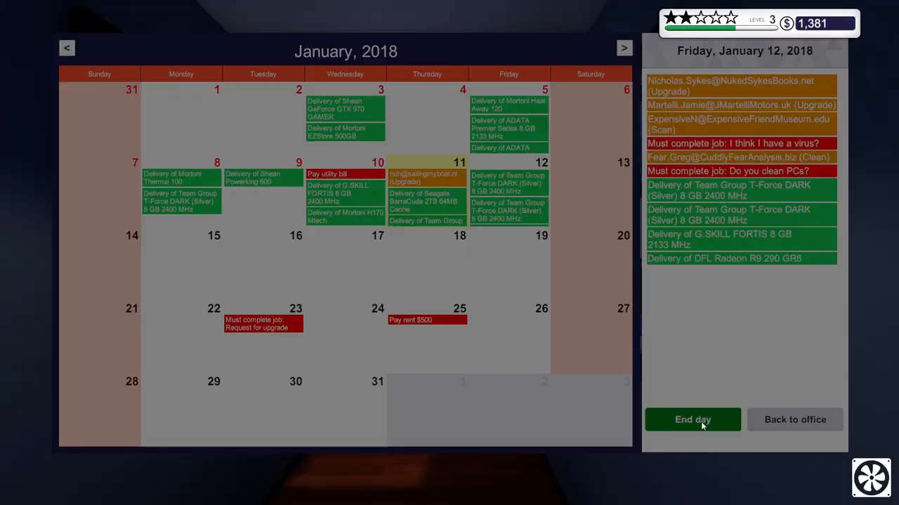
pyautogui.moveTo(494, 351)
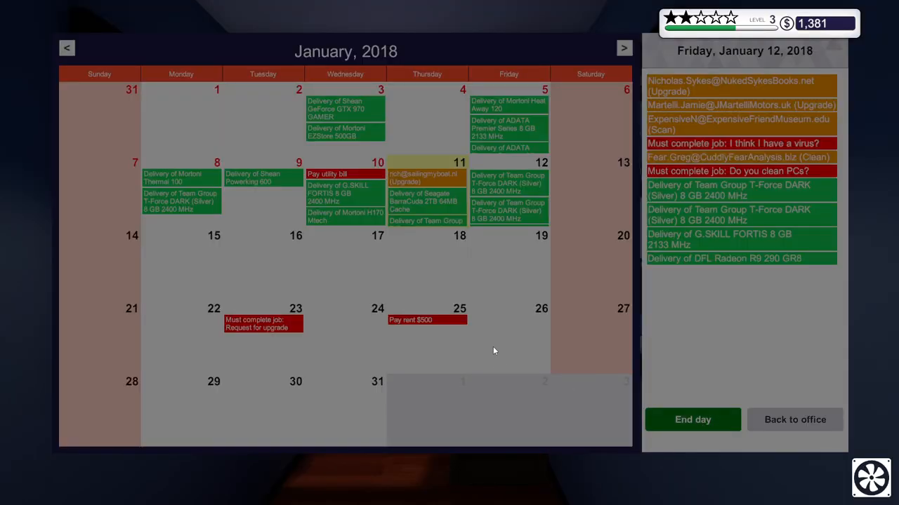
# End the day so the calendar advances to Friday, January 12, 2018.
pyautogui.click(692, 418)
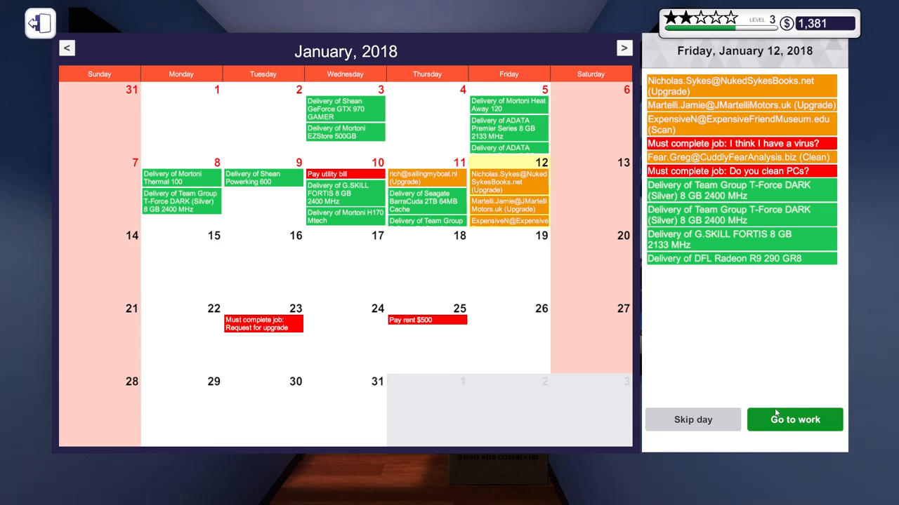
pyautogui.moveTo(741, 402)
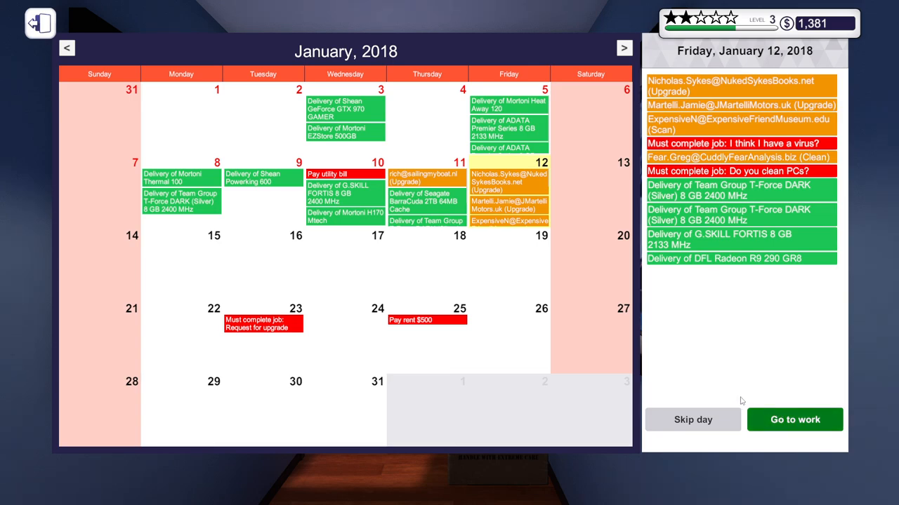
pyautogui.moveTo(696, 362)
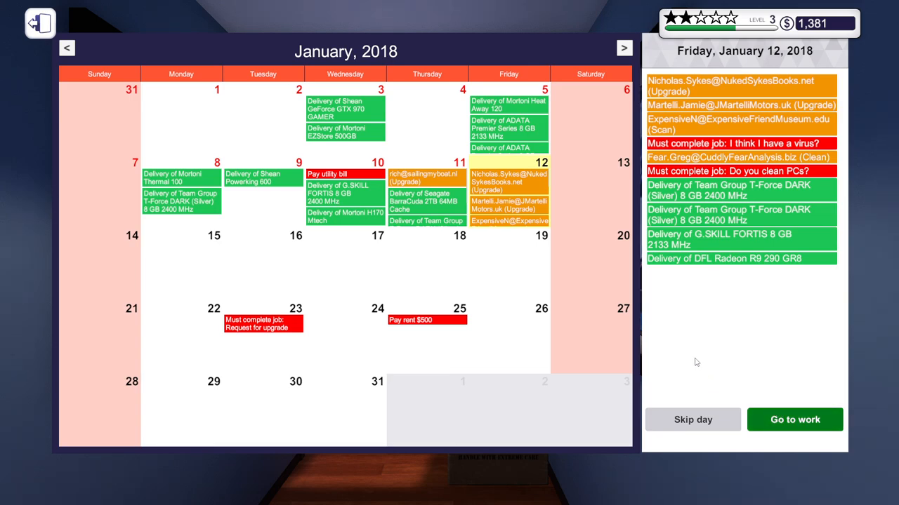
pyautogui.moveTo(681, 357)
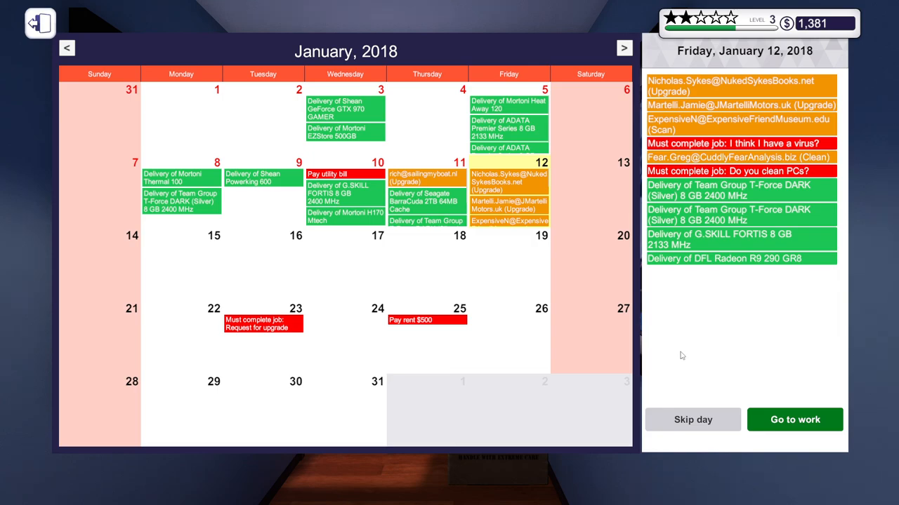